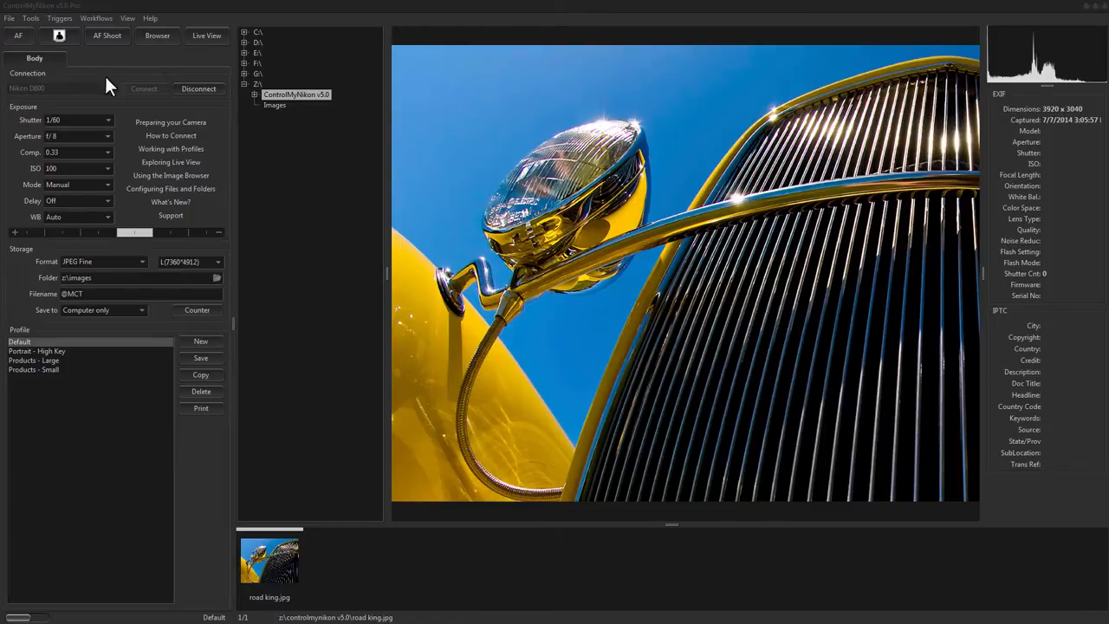
# Start Live View so the dark rock specimen appears in the main view.
pyautogui.click(206, 35)
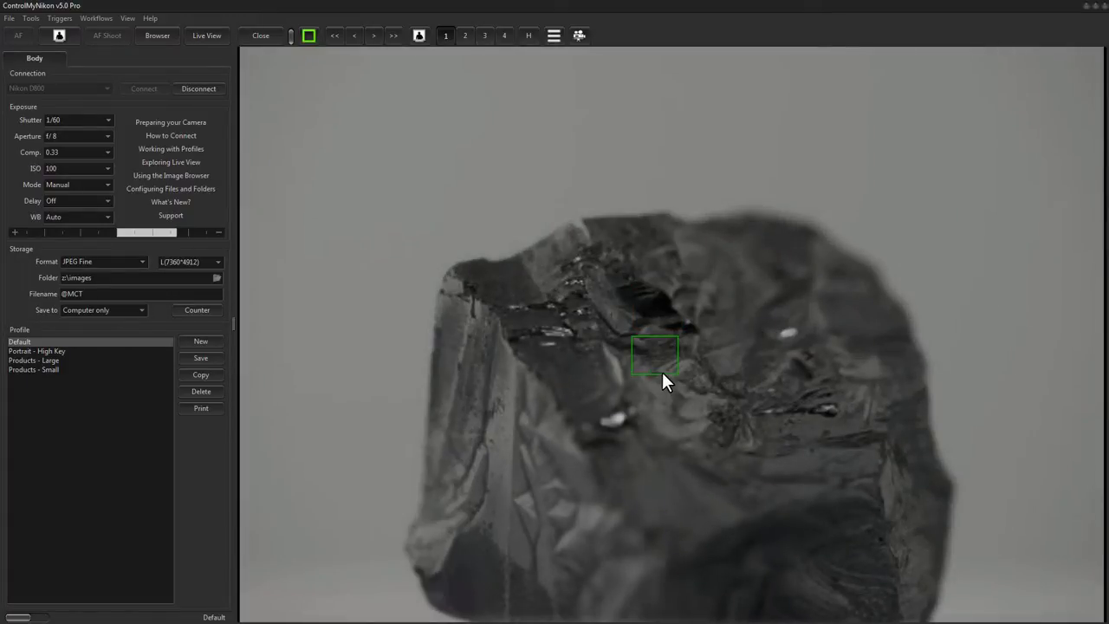
pyautogui.moveTo(644, 388)
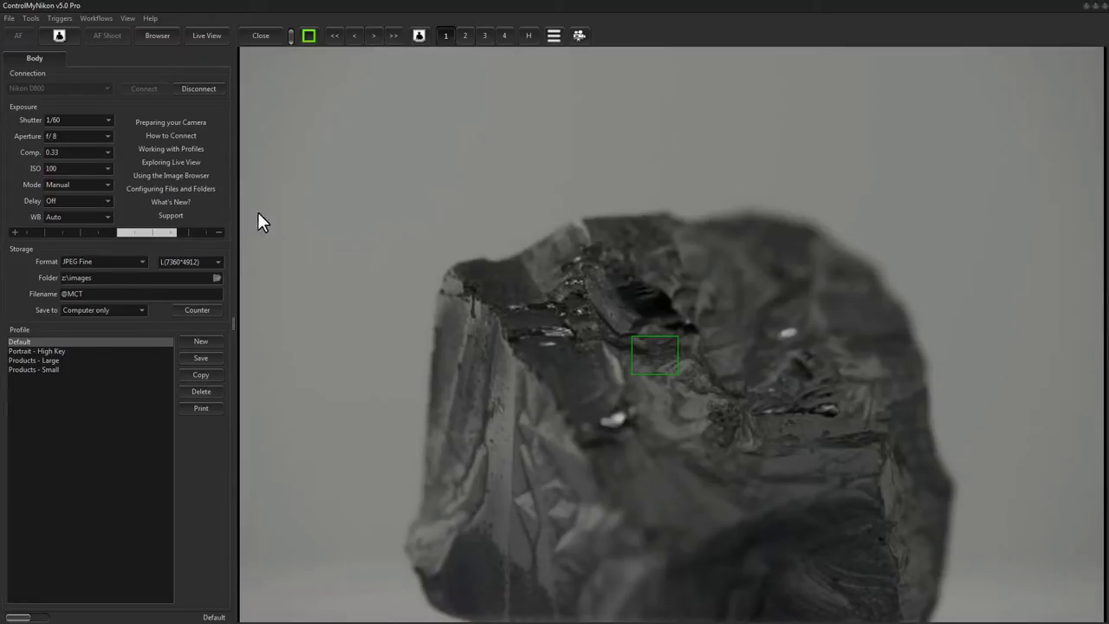
pyautogui.moveTo(424, 337)
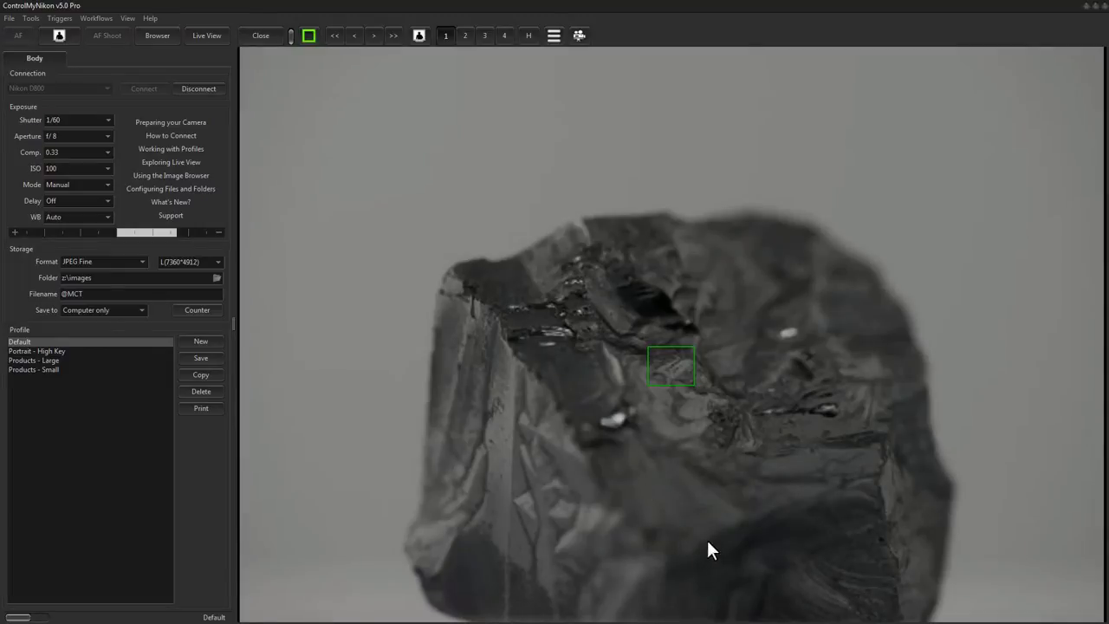
pyautogui.moveTo(633, 269)
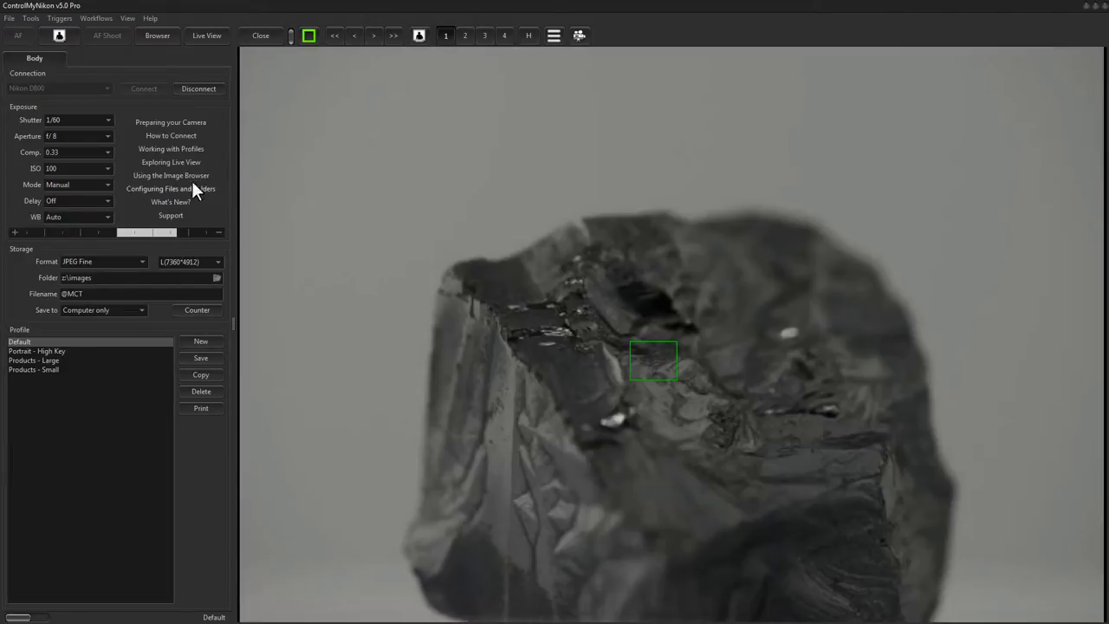
pyautogui.moveTo(227, 260)
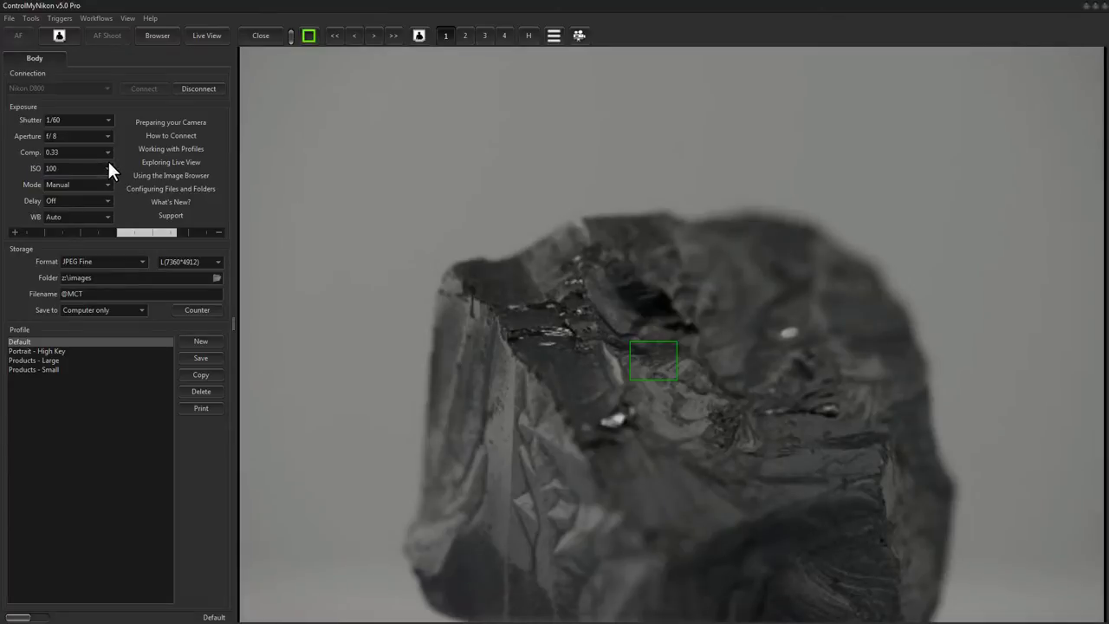
pyautogui.moveTo(381, 194)
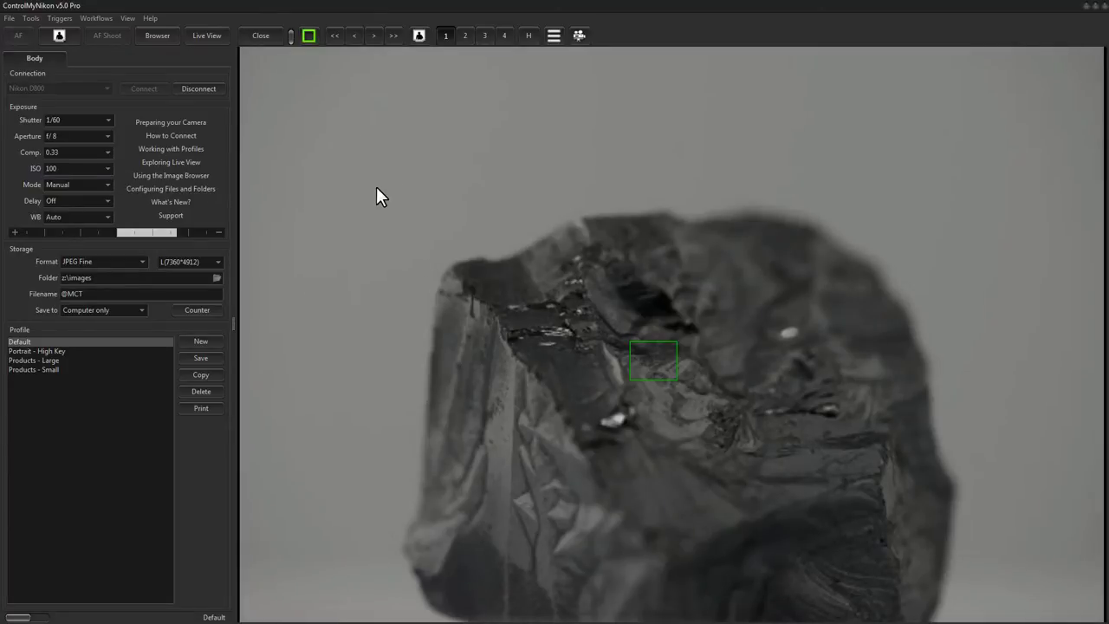
pyautogui.moveTo(377, 199)
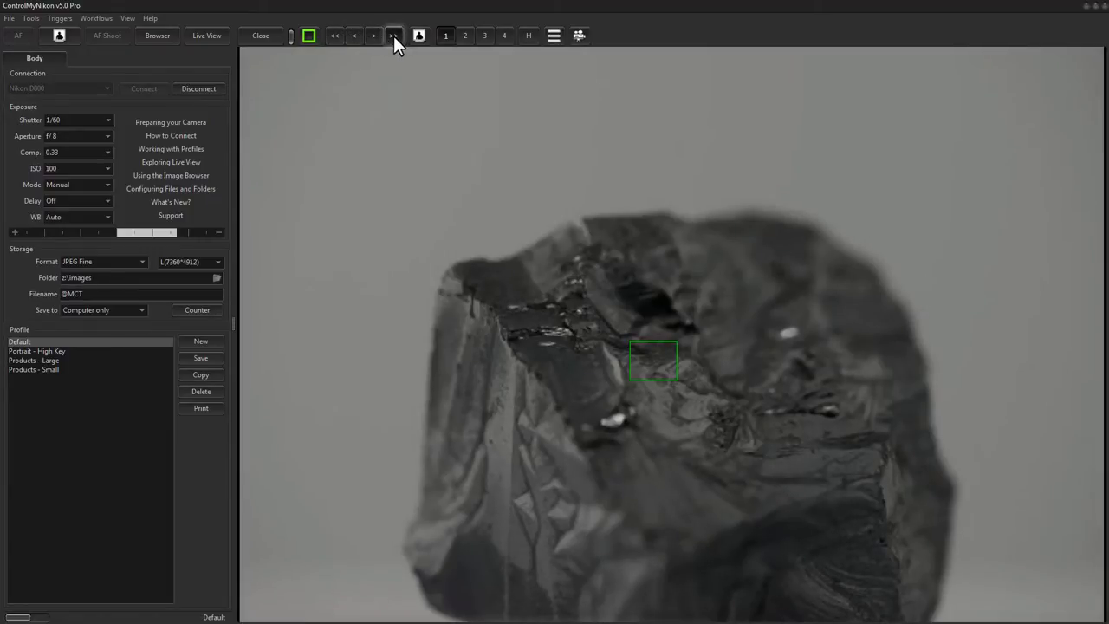
# Test coarse and fine focus steps back and forth, leaving the rock's upper facets sharp.
pyautogui.click(394, 34)
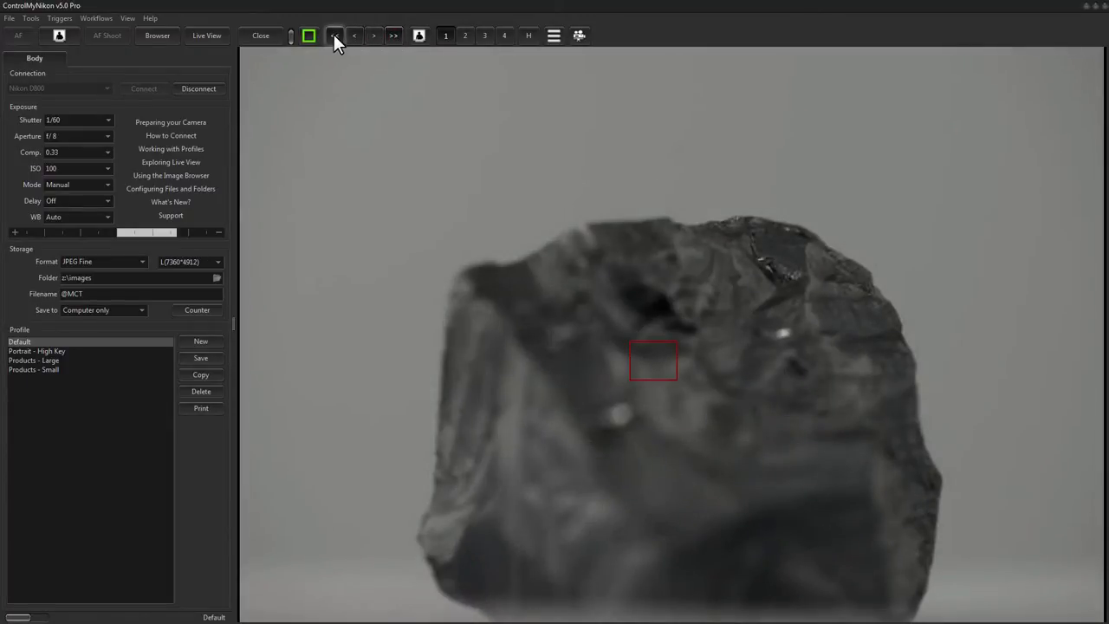
pyautogui.click(335, 35)
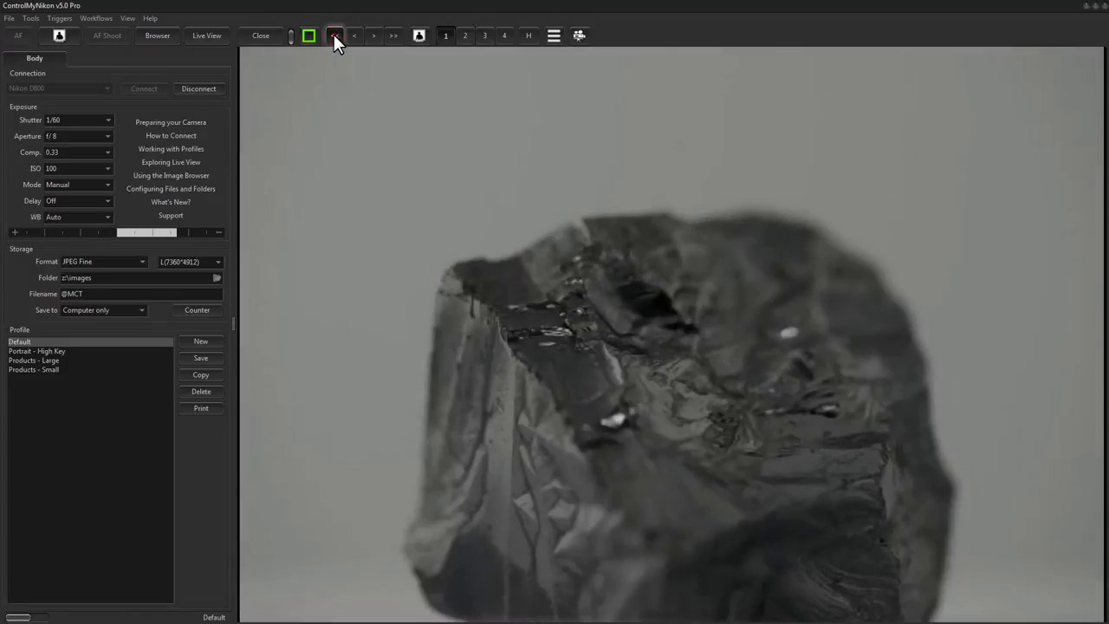
pyautogui.click(335, 35)
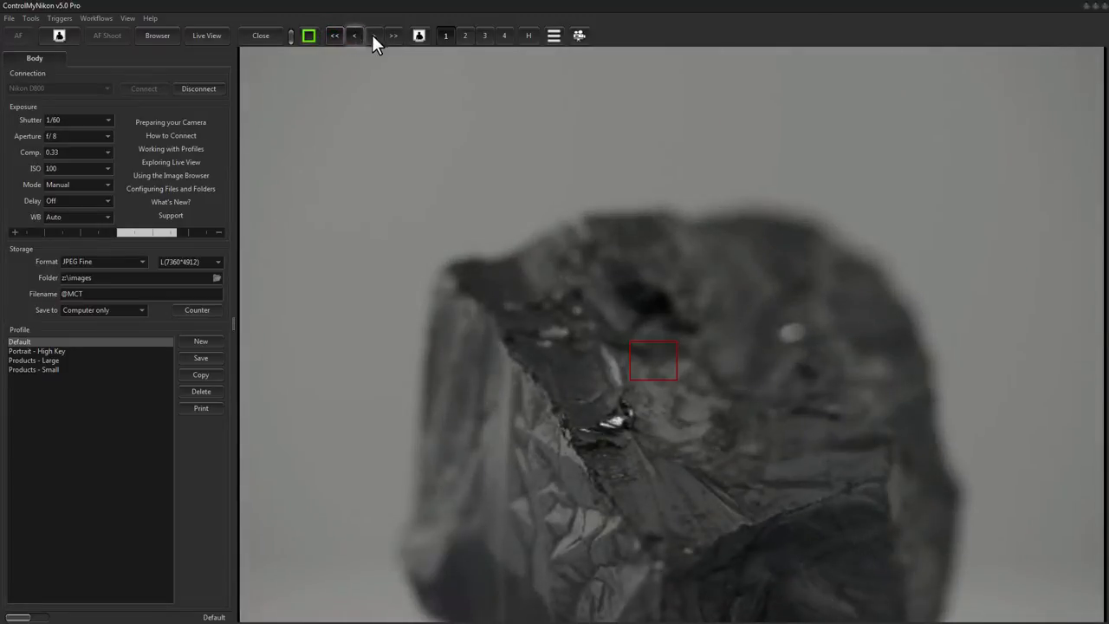
pyautogui.click(374, 34)
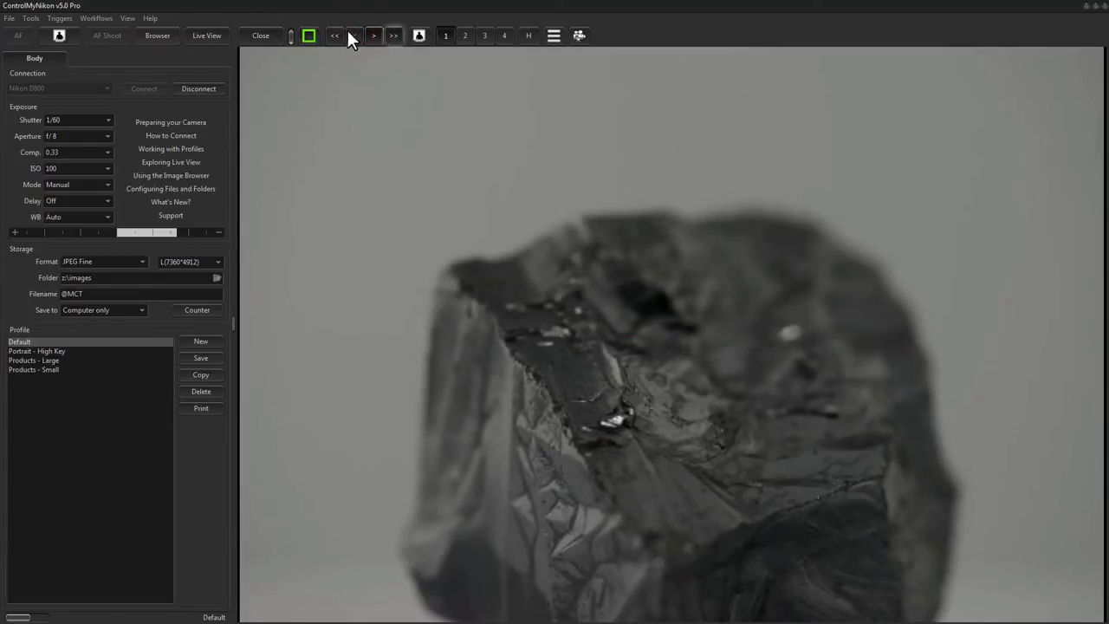
pyautogui.click(128, 17)
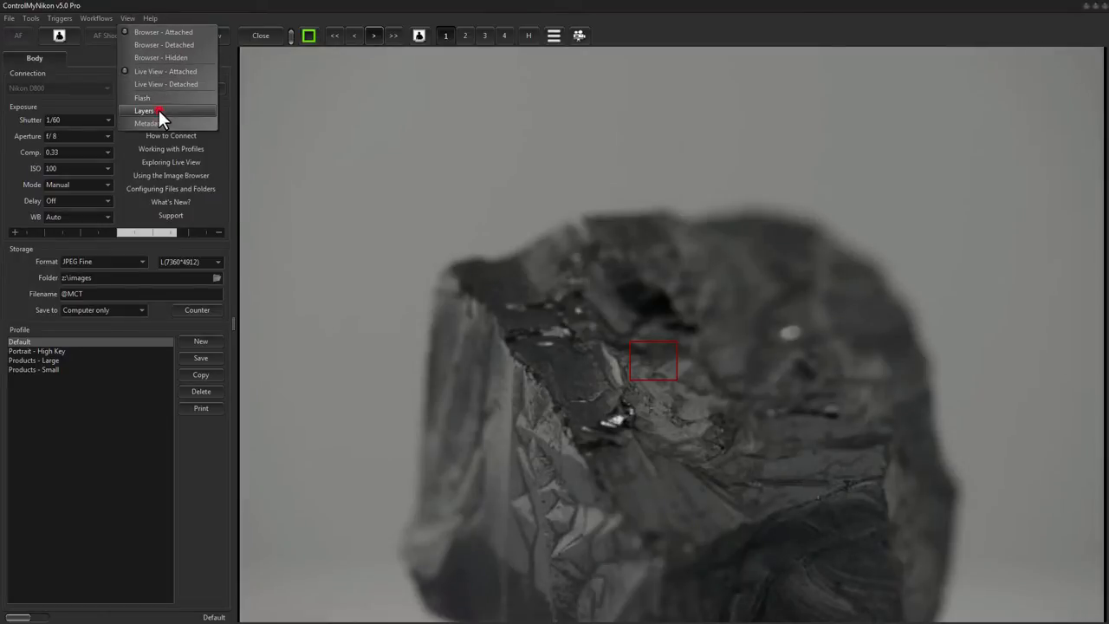
# Show the Layers panel with fine and coarse focus step sizes, nudging focus slightly.
pyautogui.click(144, 111)
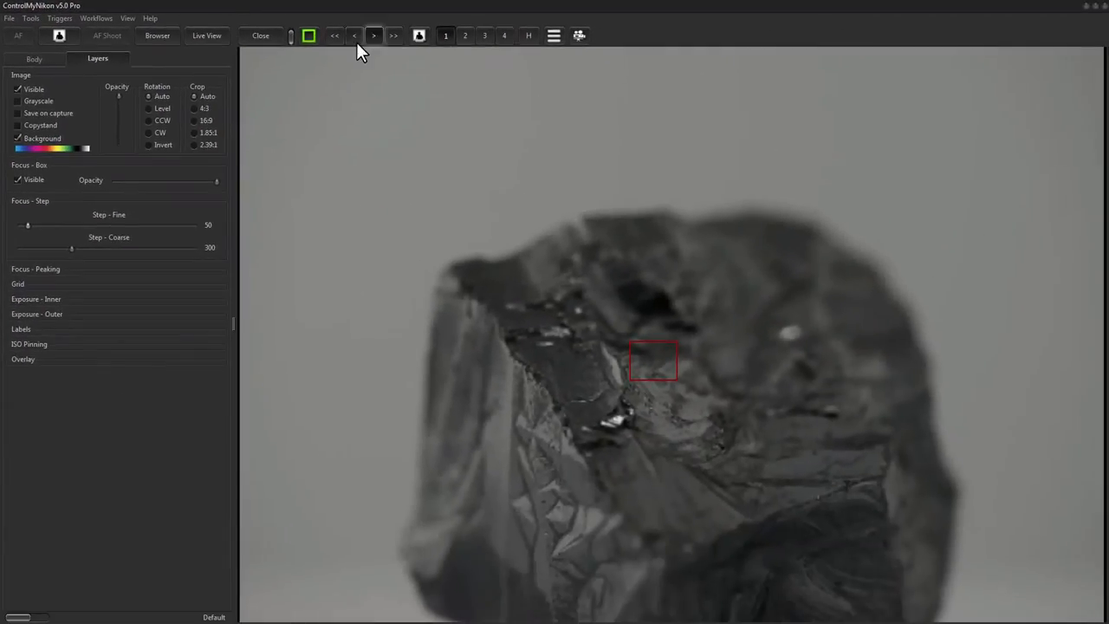
pyautogui.click(373, 35)
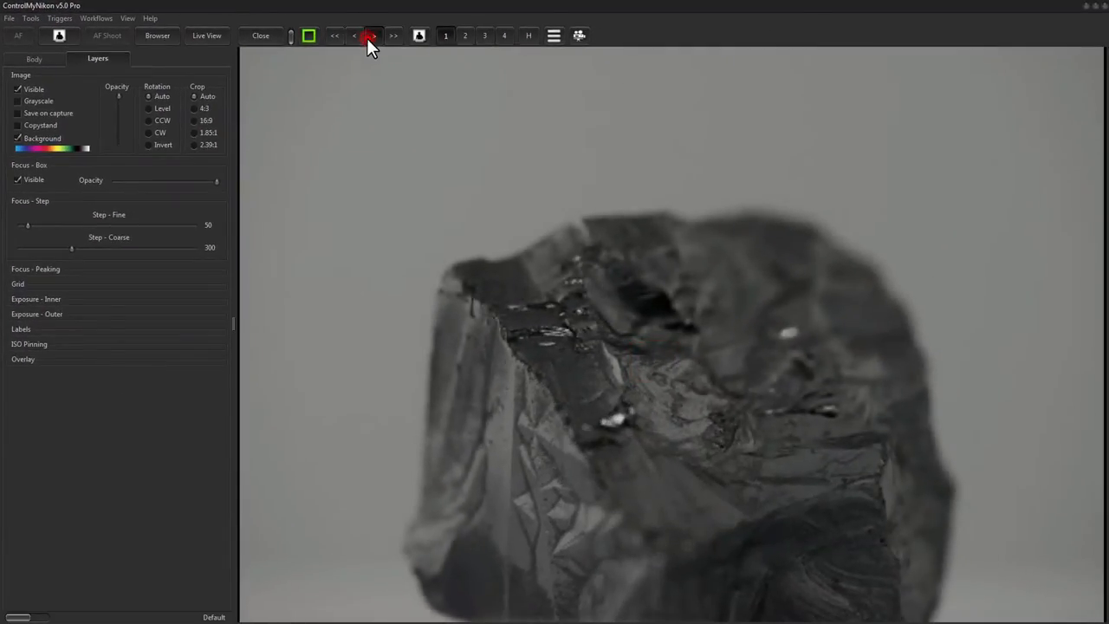
pyautogui.click(353, 35)
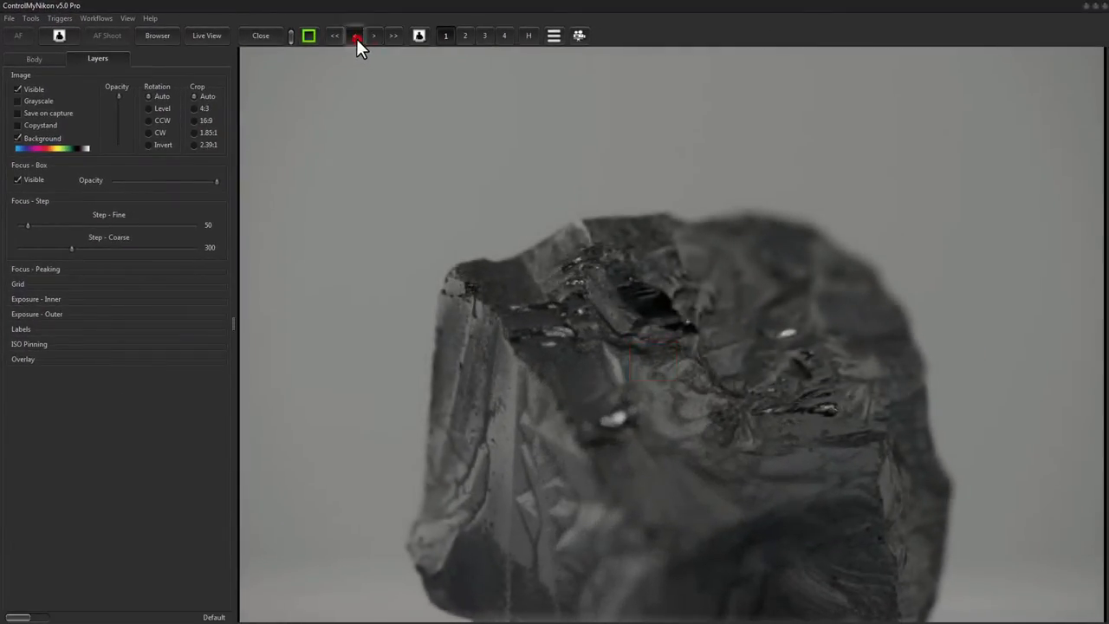
pyautogui.click(354, 35)
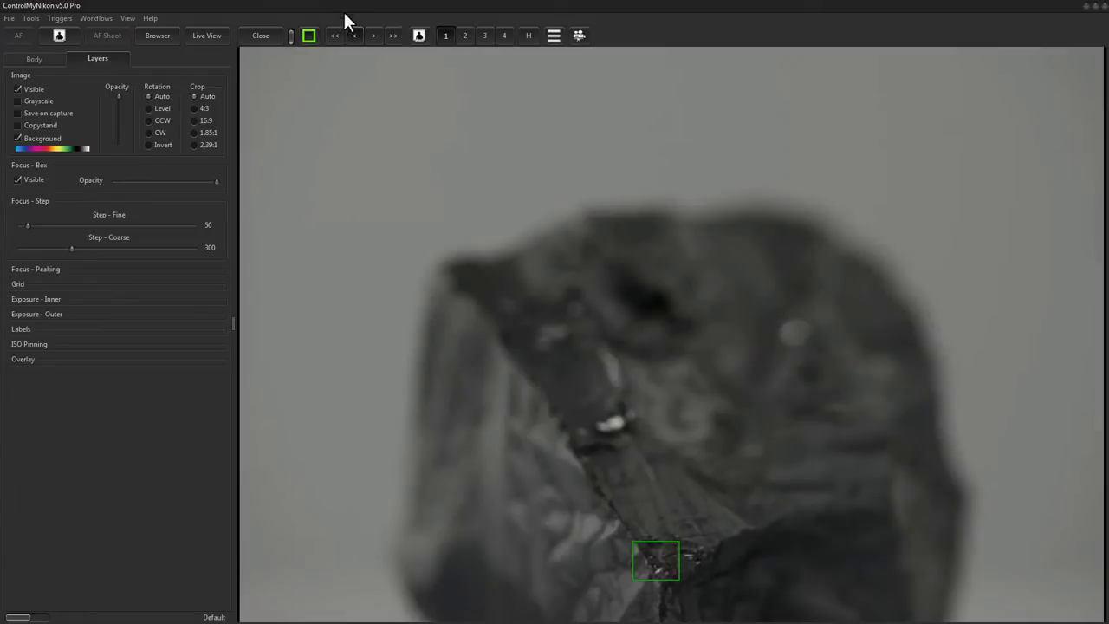
# Step the focus forward eight fine increments through the rock.
pyautogui.click(374, 35)
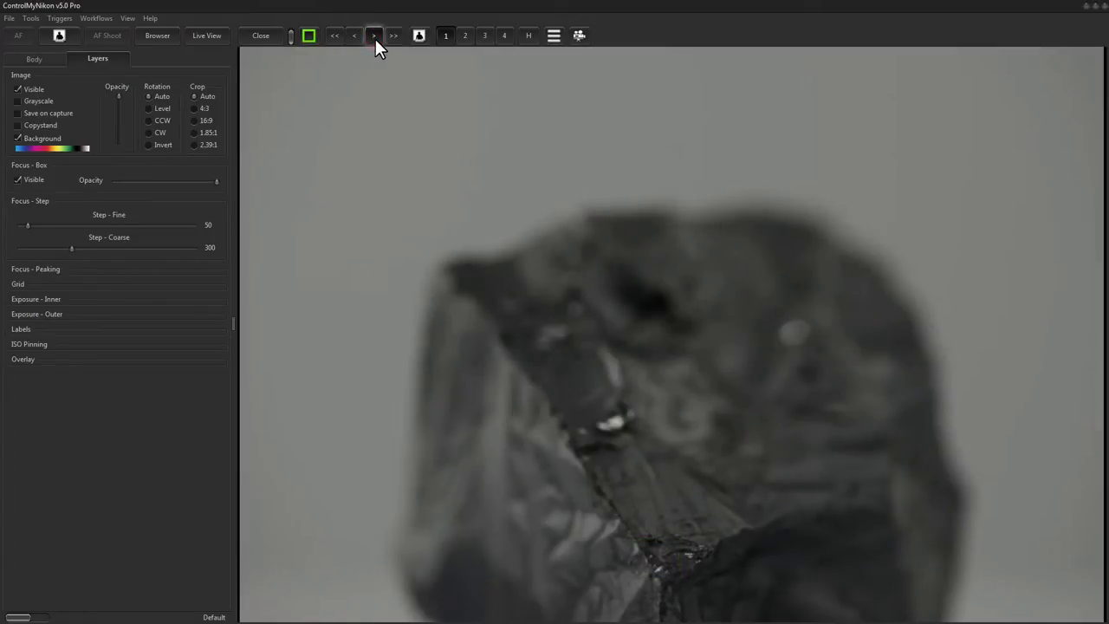
pyautogui.click(374, 35)
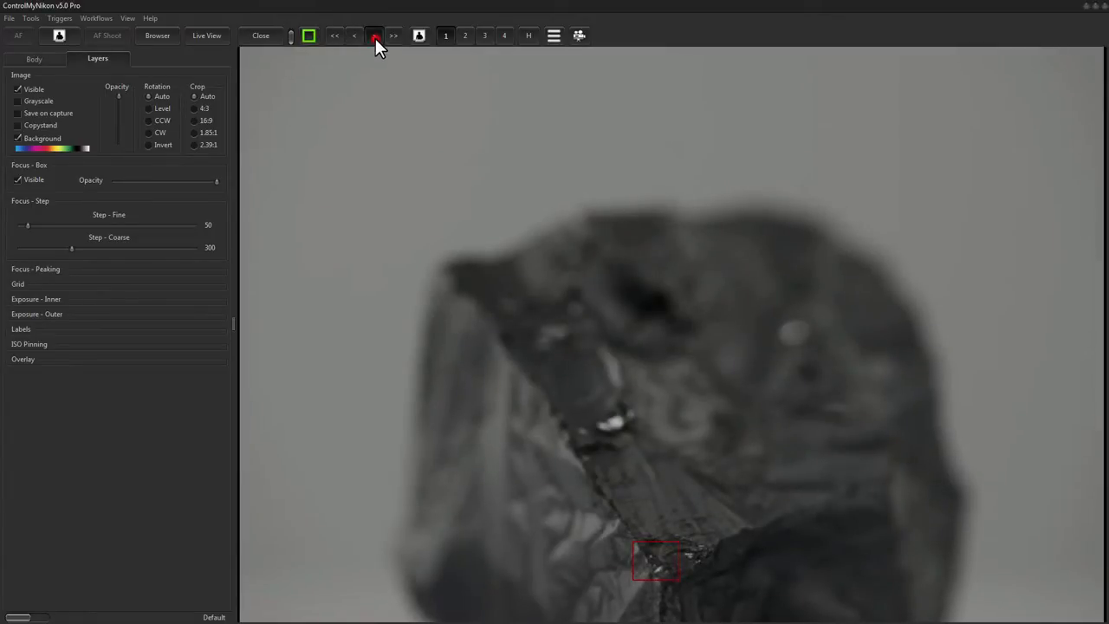
pyautogui.click(375, 35)
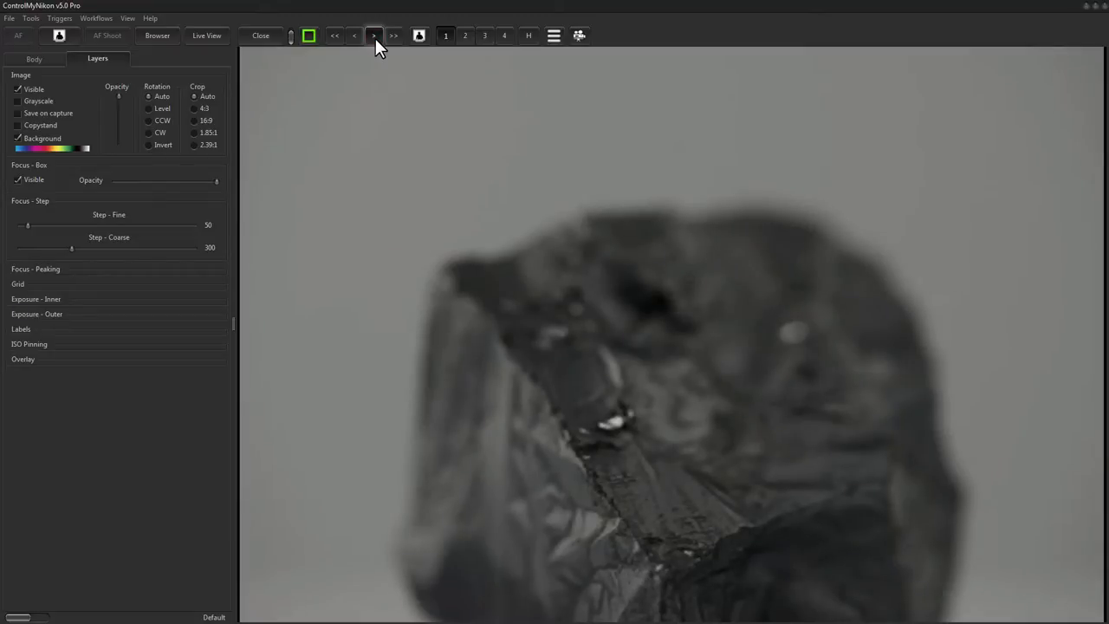
pyautogui.click(375, 34)
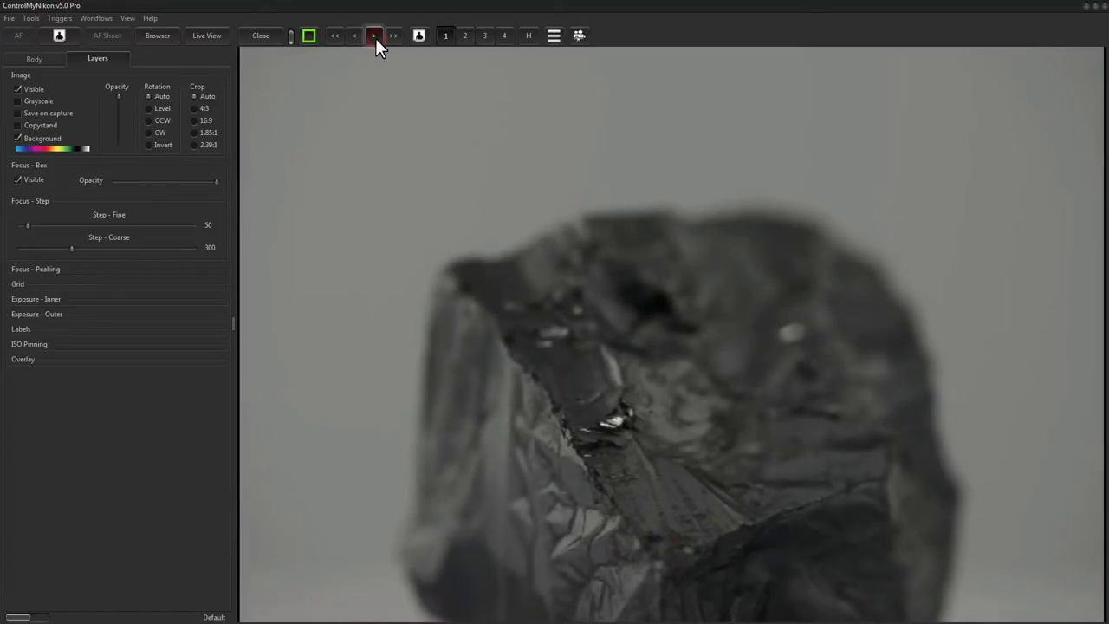
pyautogui.click(374, 35)
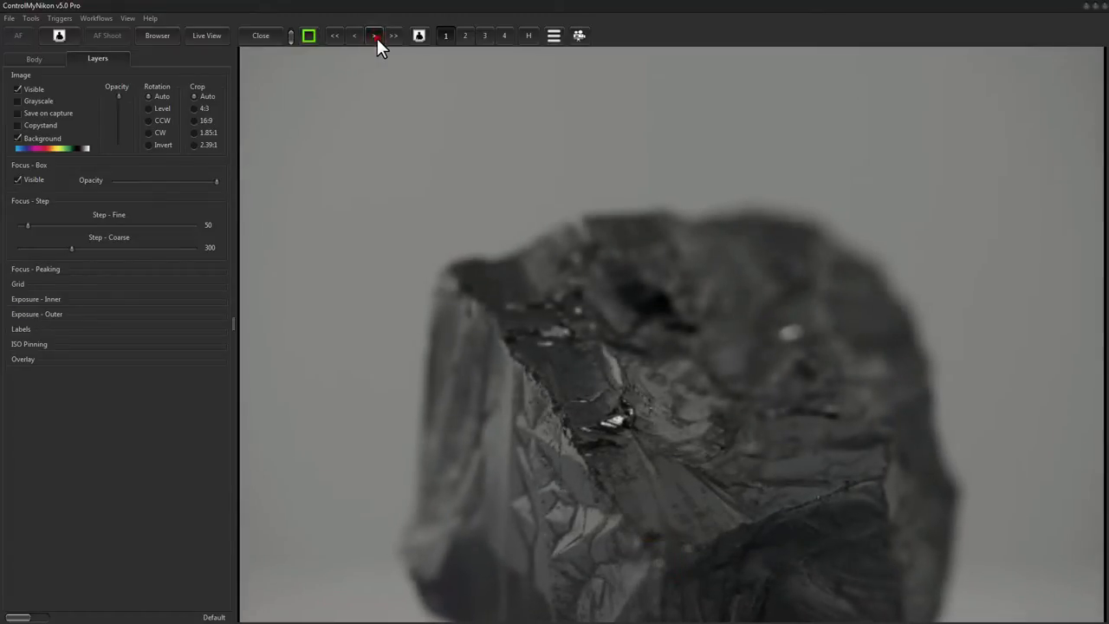
pyautogui.click(374, 34)
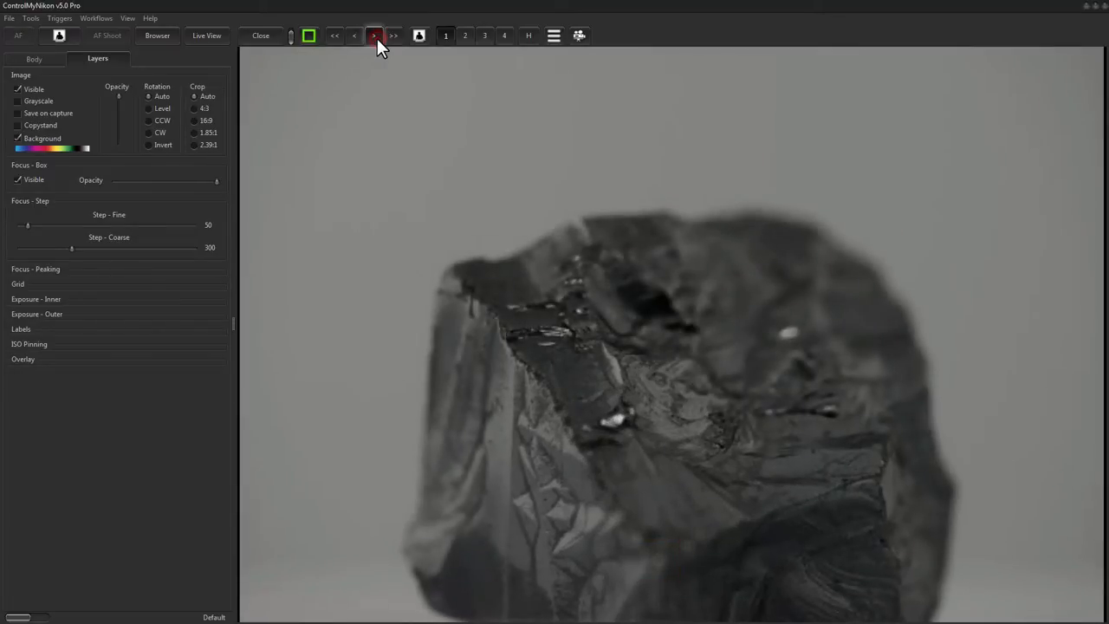
pyautogui.click(375, 34)
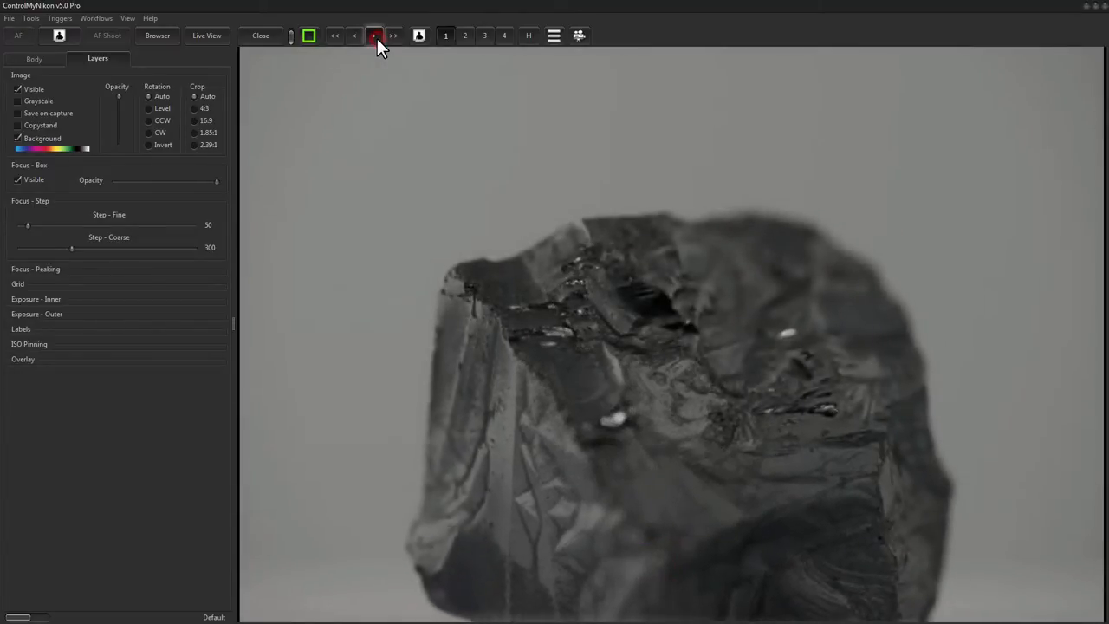
pyautogui.click(375, 35)
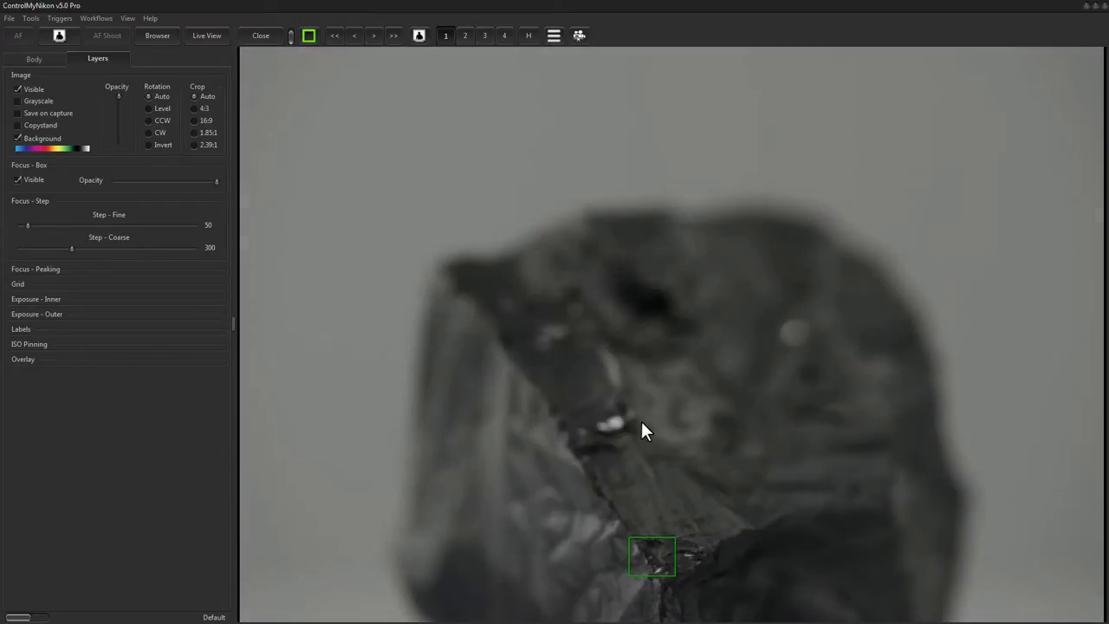
# Step focus back twice then forward in fine increments, moving the sharp zone into the rock.
pyautogui.click(353, 35)
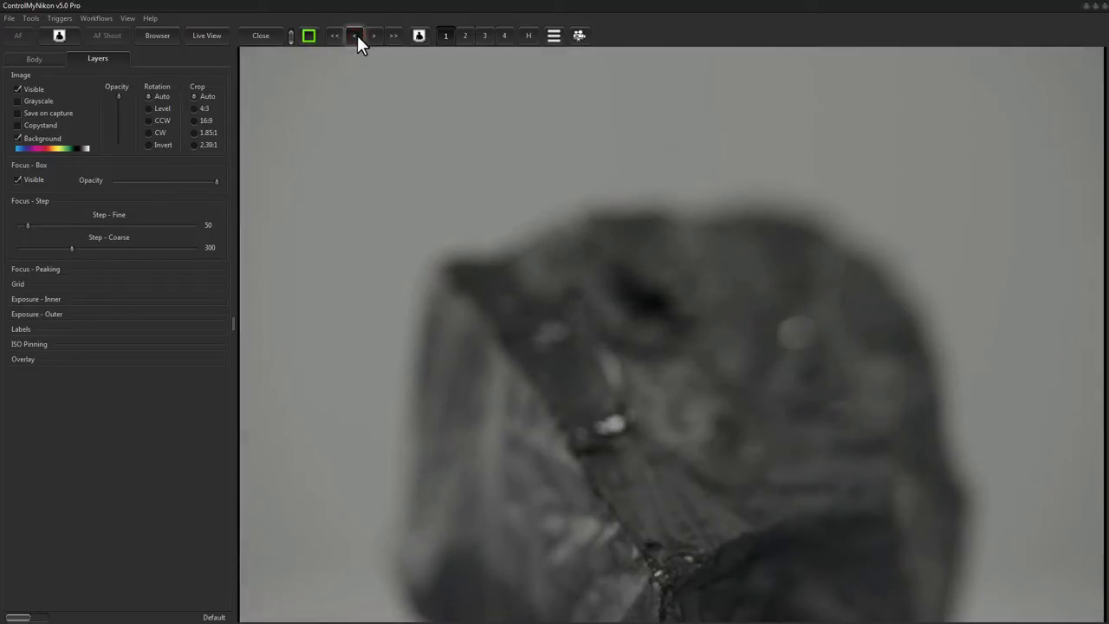
pyautogui.click(353, 35)
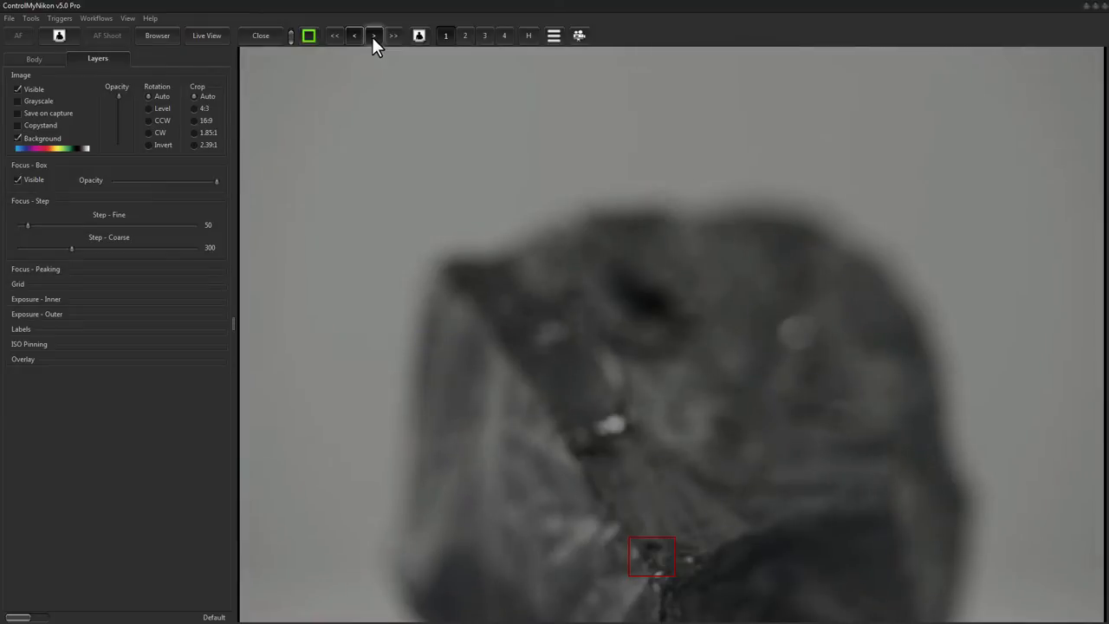
pyautogui.click(374, 34)
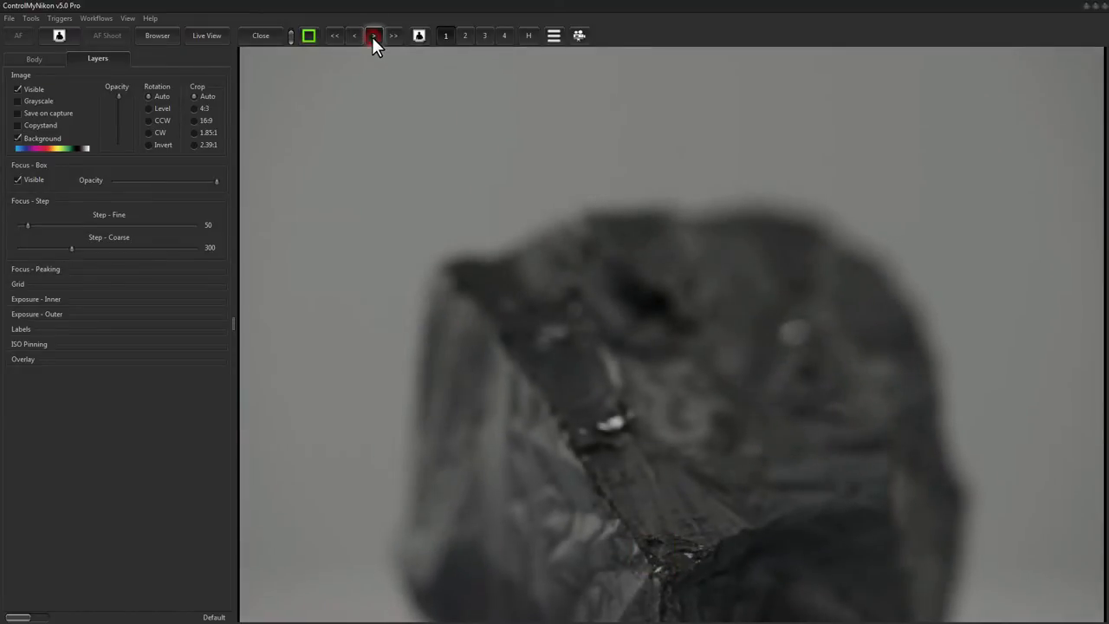
pyautogui.click(374, 34)
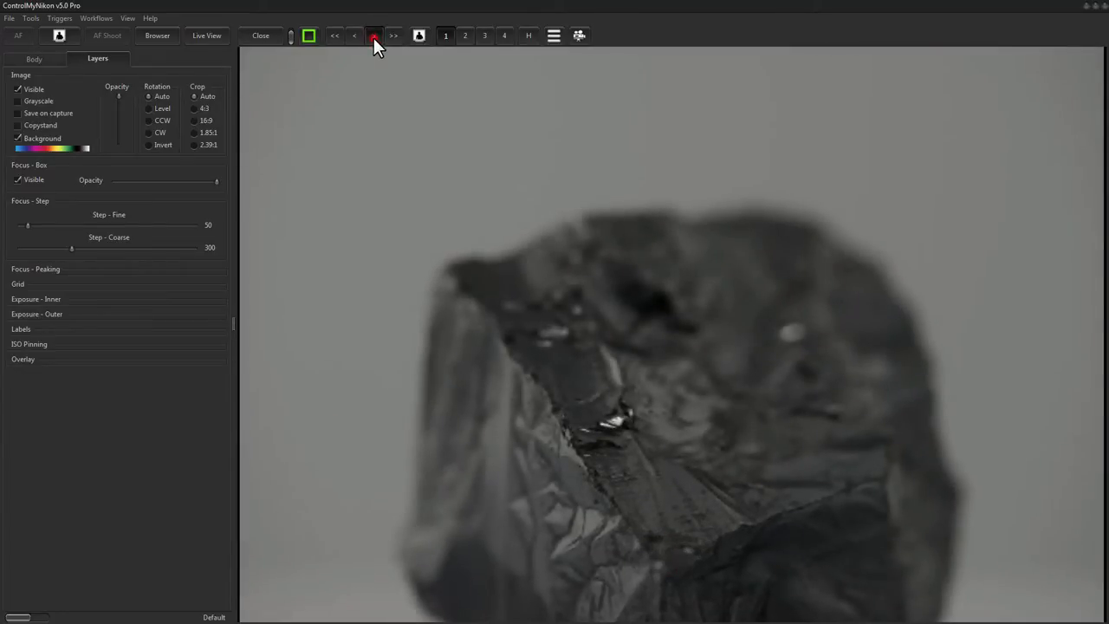
pyautogui.click(375, 35)
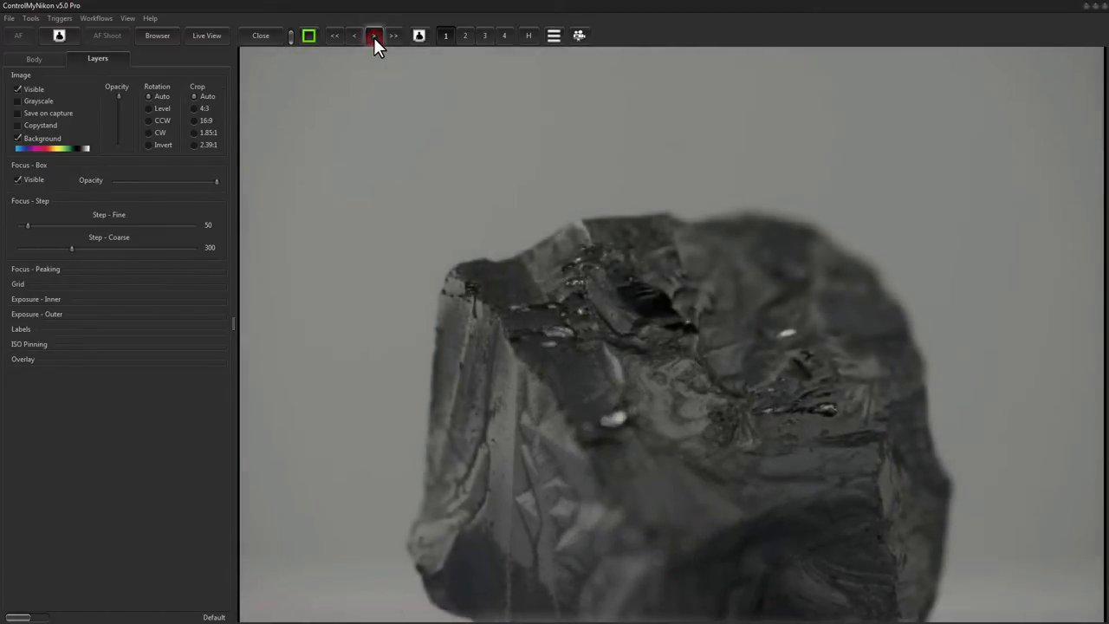
pyautogui.click(374, 35)
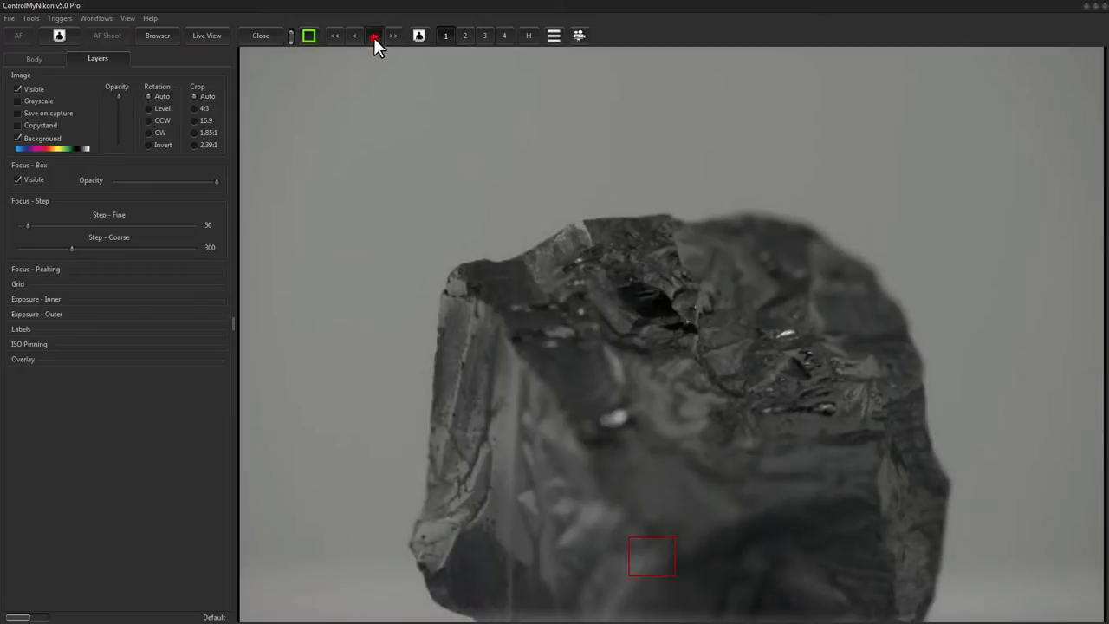
pyautogui.click(375, 34)
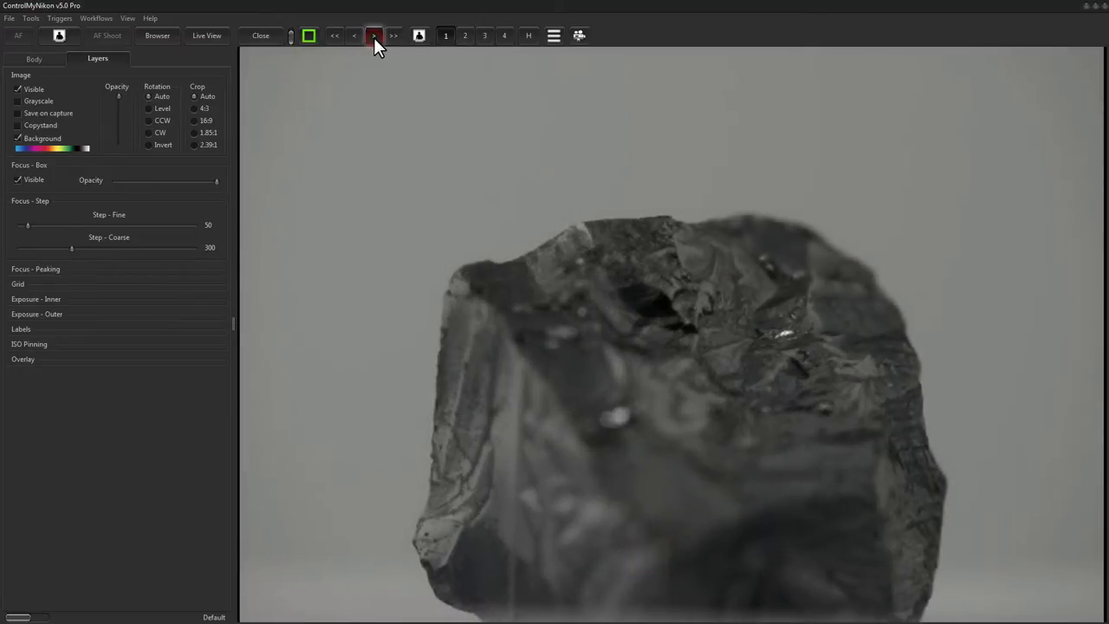
pyautogui.click(374, 34)
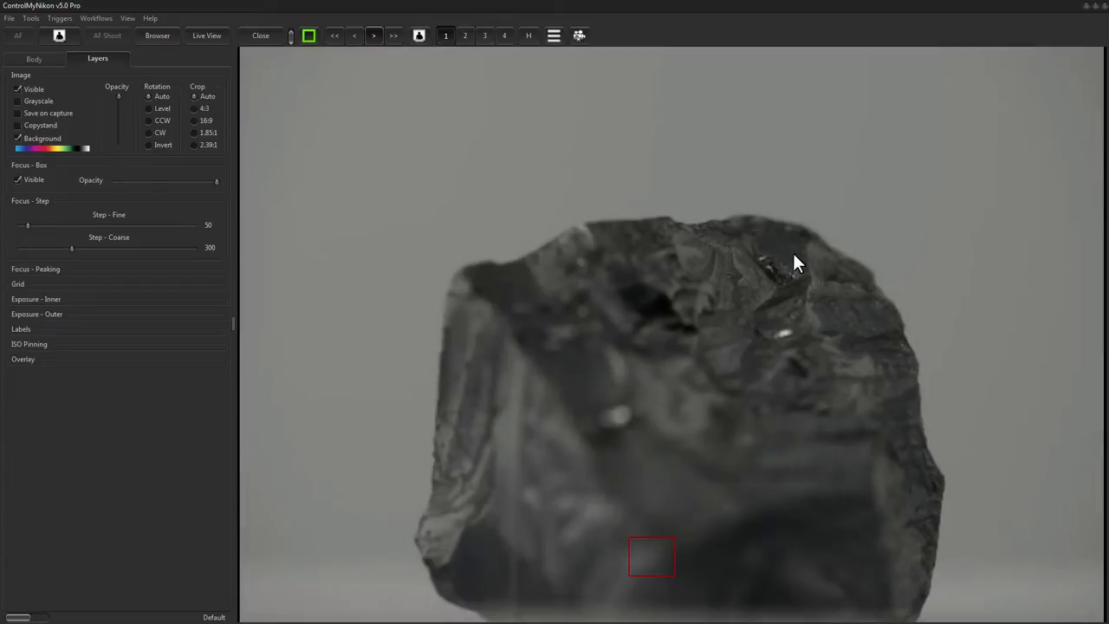
pyautogui.moveTo(355, 622)
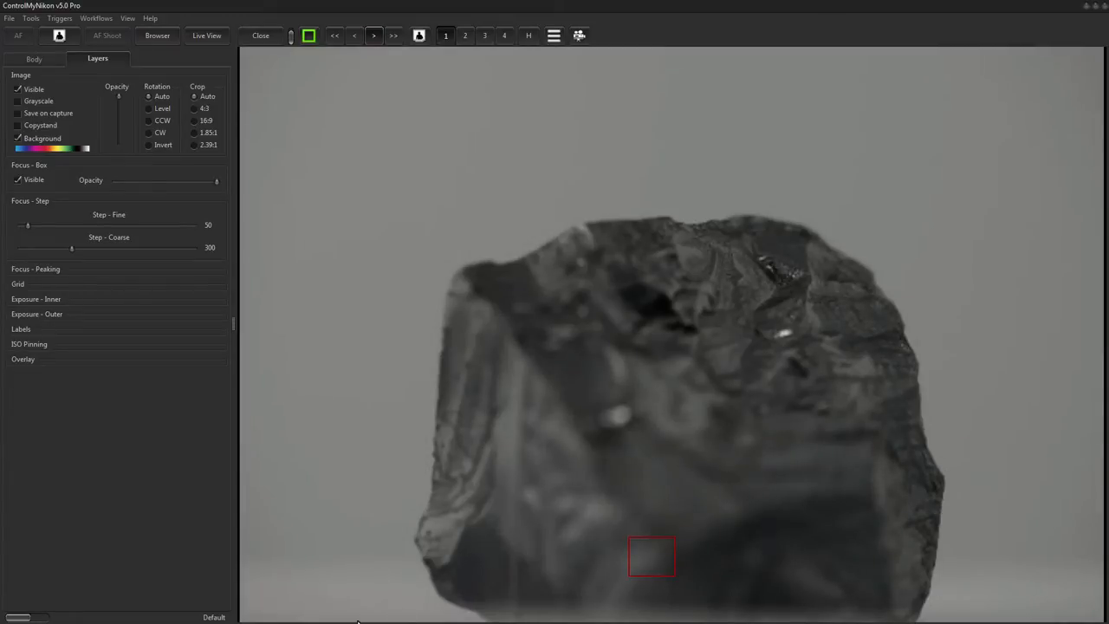
pyautogui.moveTo(529, 119)
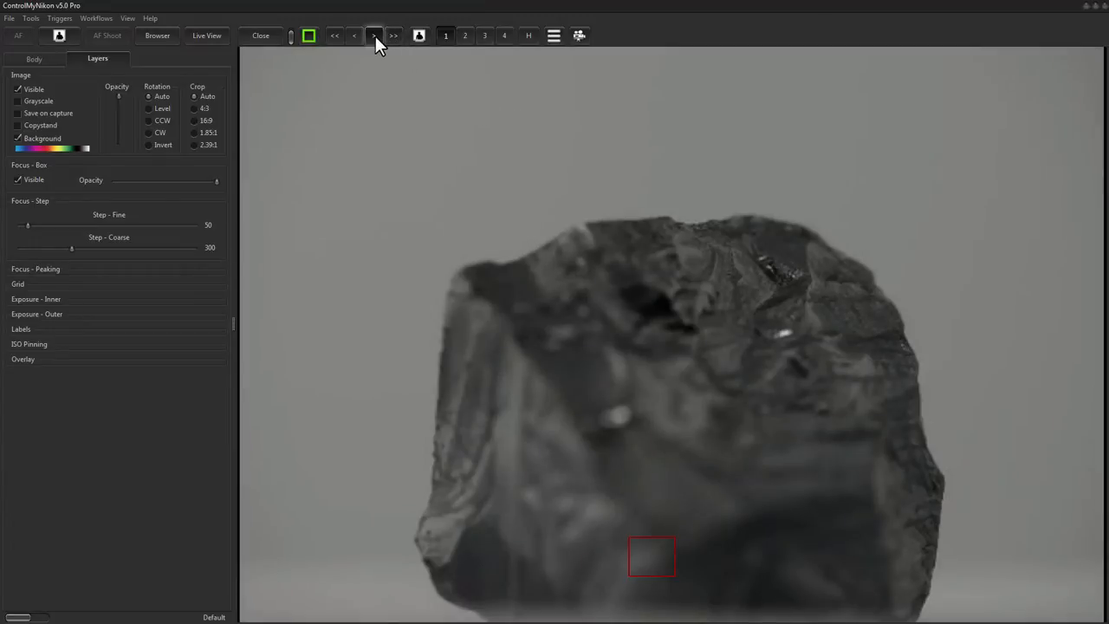
# Continue sweeping the focus plane through the rock until its upper facets are sharp again.
pyautogui.click(375, 34)
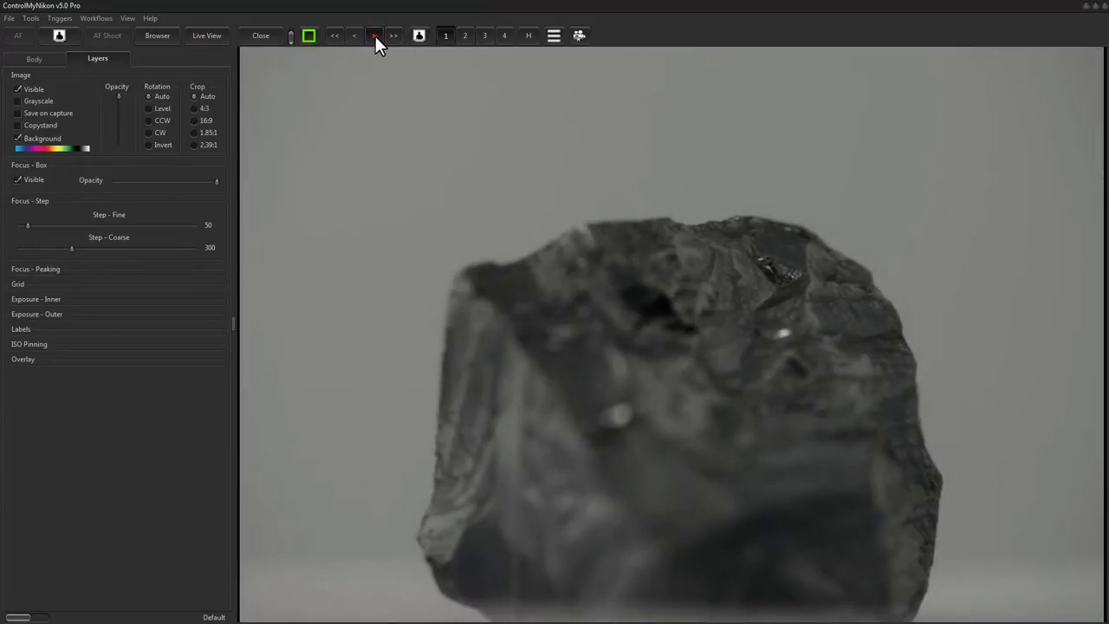
pyautogui.click(374, 35)
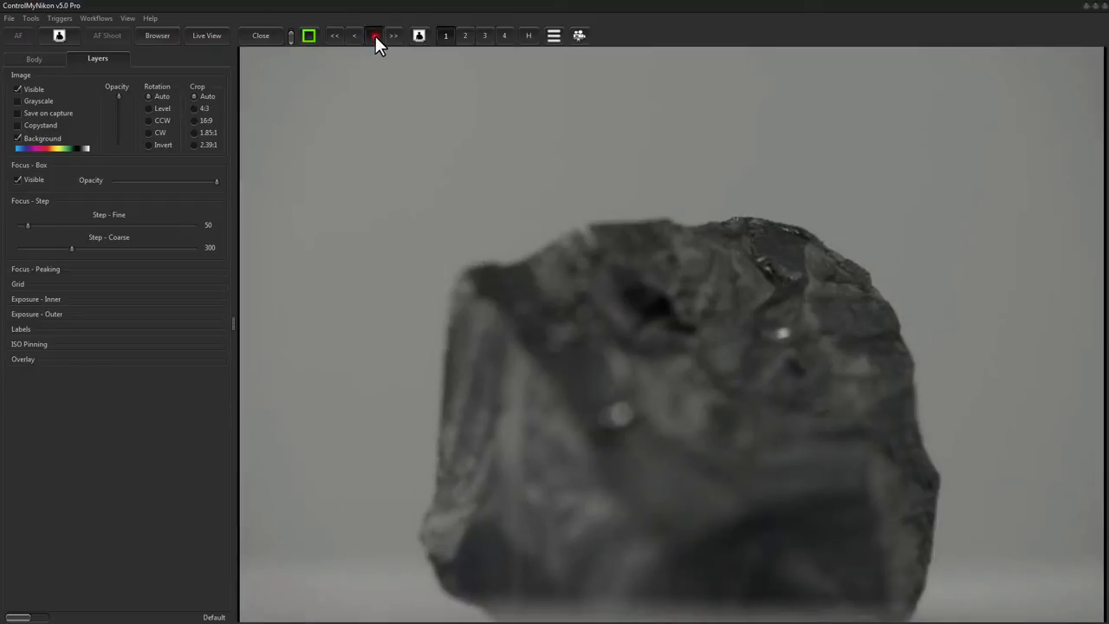
pyautogui.click(374, 35)
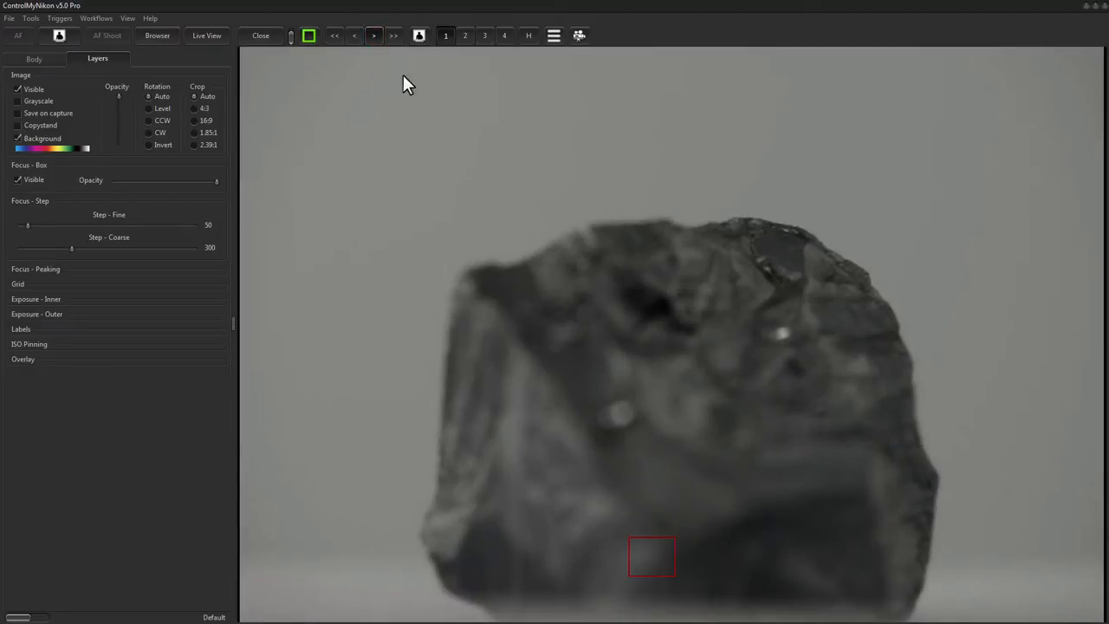
pyautogui.click(374, 35)
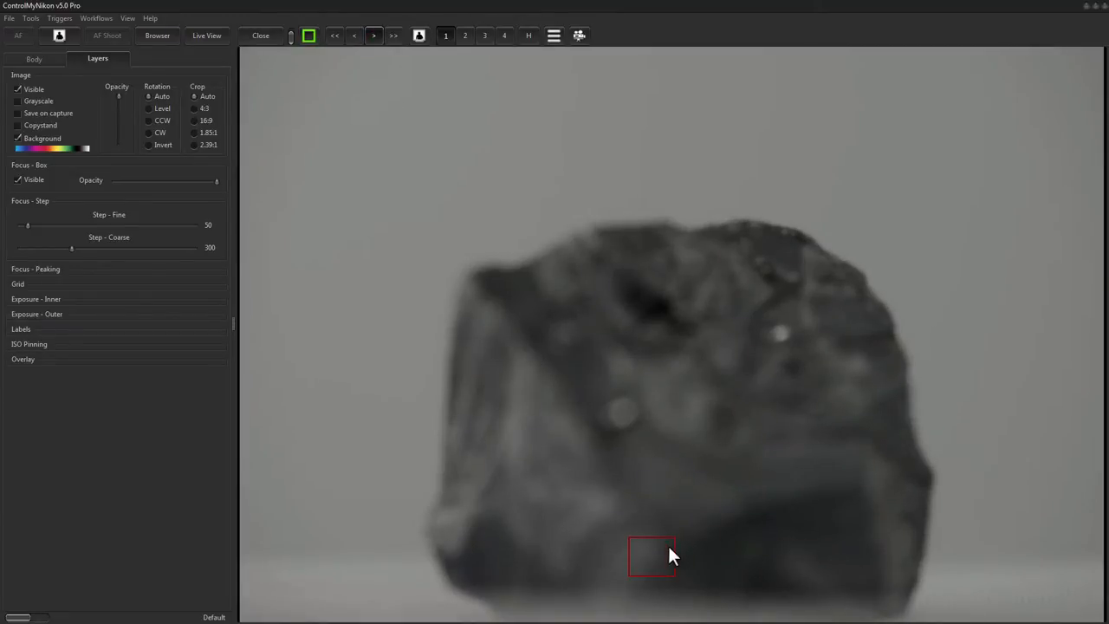
pyautogui.moveTo(667, 558)
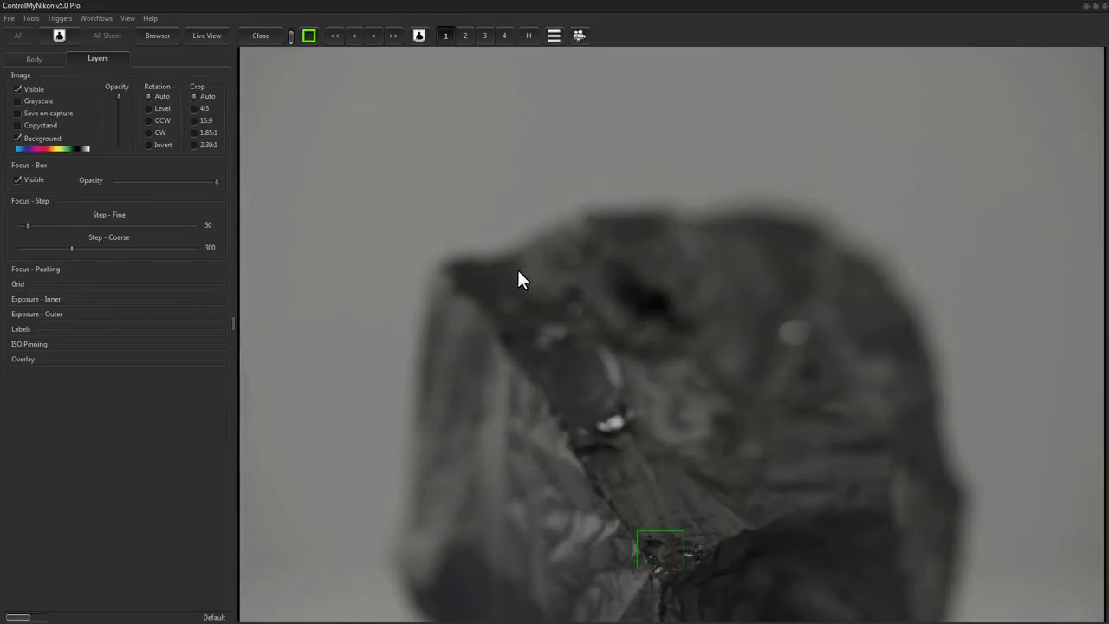
pyautogui.moveTo(347, 182)
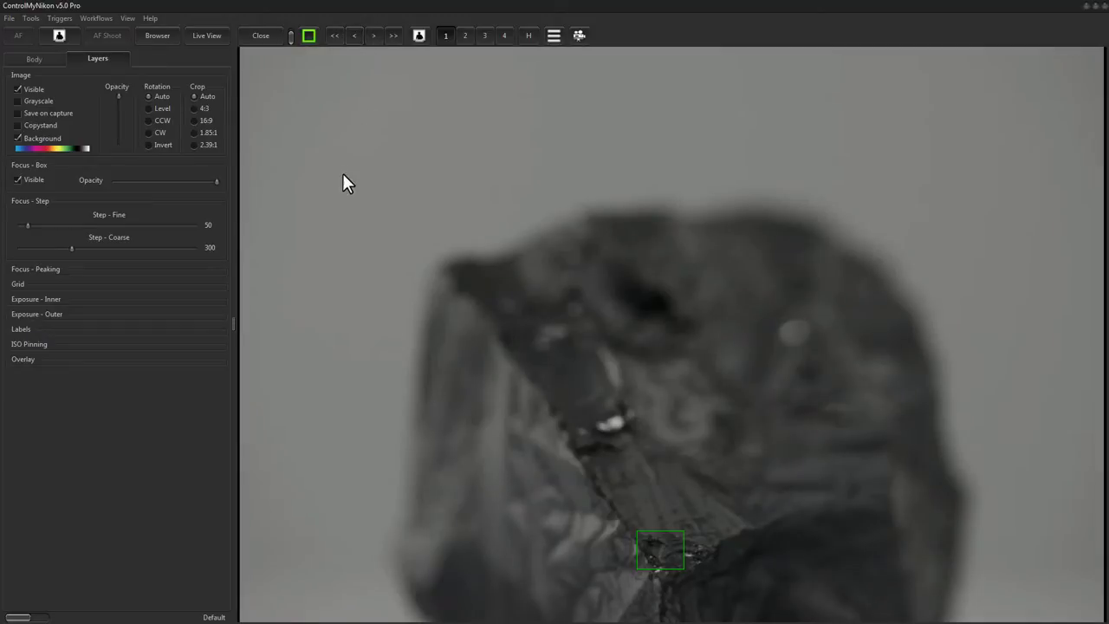
pyautogui.moveTo(274, 378)
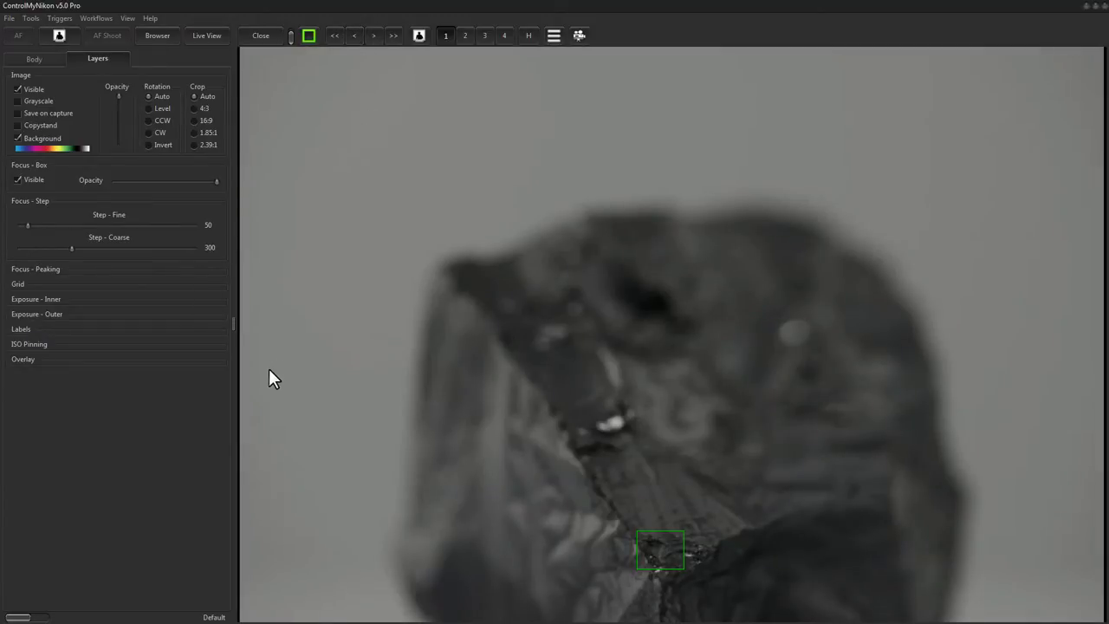
pyautogui.moveTo(200, 229)
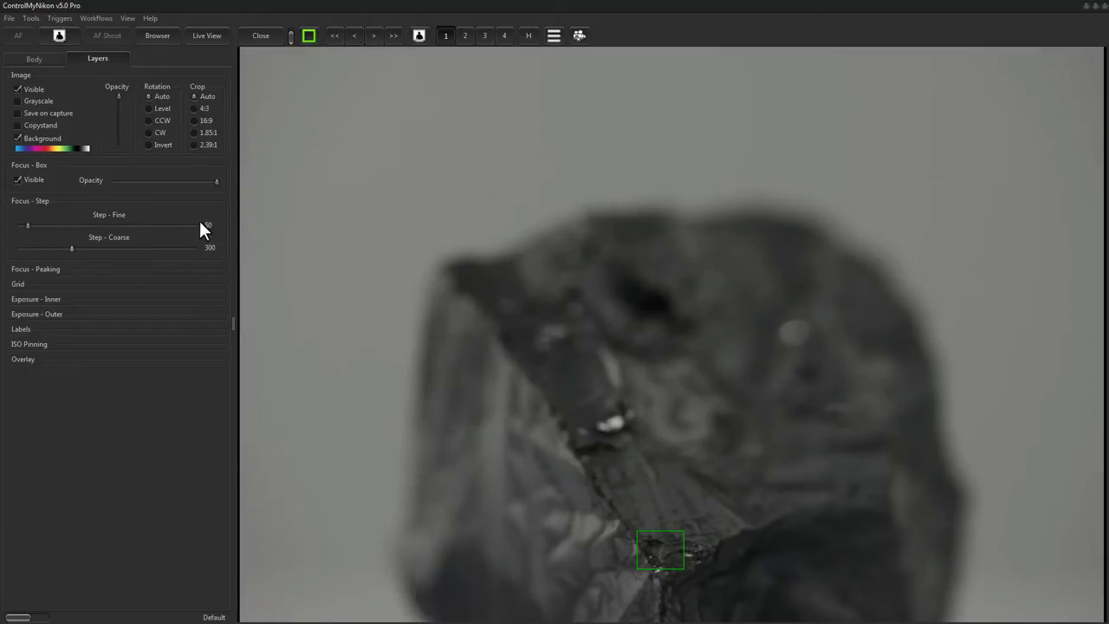
pyautogui.moveTo(655, 558)
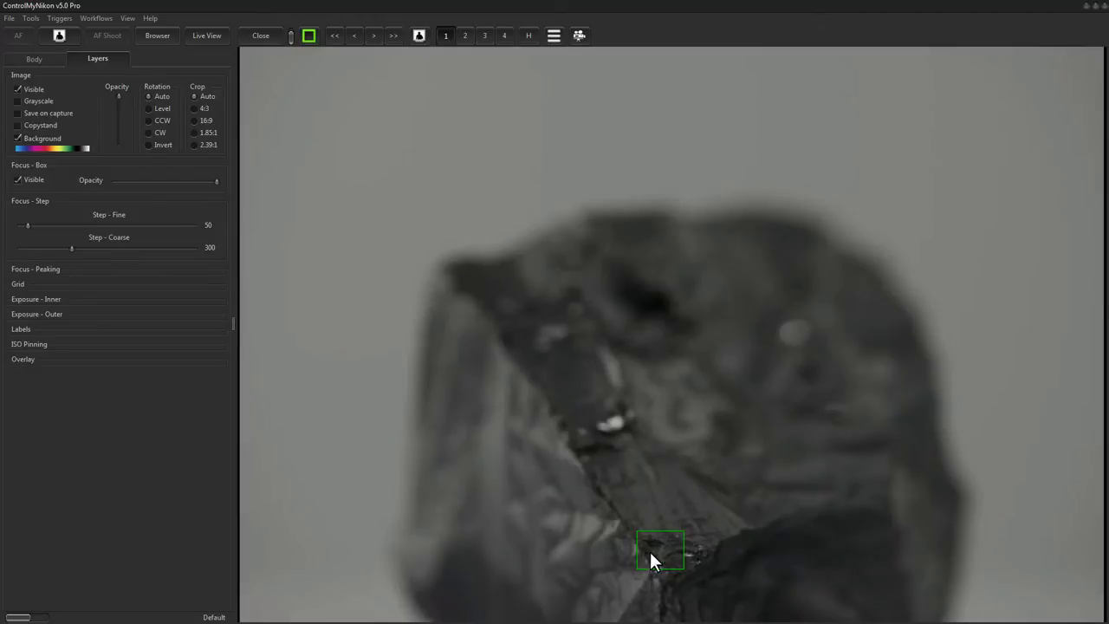
pyautogui.moveTo(326, 44)
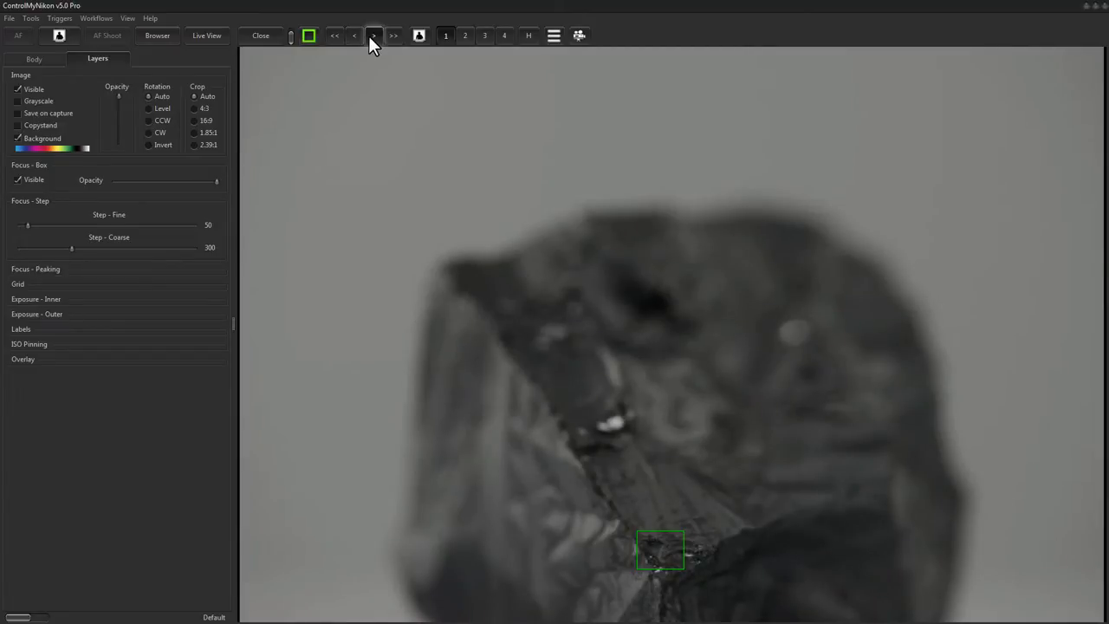
pyautogui.click(374, 34)
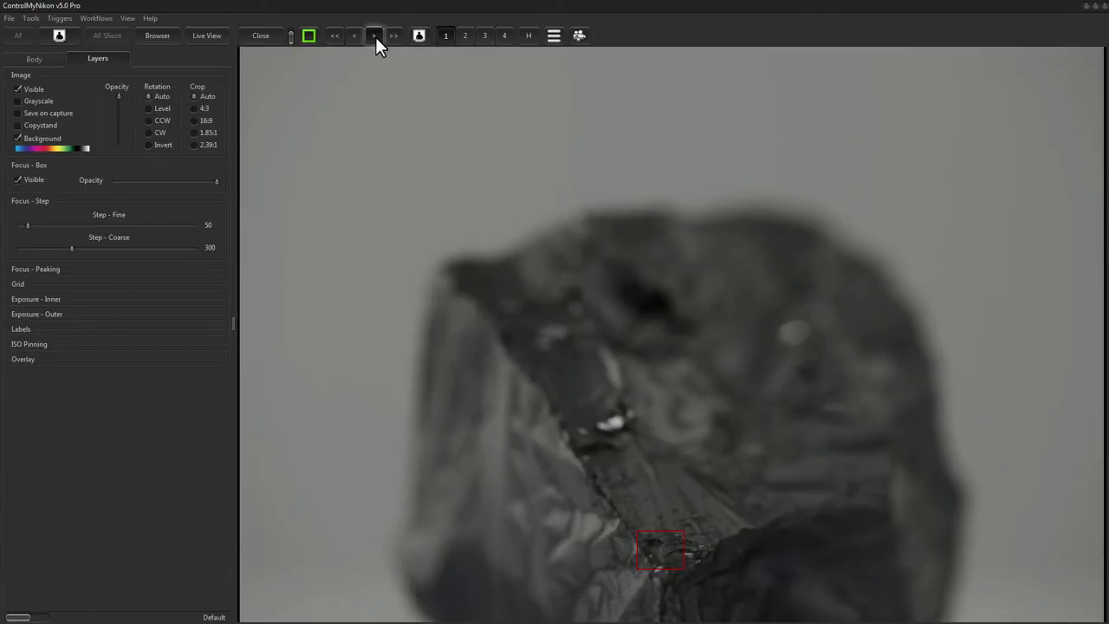
pyautogui.click(374, 35)
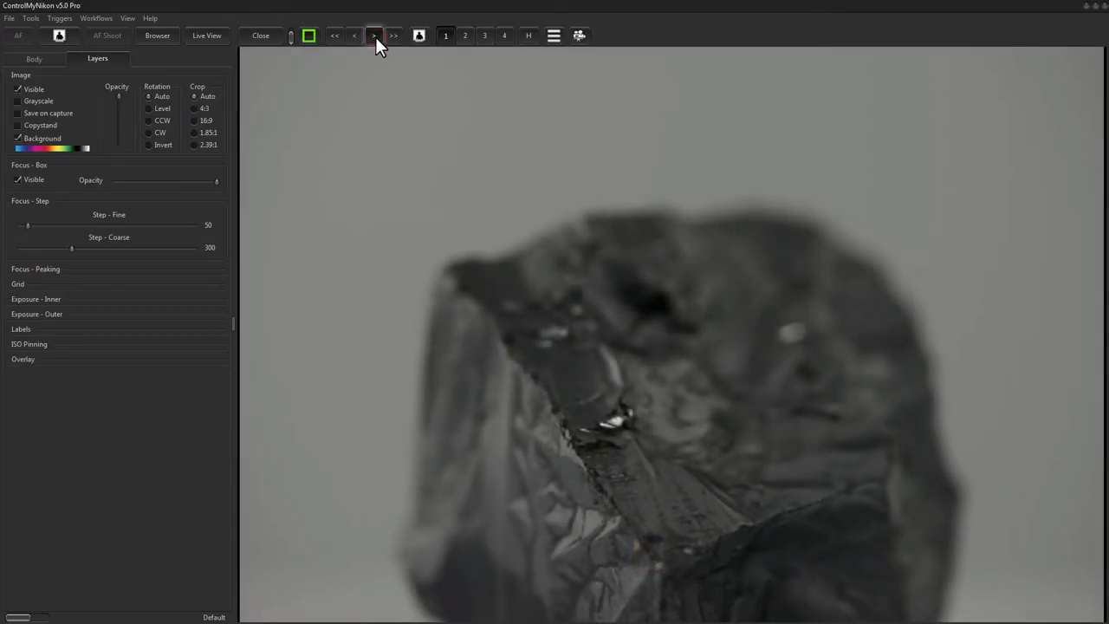
pyautogui.click(374, 35)
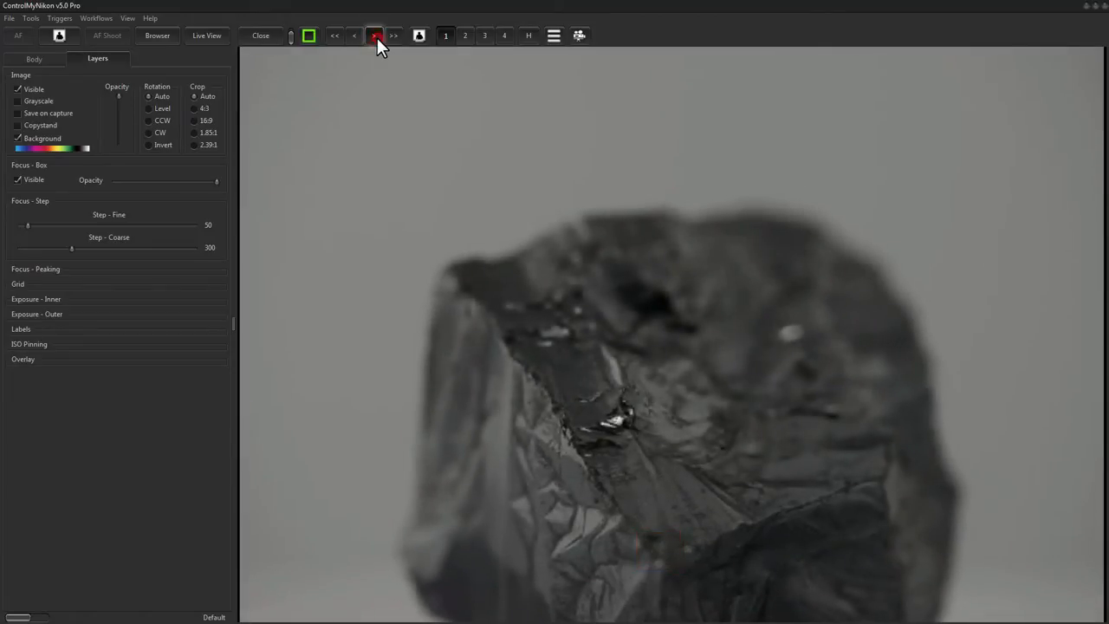
pyautogui.click(374, 34)
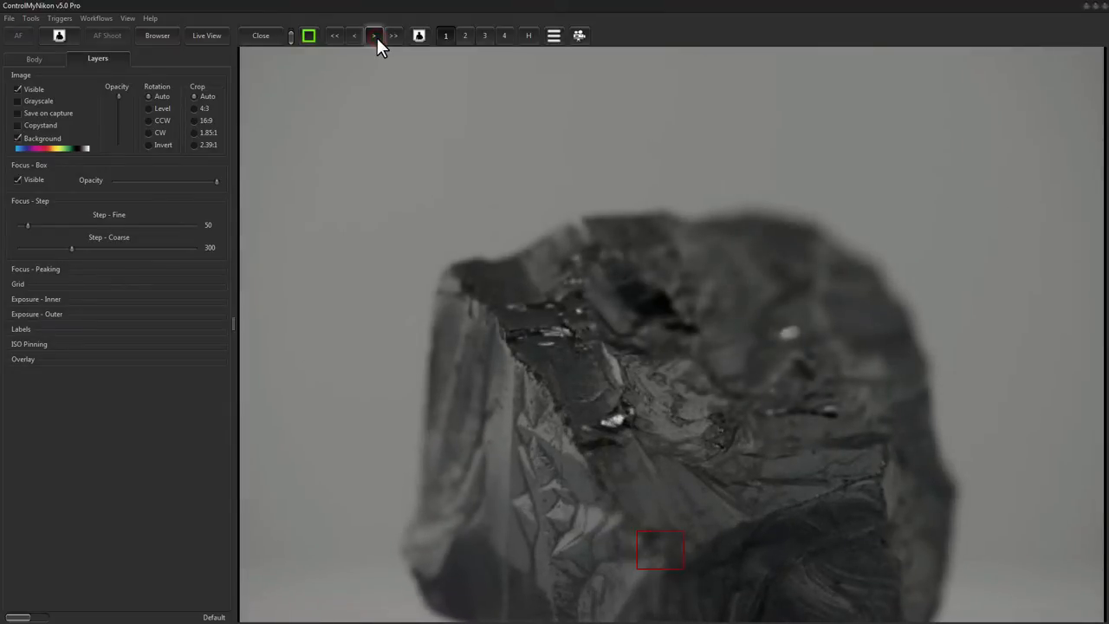
pyautogui.click(353, 34)
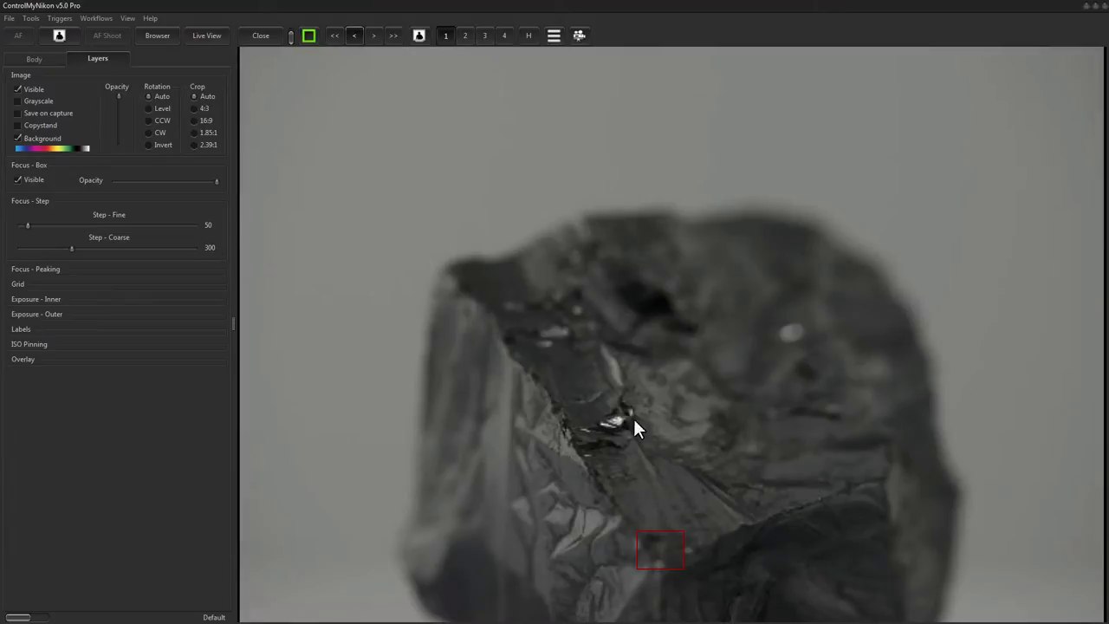
pyautogui.moveTo(639, 555)
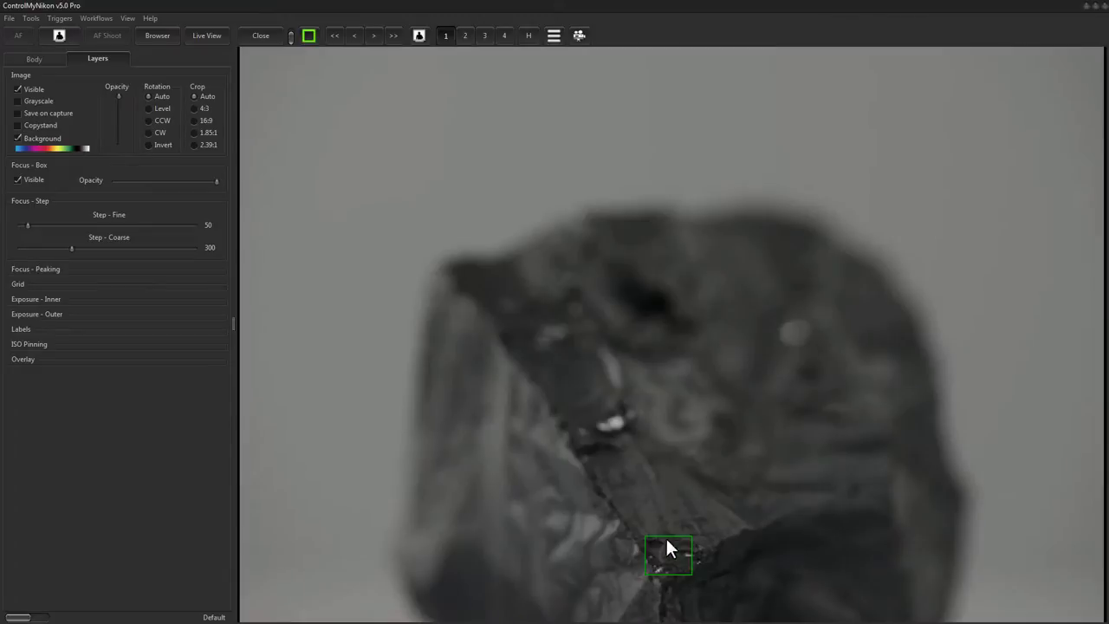
# Switch the shooting workflow to Focus Stacking, showing slice count, step and delay settings.
pyautogui.click(97, 17)
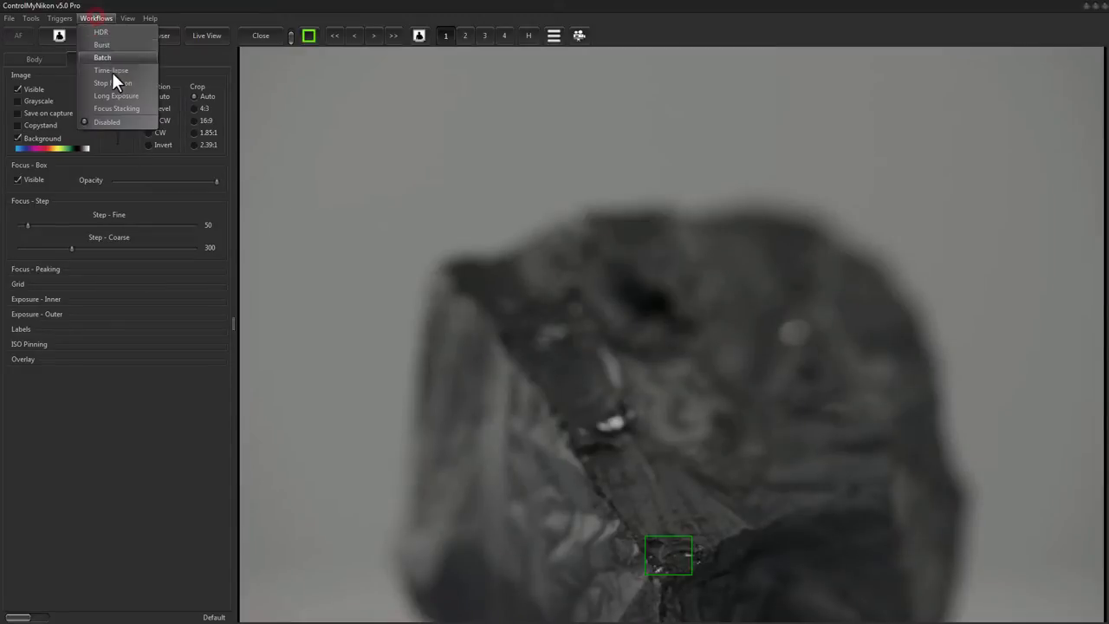
pyautogui.moveTo(111, 118)
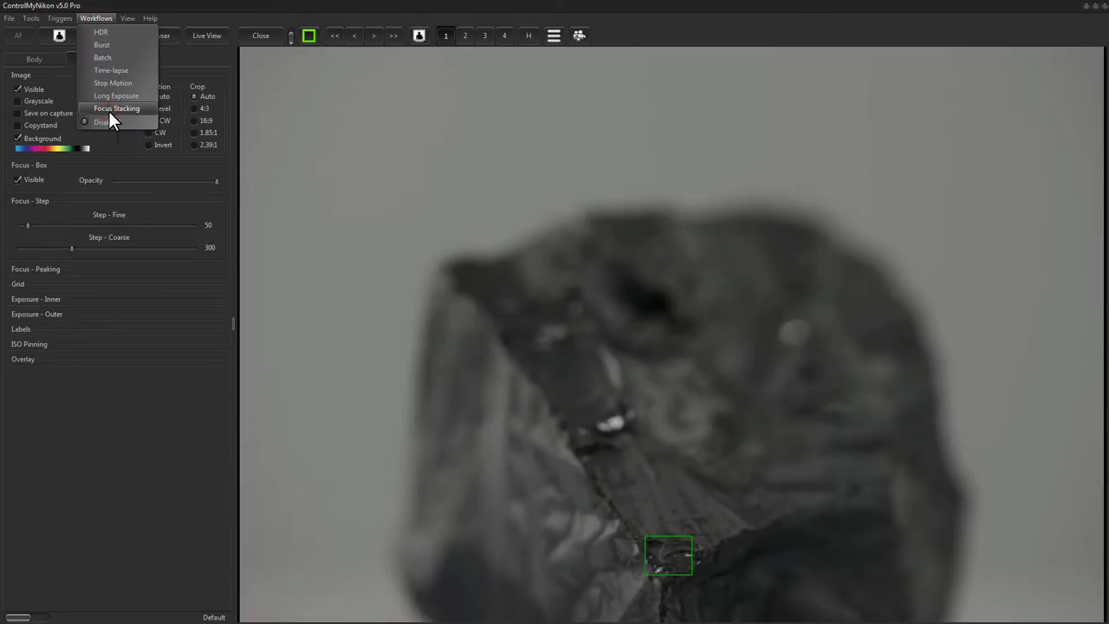
pyautogui.click(116, 108)
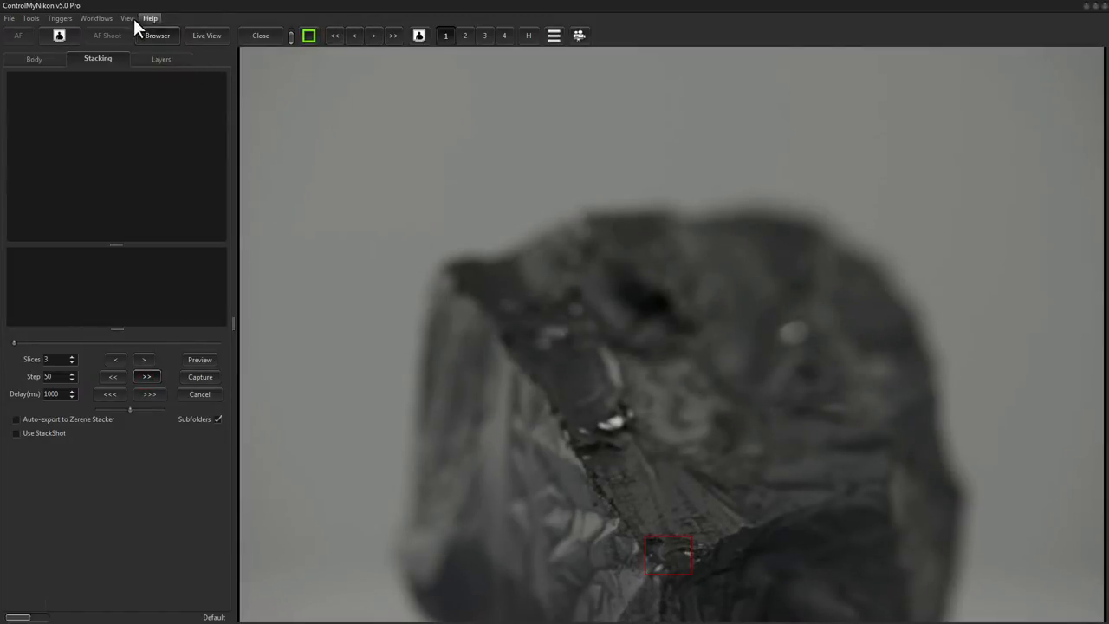
# Move focus by medium and large steps between near and far limits to gauge the rock's depth.
pyautogui.click(128, 18)
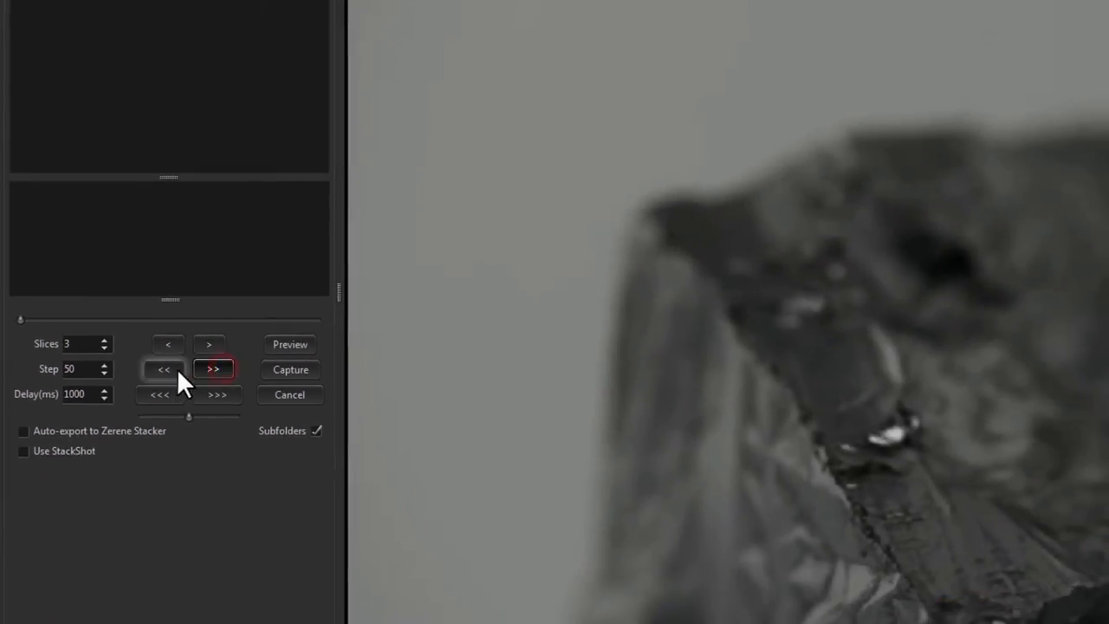
pyautogui.click(213, 369)
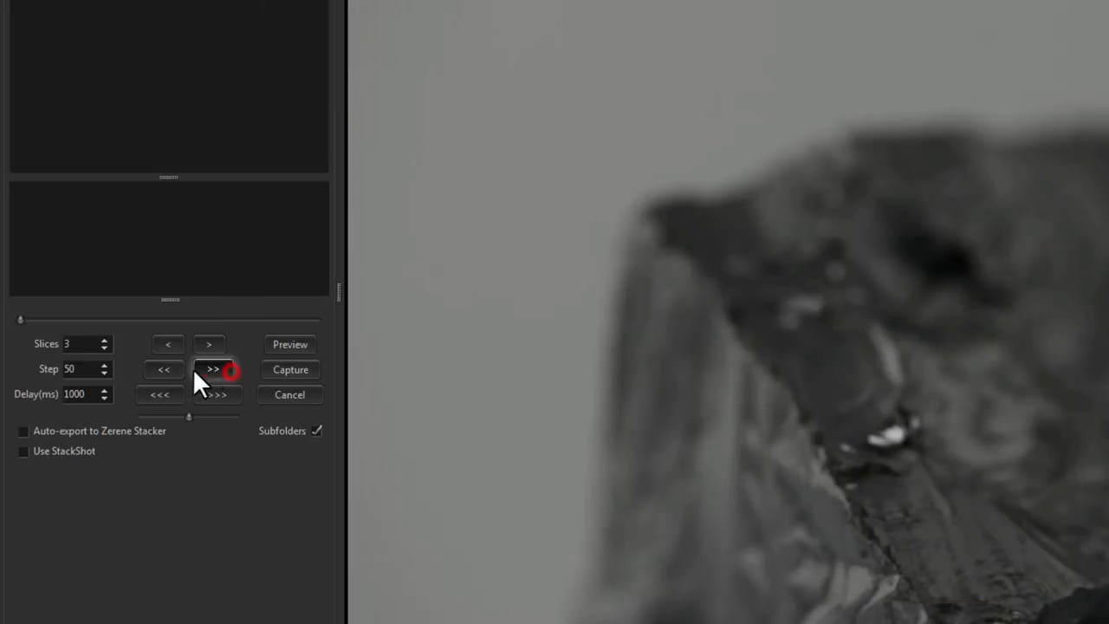
pyautogui.click(215, 395)
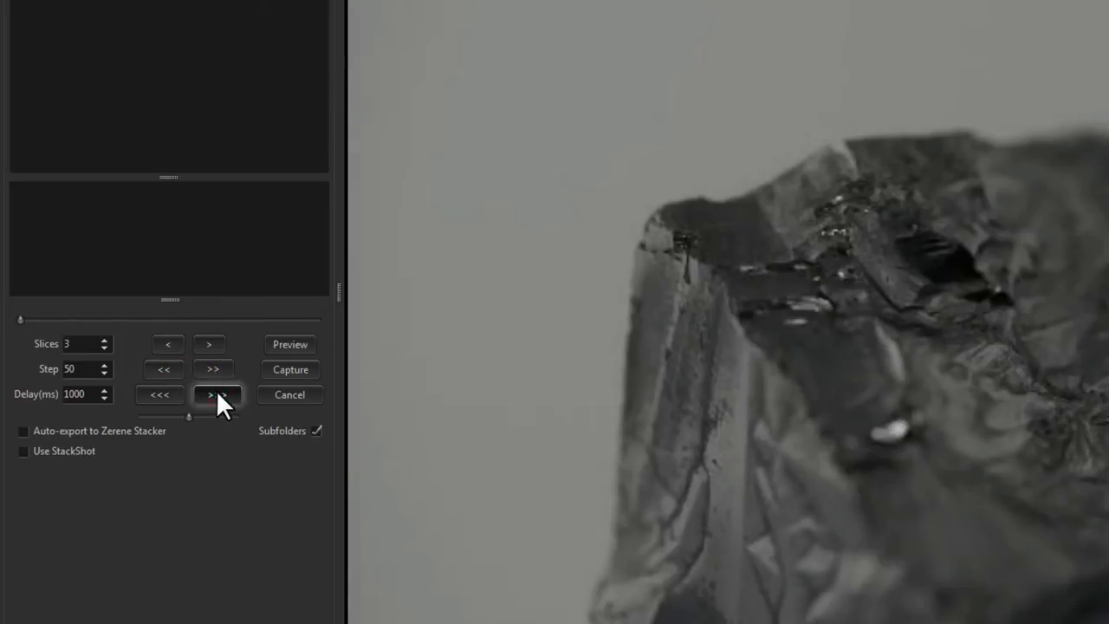
pyautogui.click(159, 395)
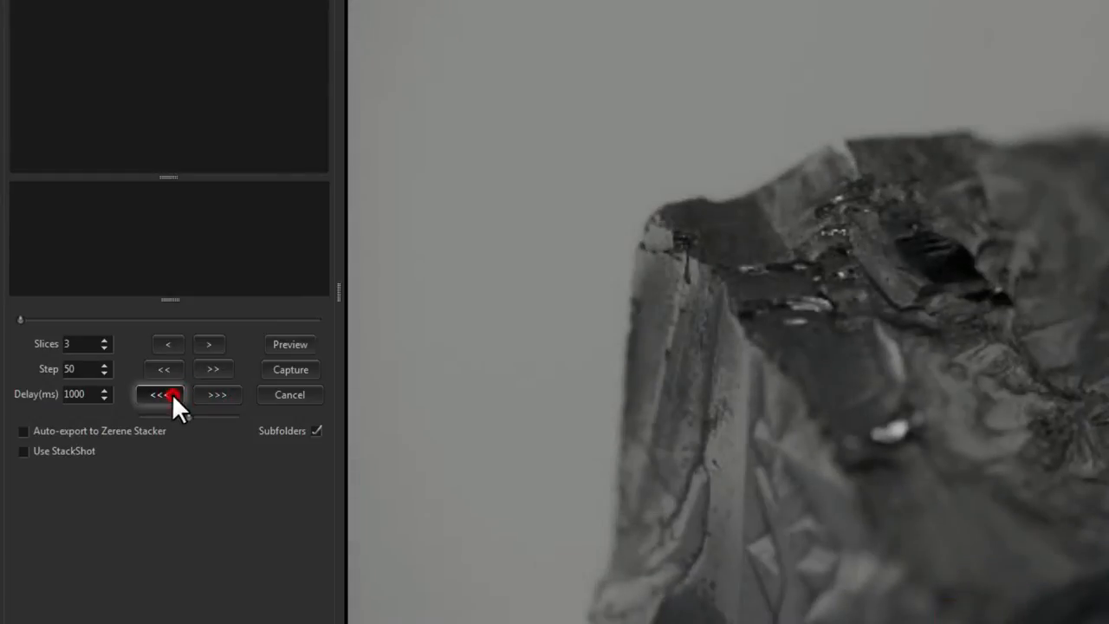
pyautogui.click(216, 395)
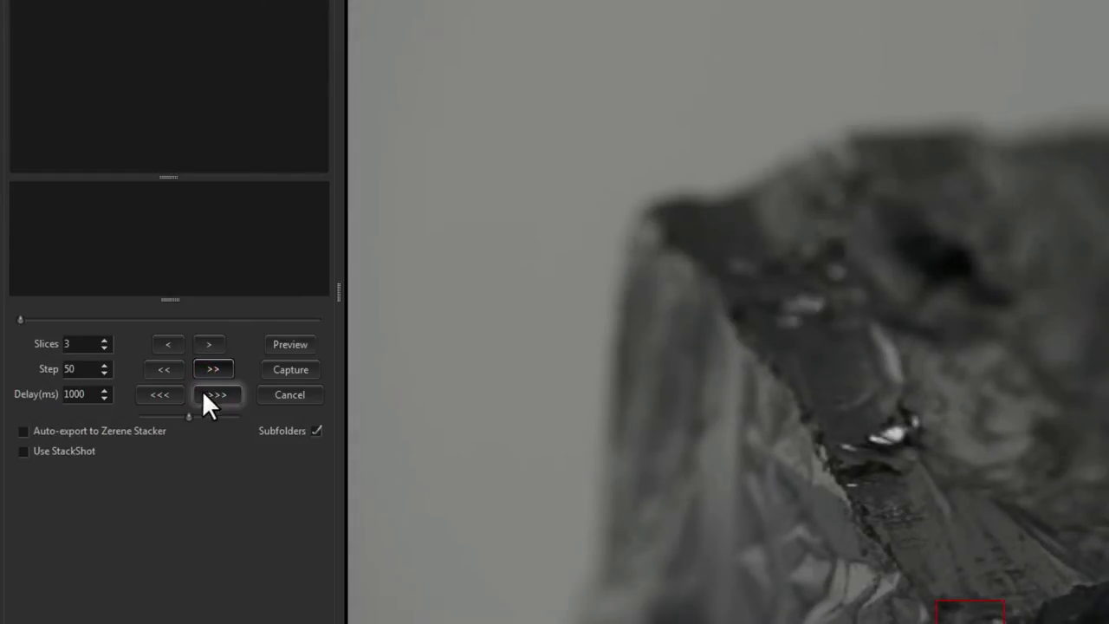
pyautogui.click(217, 395)
pyautogui.write('5')
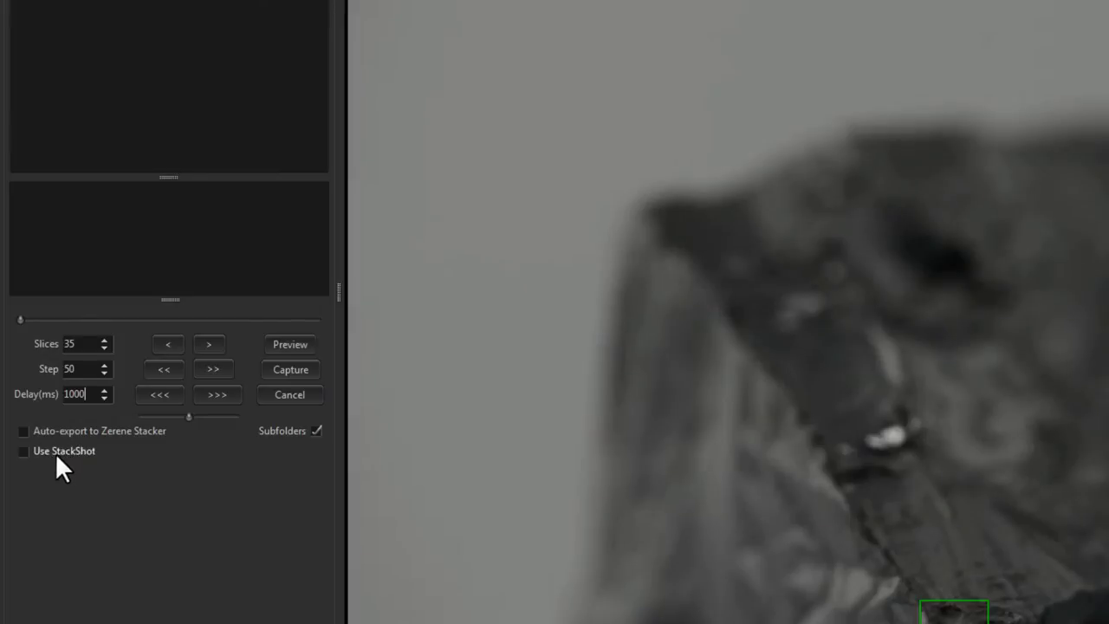
pyautogui.moveTo(83, 467)
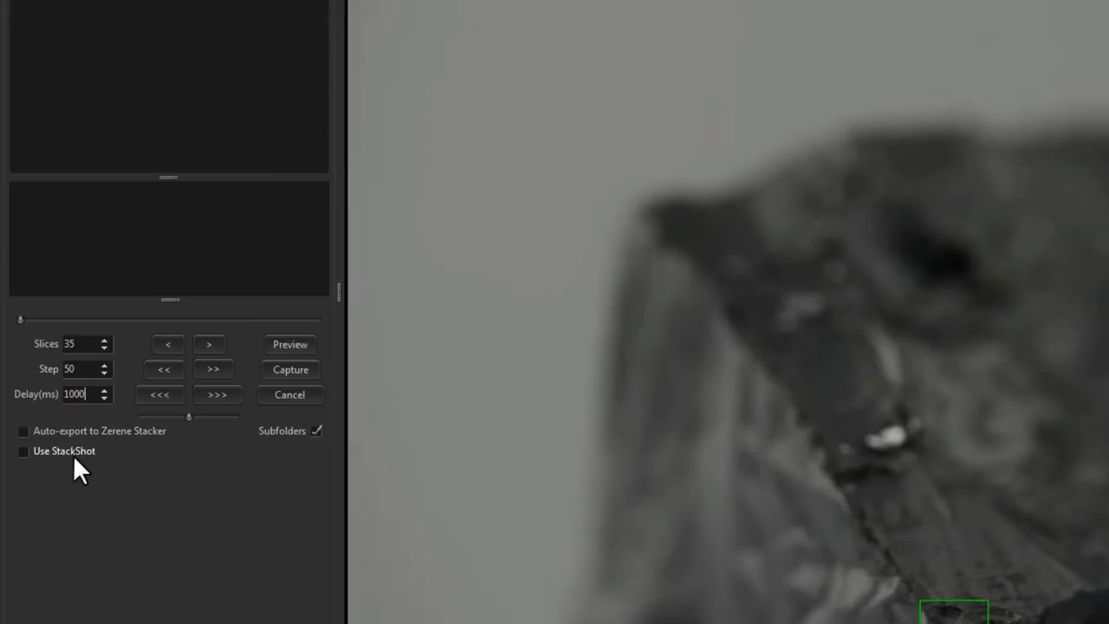
pyautogui.moveTo(416, 471)
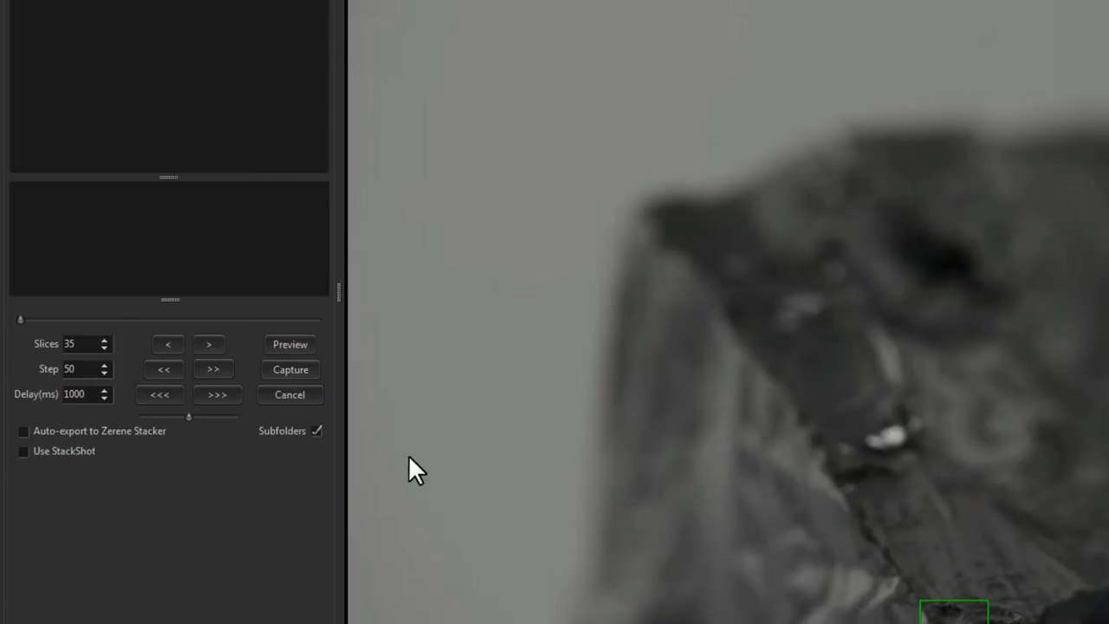
# Raise Slices to 35, keeping Step 50 and Delay 1000 ms.
pyautogui.click(83, 395)
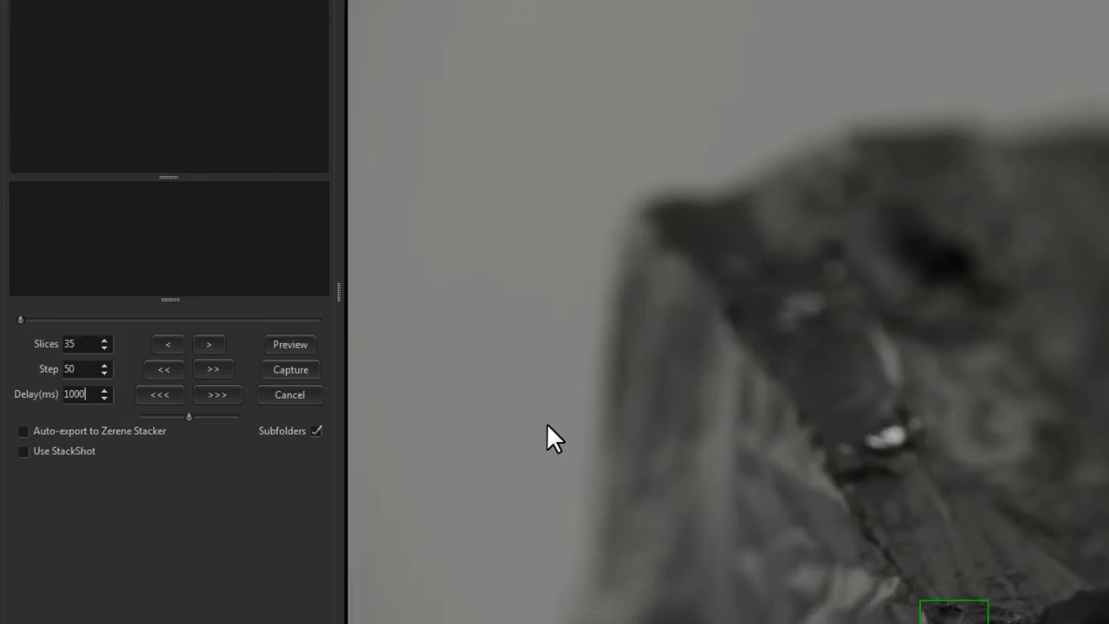
pyautogui.moveTo(516, 447)
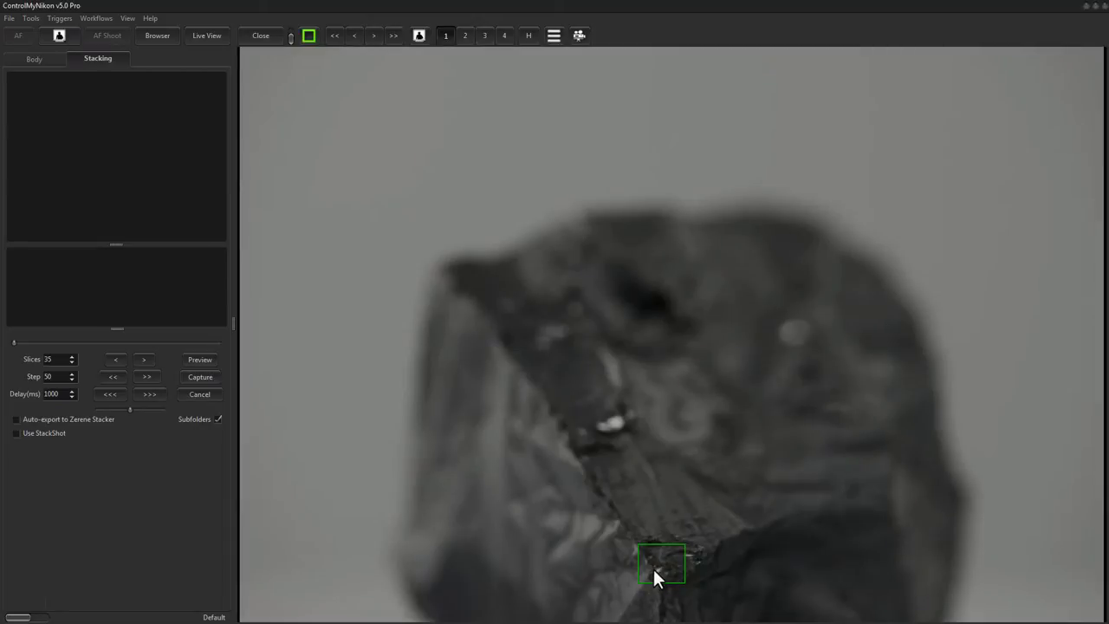
# Shift focus off the rock's front edge and preview the focus sweep across all 35 slices.
pyautogui.click(353, 34)
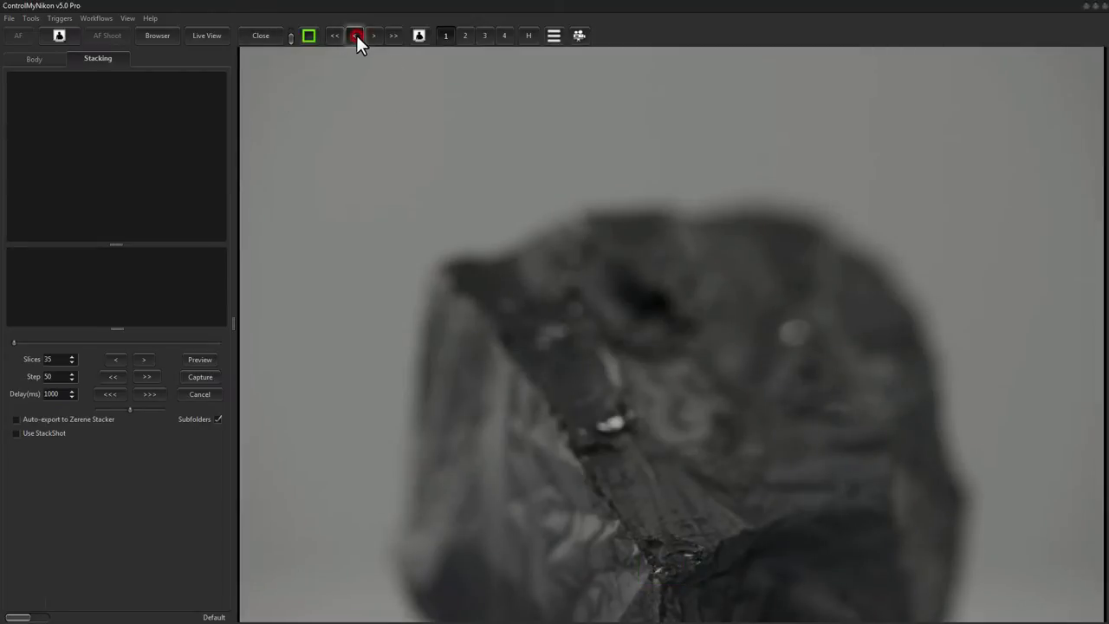
pyautogui.click(355, 35)
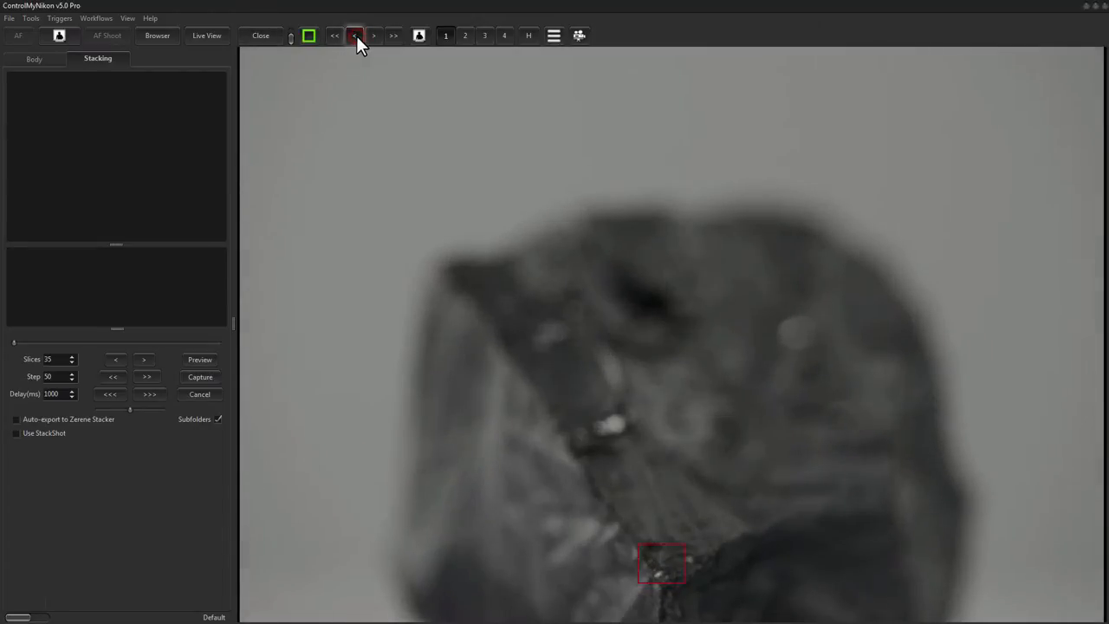
pyautogui.click(353, 35)
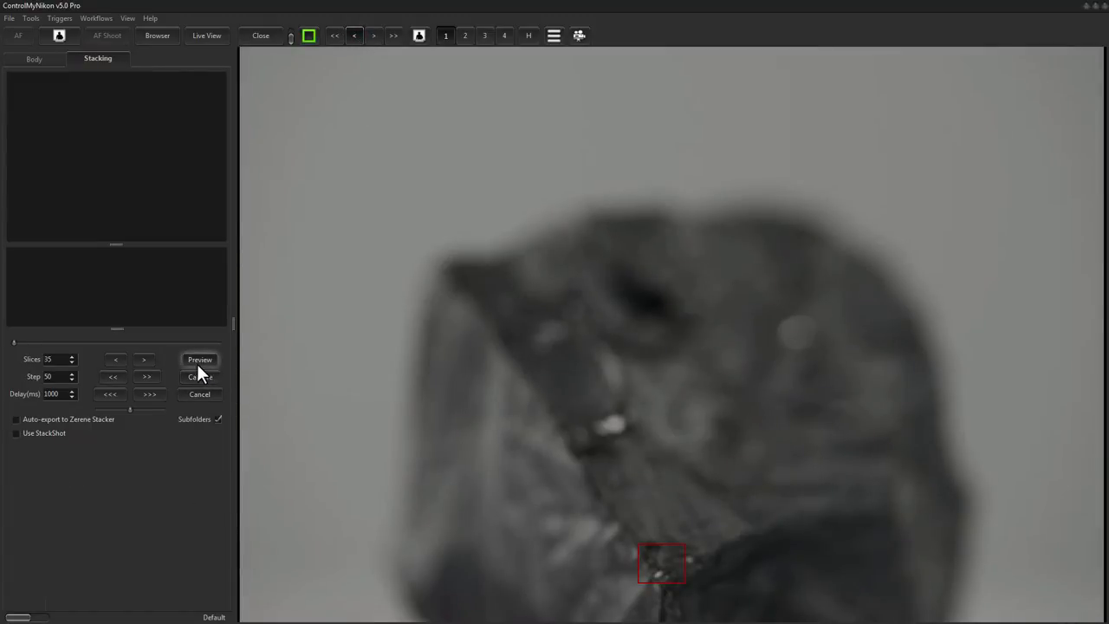
pyautogui.click(199, 358)
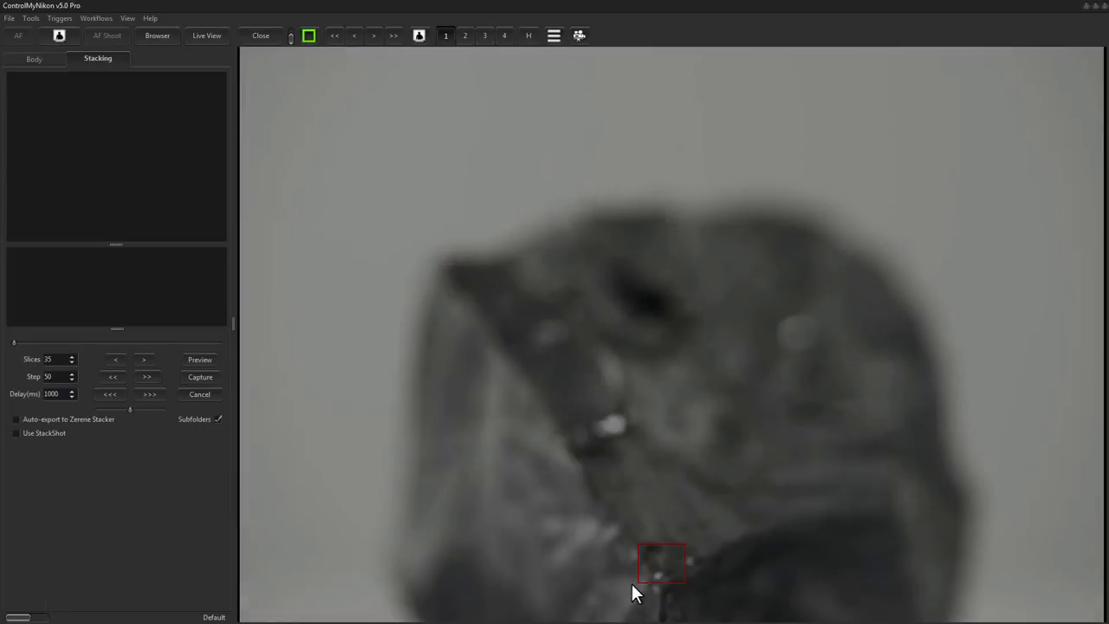
pyautogui.moveTo(679, 566)
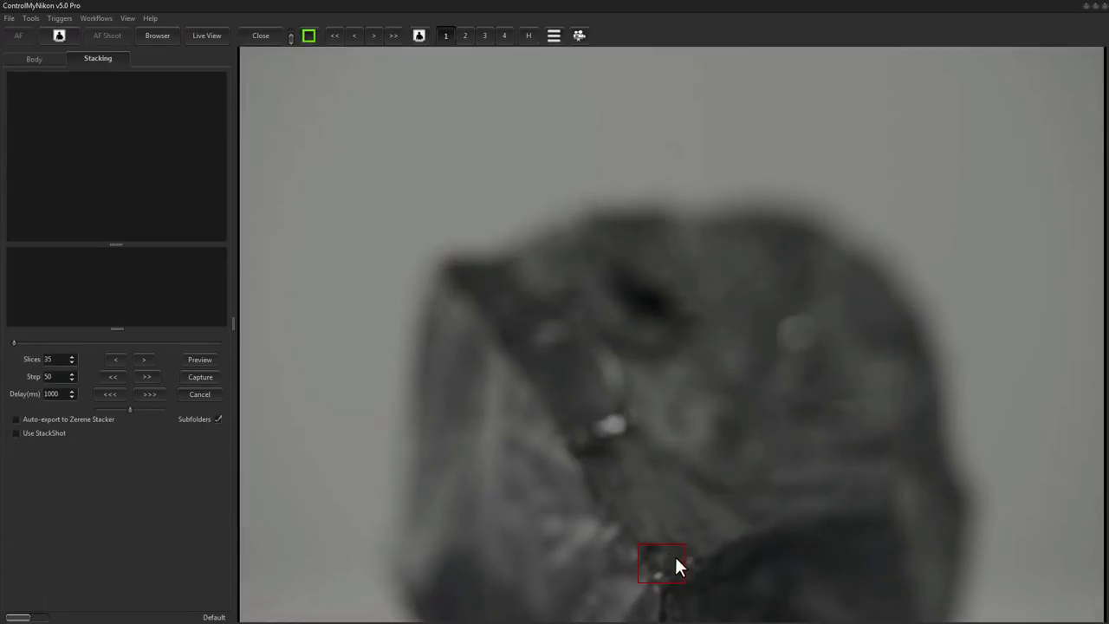
pyautogui.moveTo(673, 576)
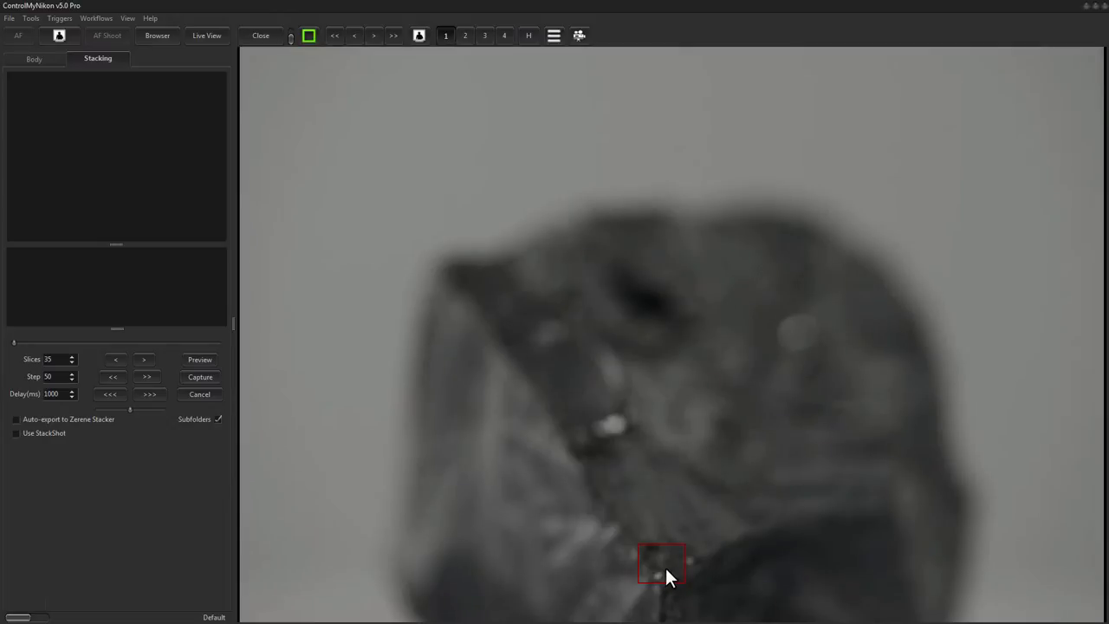
pyautogui.moveTo(666, 573)
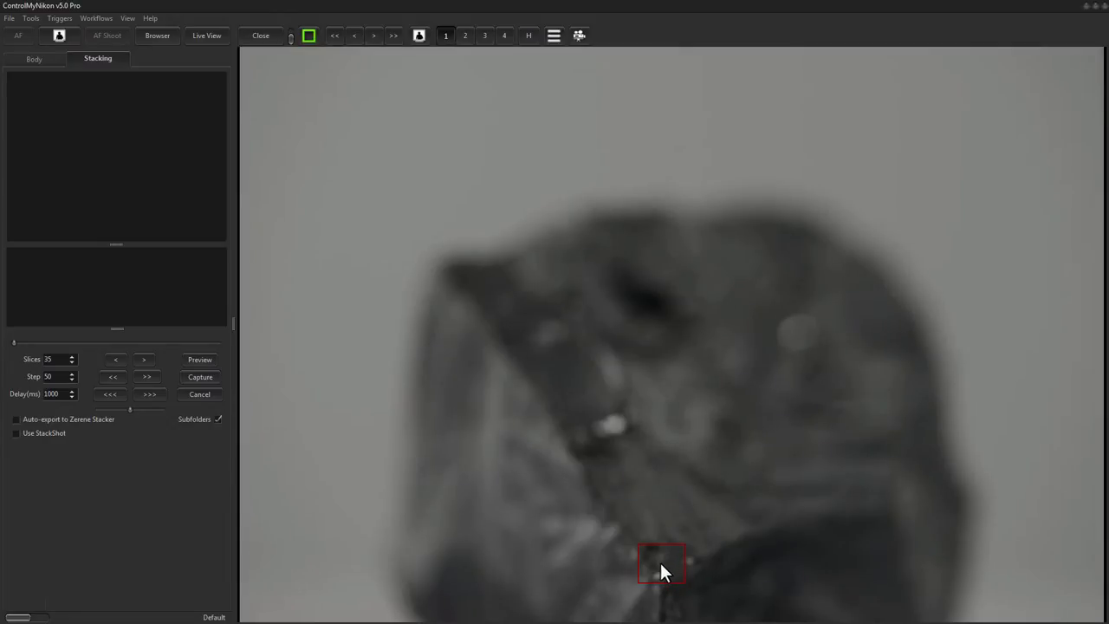
pyautogui.moveTo(672, 588)
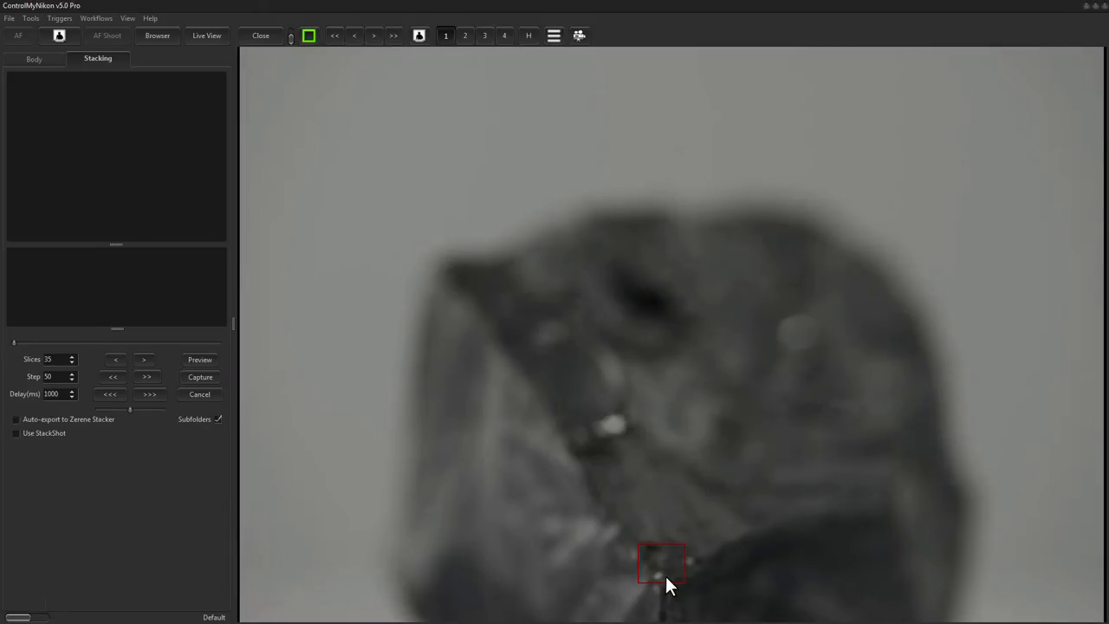
pyautogui.moveTo(672, 586)
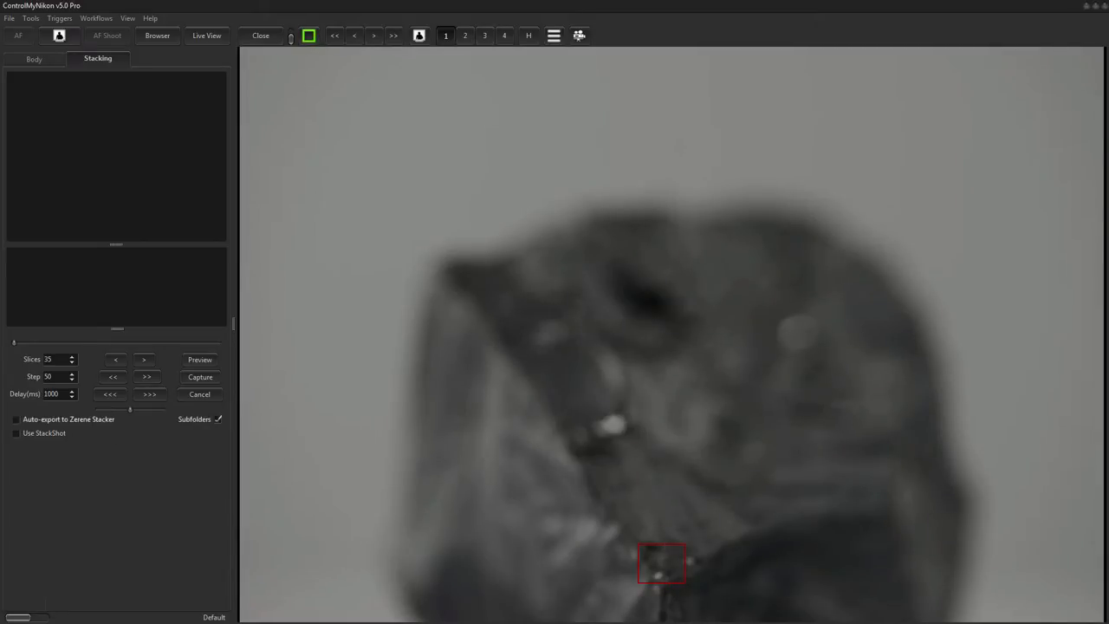
pyautogui.click(59, 359)
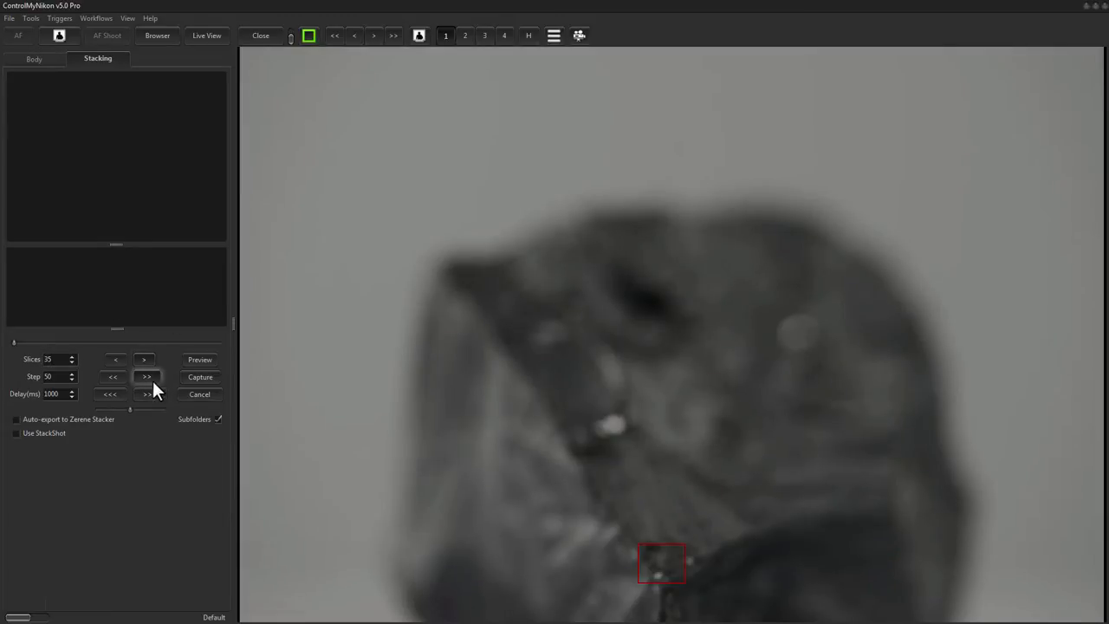
pyautogui.click(145, 376)
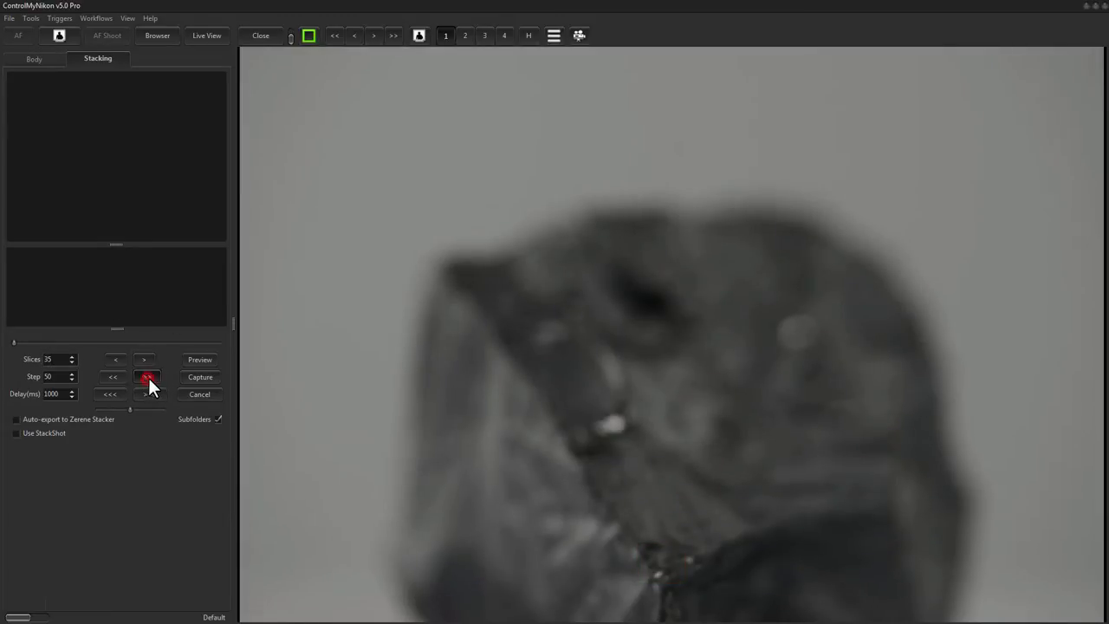
pyautogui.click(146, 376)
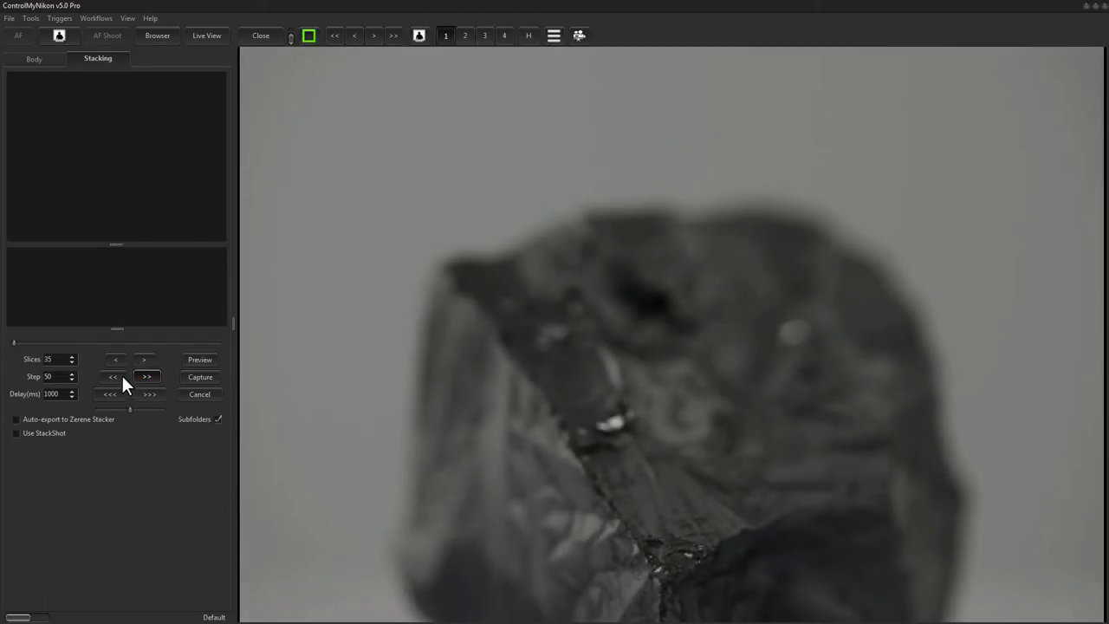
pyautogui.click(112, 376)
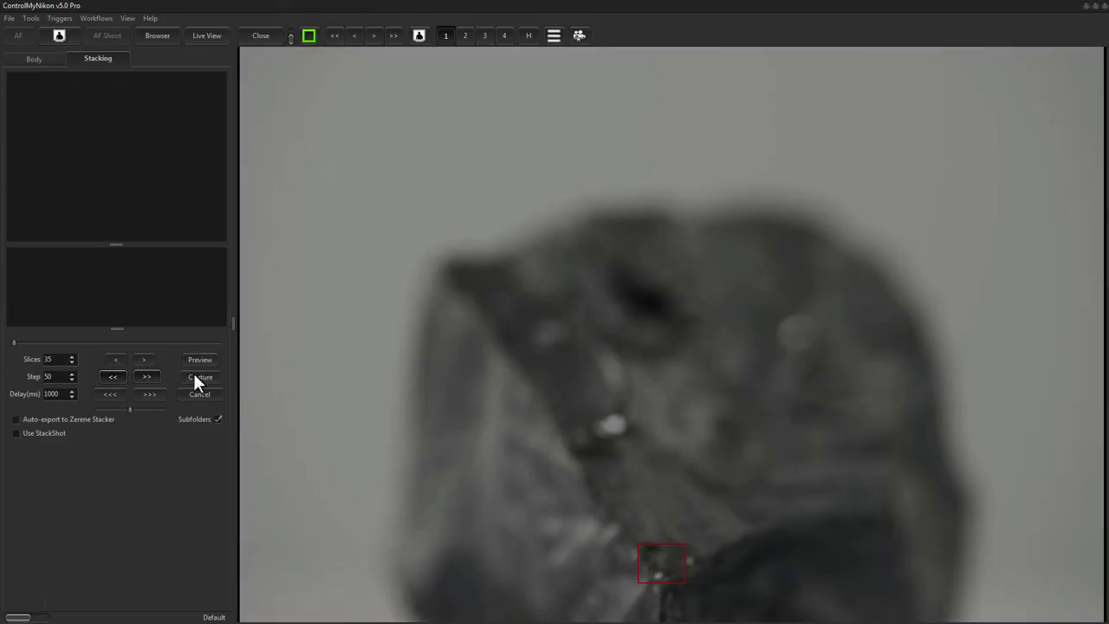
pyautogui.moveTo(182, 392)
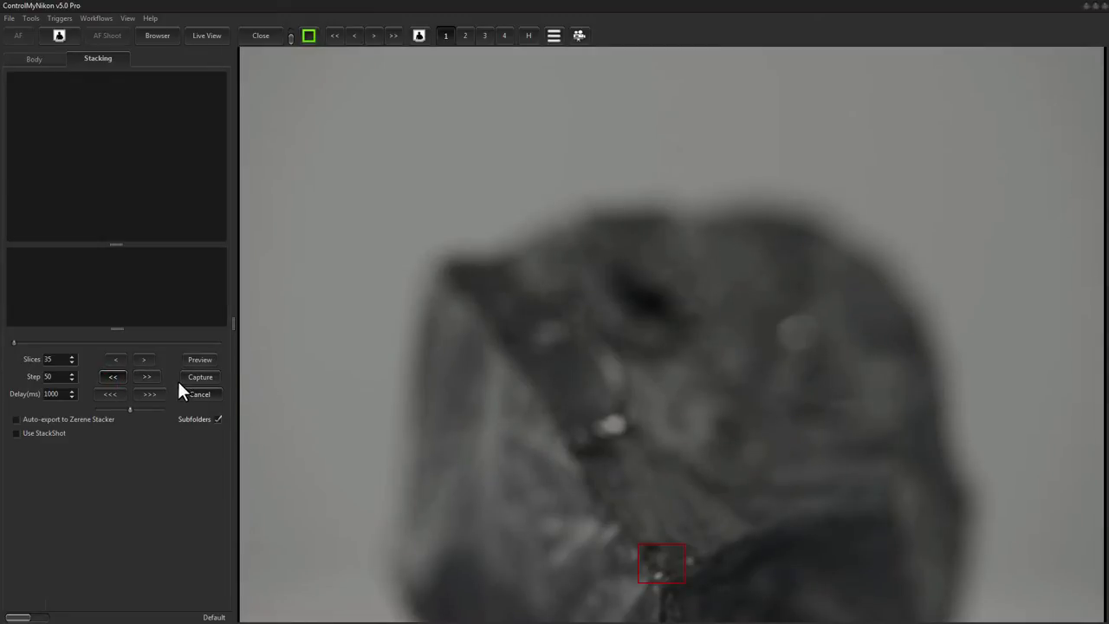
pyautogui.moveTo(215, 407)
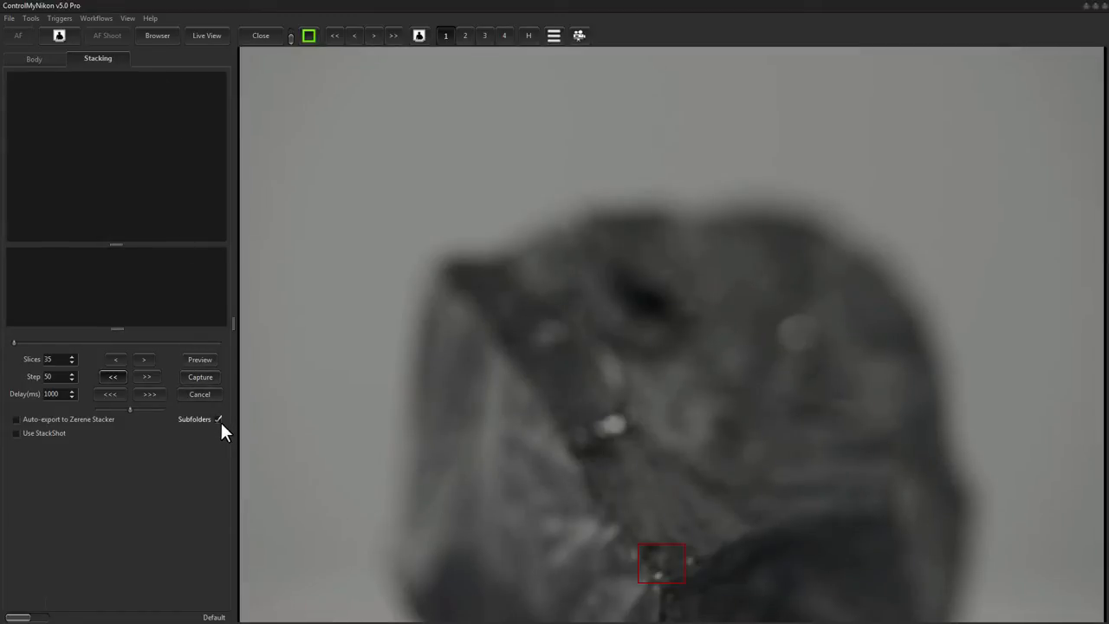
pyautogui.moveTo(221, 433)
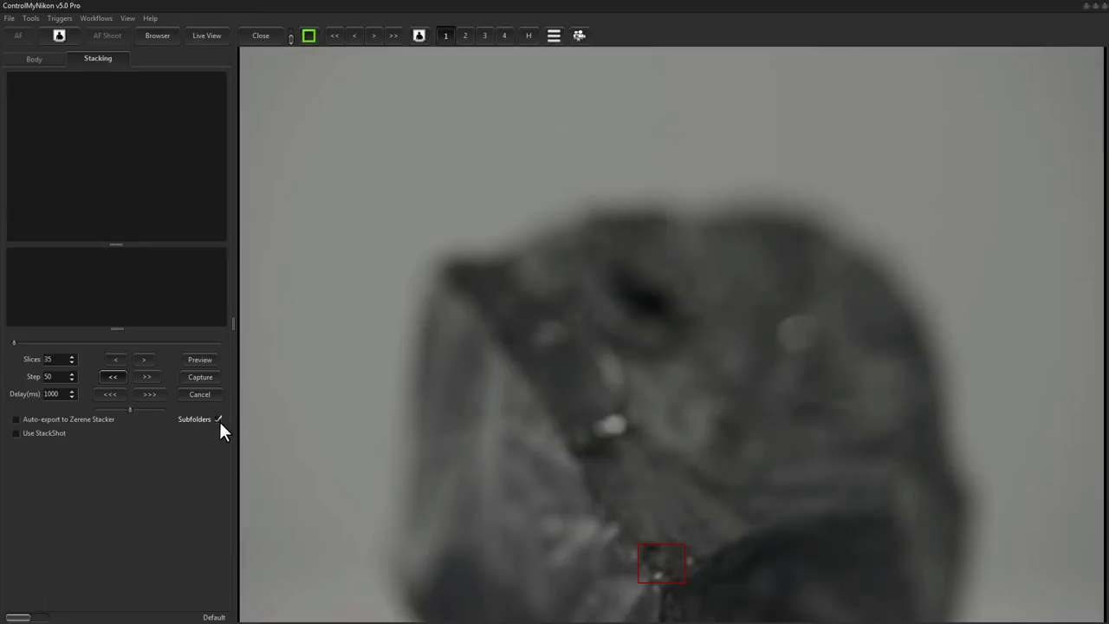
pyautogui.moveTo(78, 96)
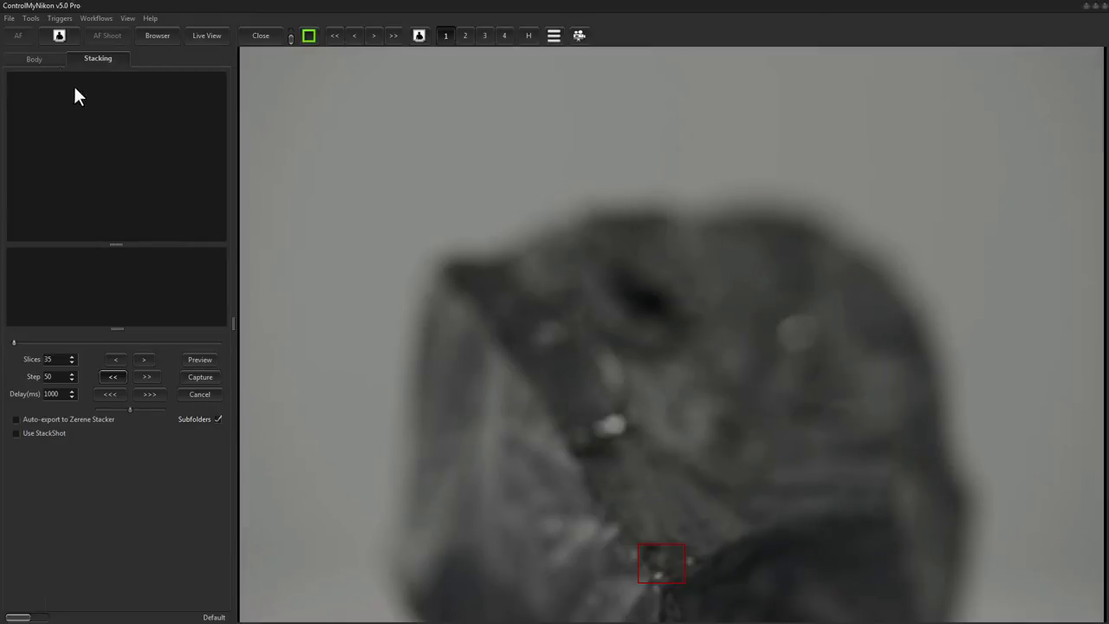
pyautogui.click(35, 59)
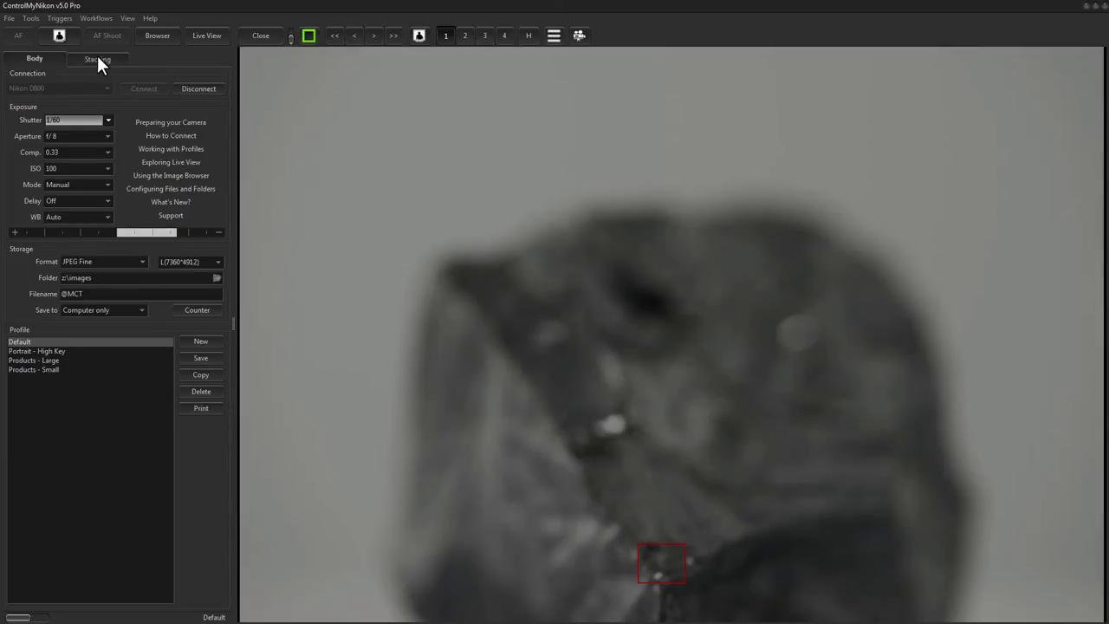
pyautogui.click(97, 59)
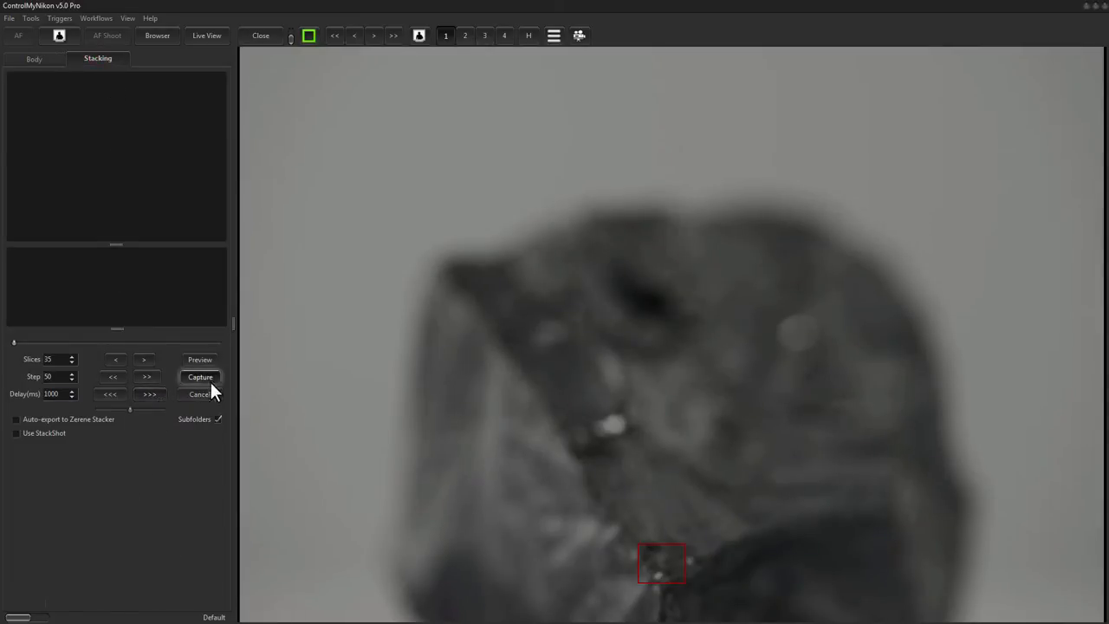
# Start capturing the focus stack and show the image browser to watch slices arrive.
pyautogui.click(201, 376)
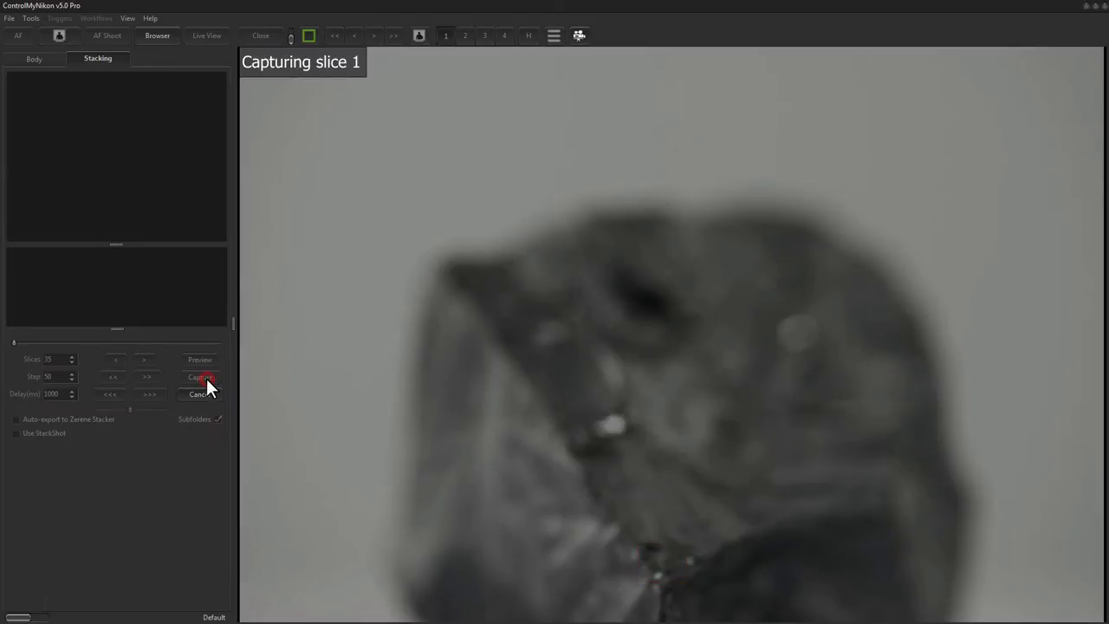
pyautogui.click(201, 376)
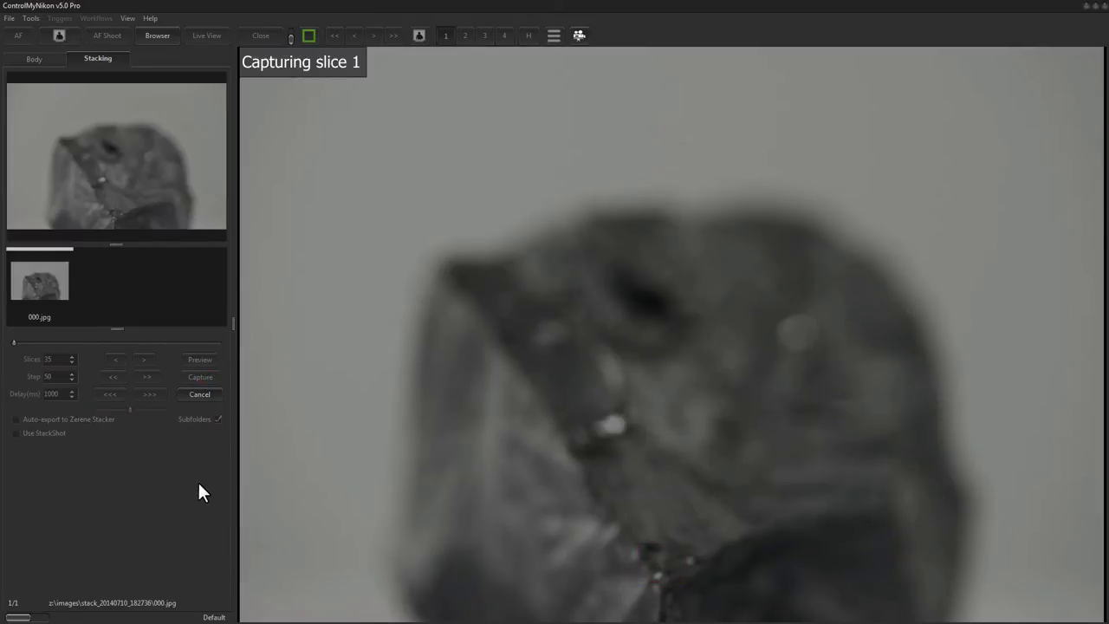
pyautogui.moveTo(558, 523)
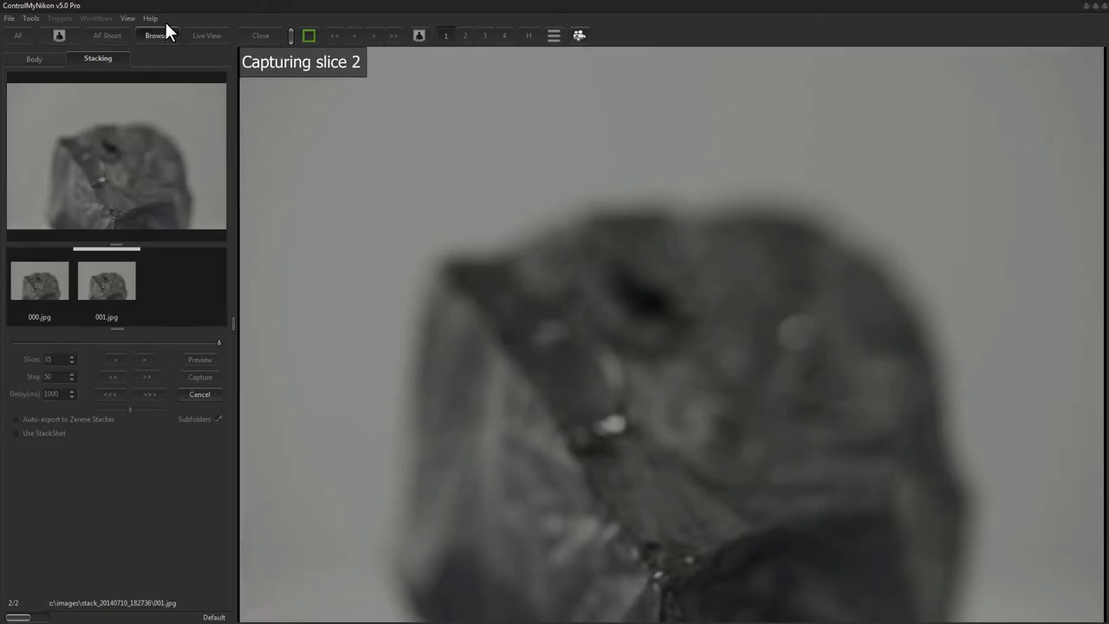
pyautogui.click(156, 35)
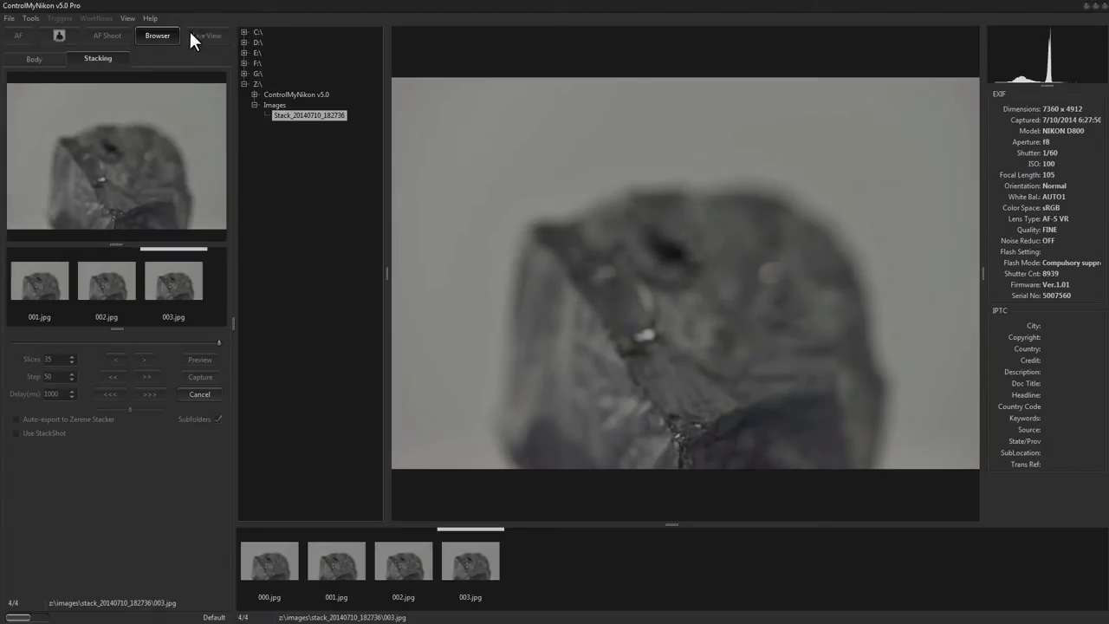
pyautogui.moveTo(110, 122)
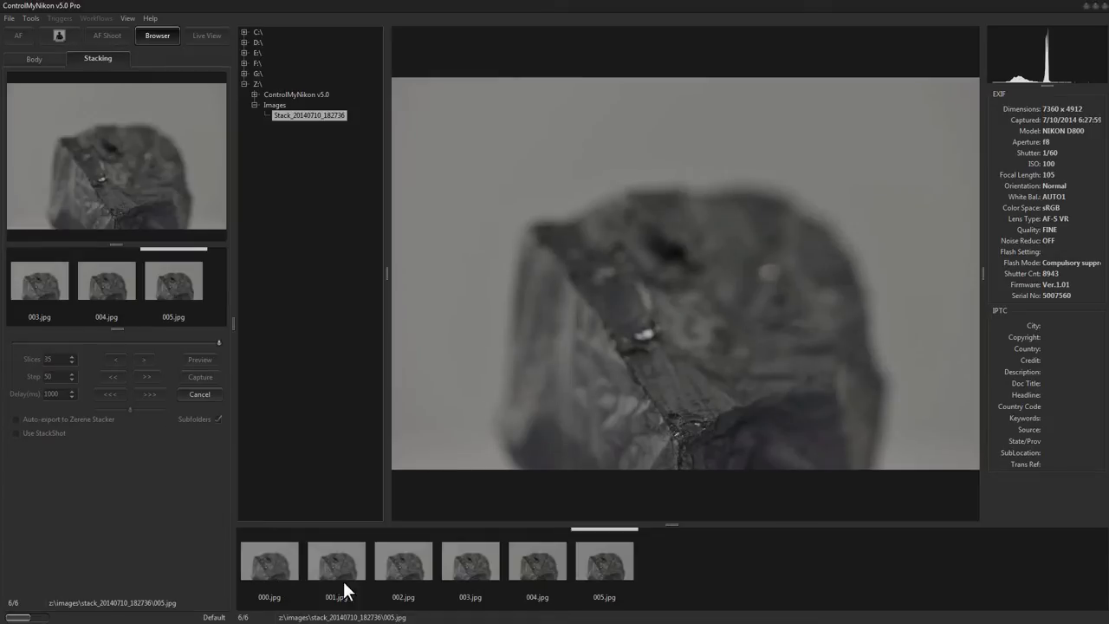
# Inspect early captured slices in the browser while capture continues toward 022.jpg.
pyautogui.click(402, 561)
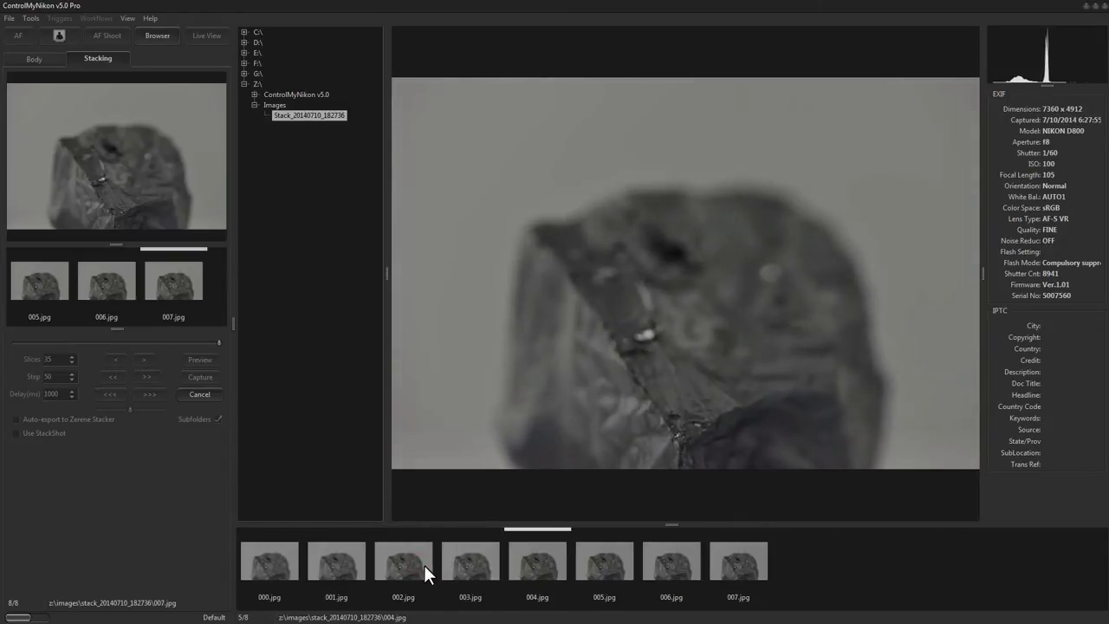
pyautogui.click(402, 562)
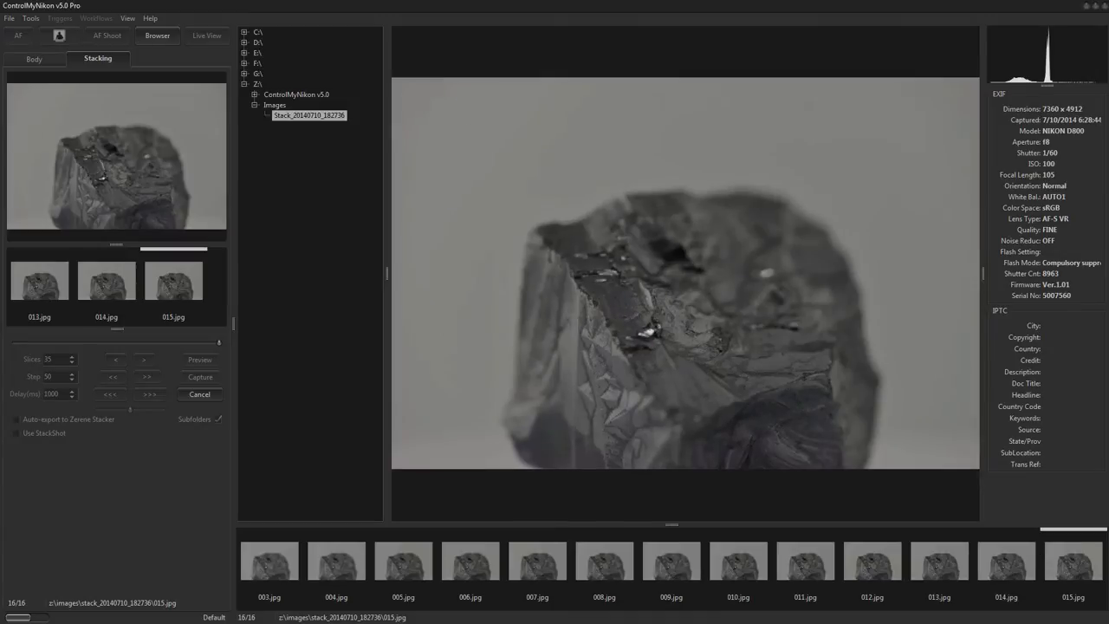
pyautogui.moveTo(475, 464)
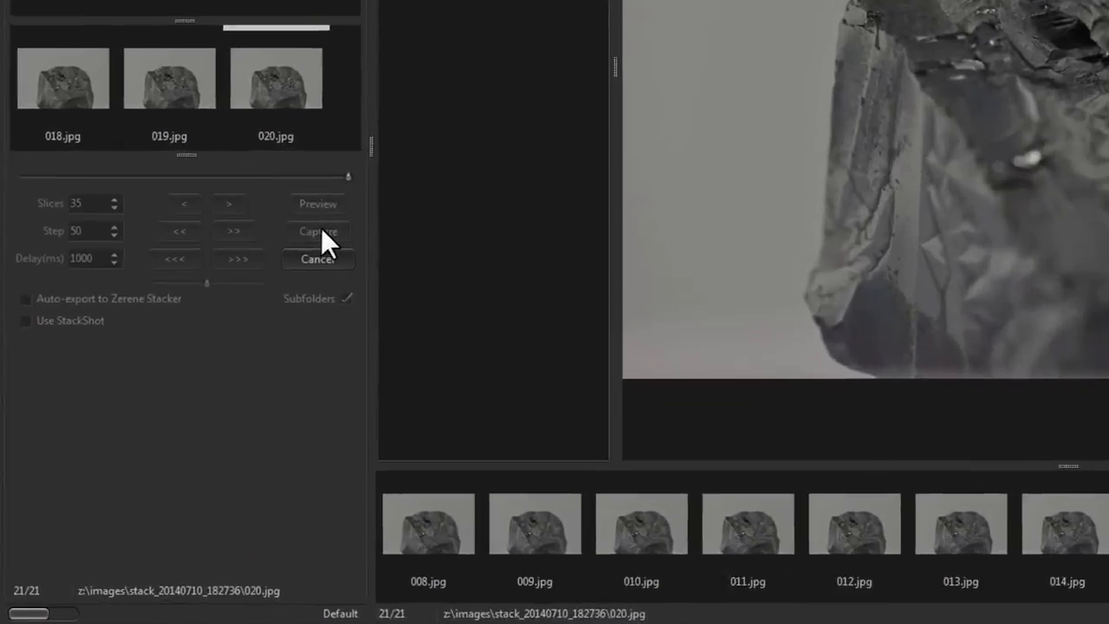
pyautogui.click(319, 231)
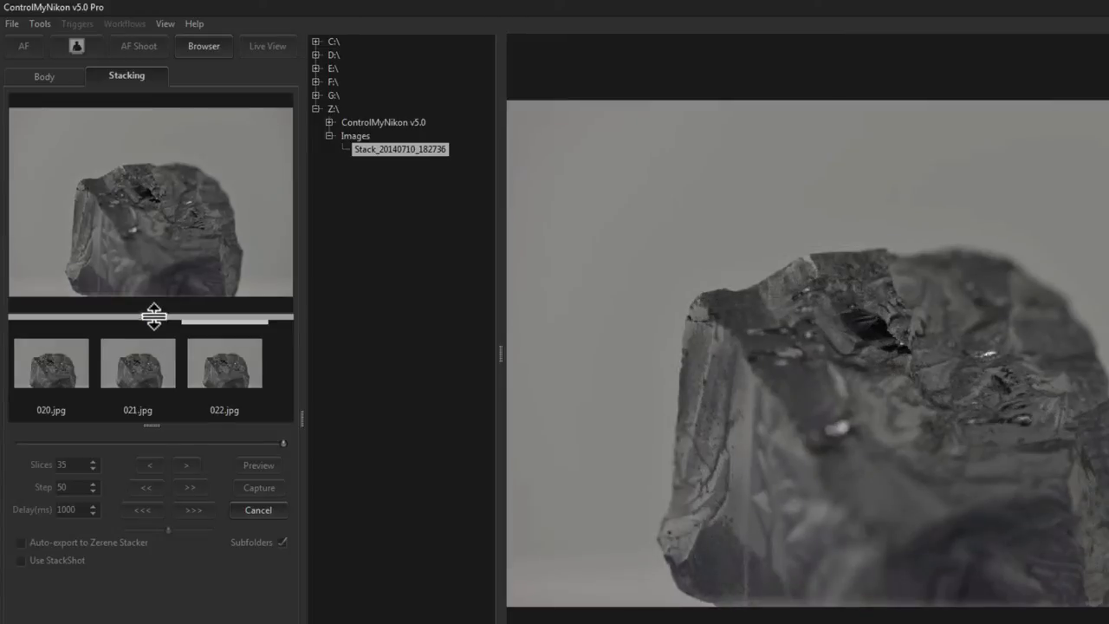
# Add Histogram to the thumbnail display fields in Configure Thumbstrip and reorder the shown fields.
pyautogui.moveTo(152, 315); pyautogui.dragTo(151, 425)
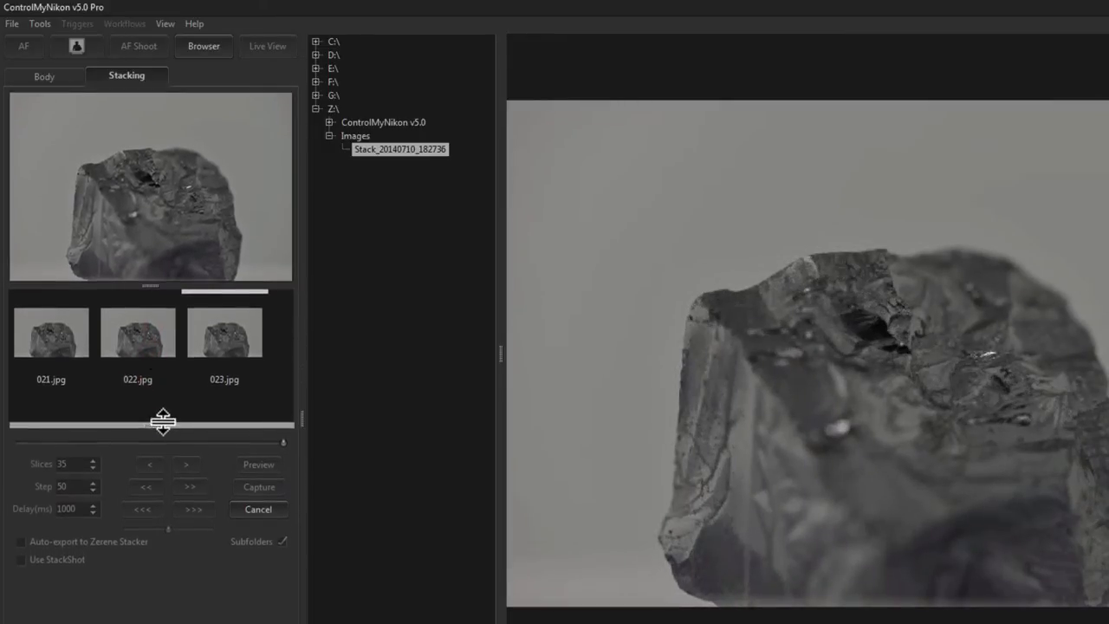
pyautogui.click(194, 485)
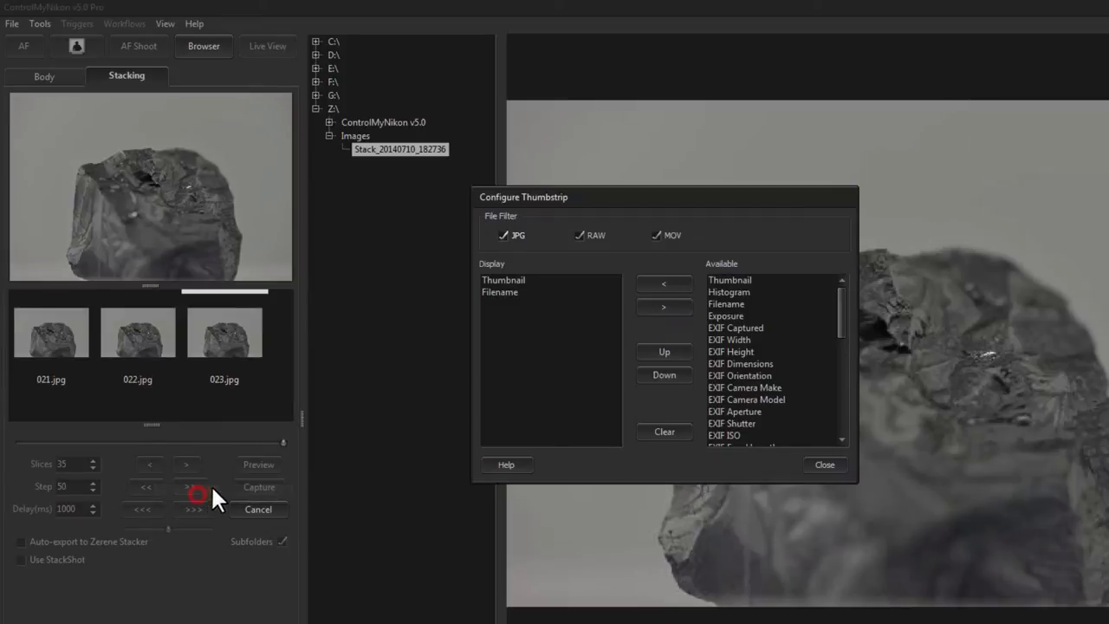
pyautogui.click(728, 291)
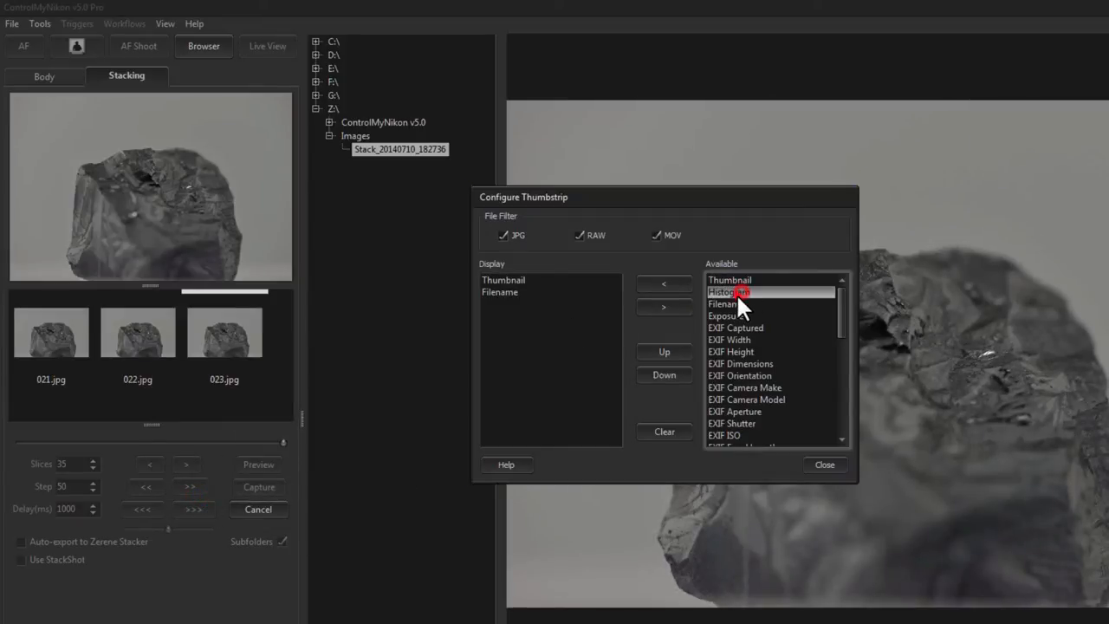
pyautogui.doubleClick(727, 291)
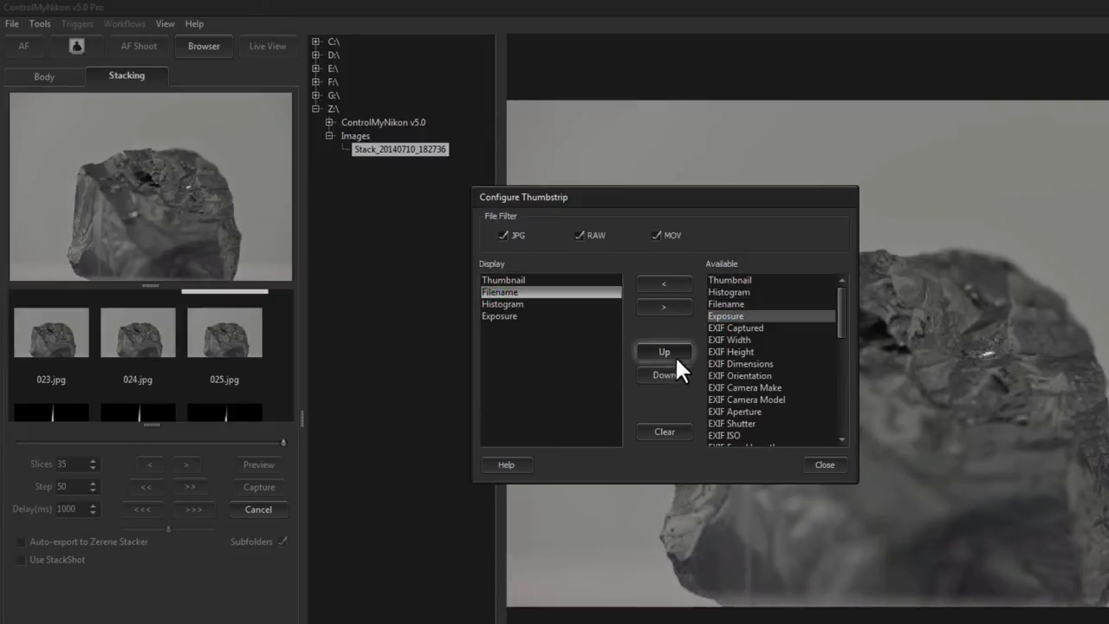
pyautogui.click(825, 464)
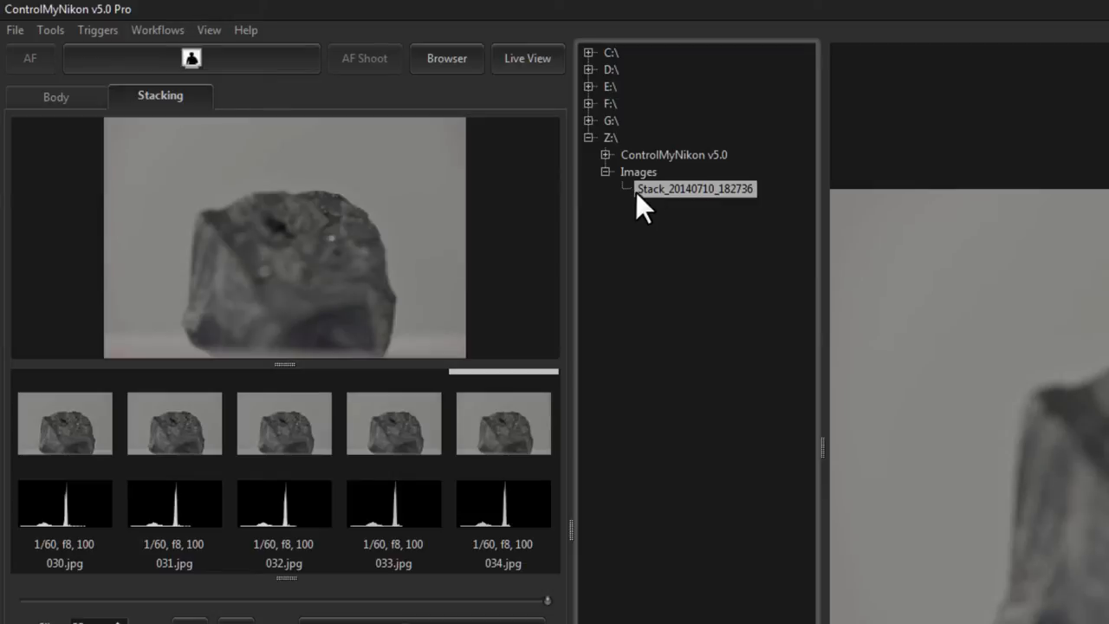
pyautogui.moveTo(672, 214)
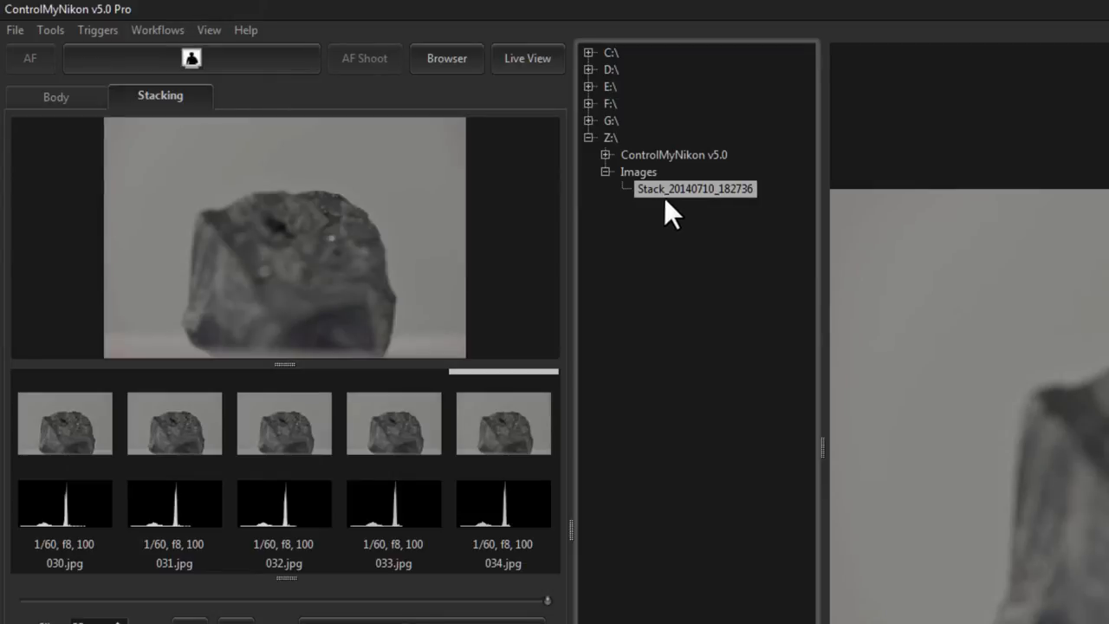
pyautogui.moveTo(714, 208)
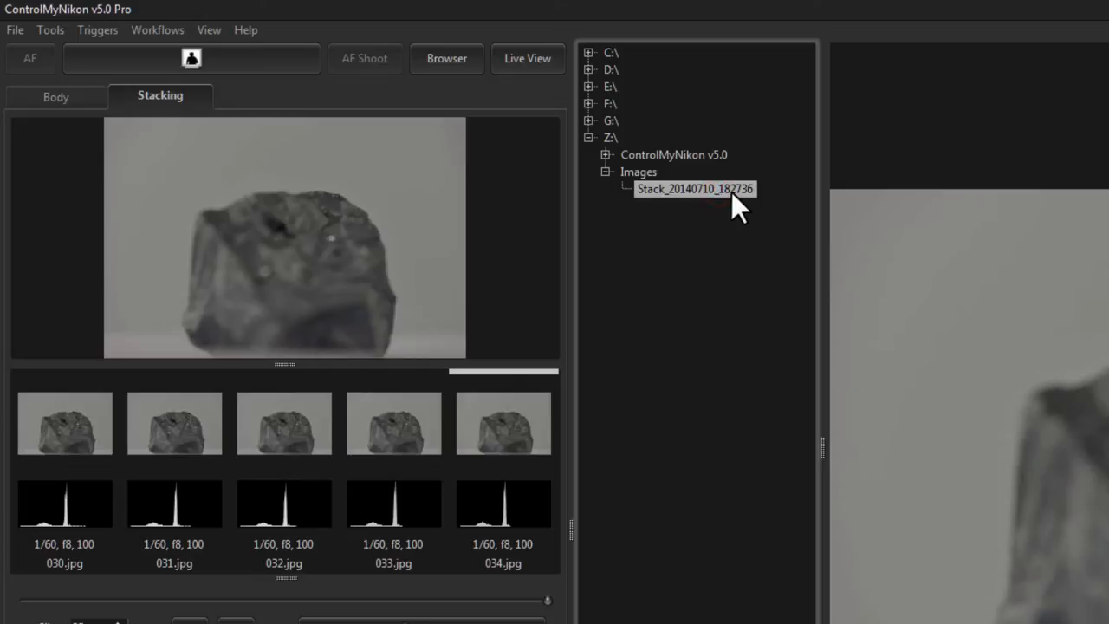
pyautogui.moveTo(771, 217)
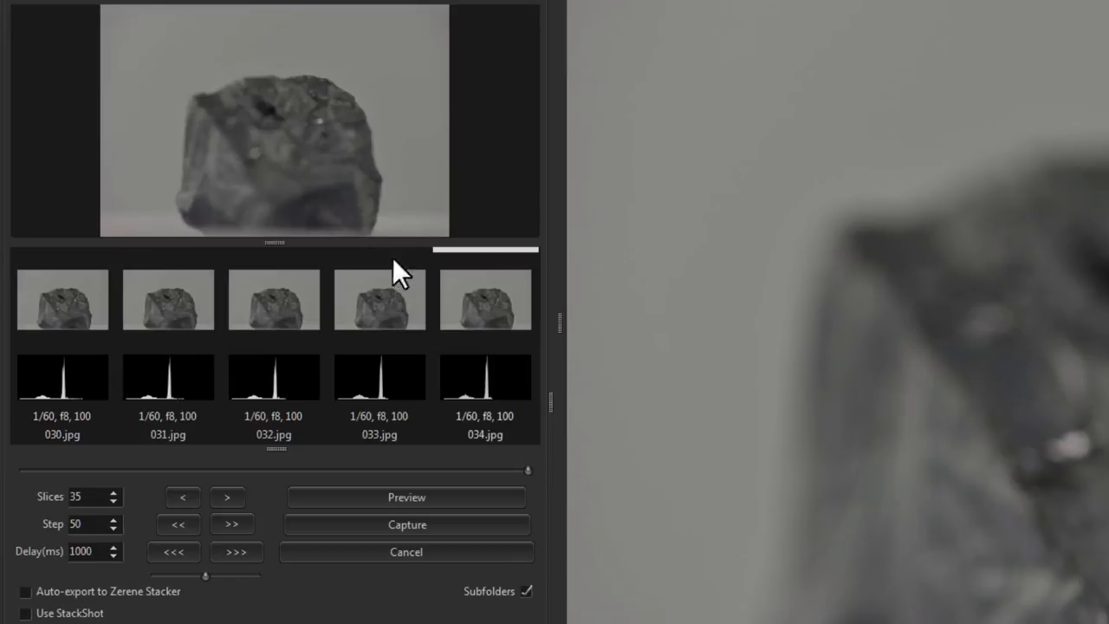
pyautogui.moveTo(319, 187)
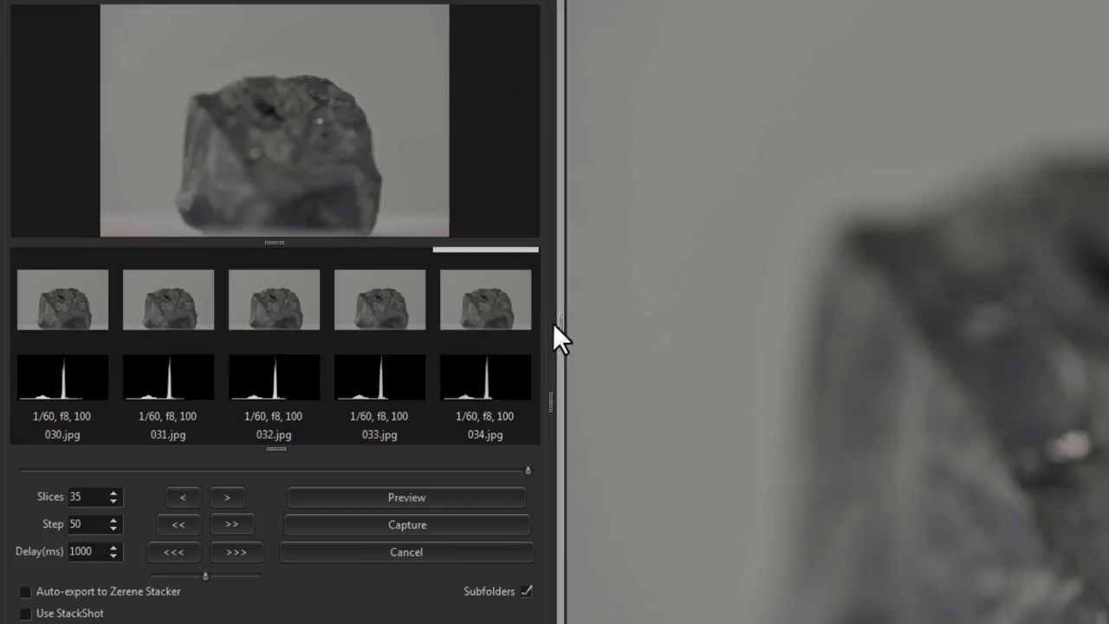
pyautogui.moveTo(571, 346)
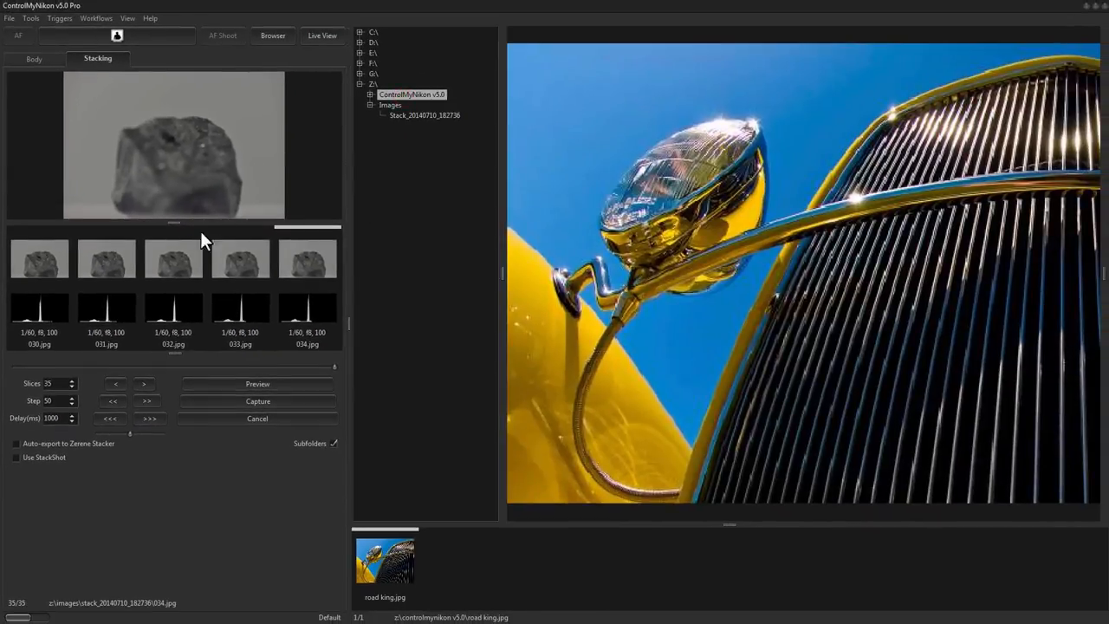
pyautogui.moveTo(173, 223); pyautogui.dragTo(184, 258)
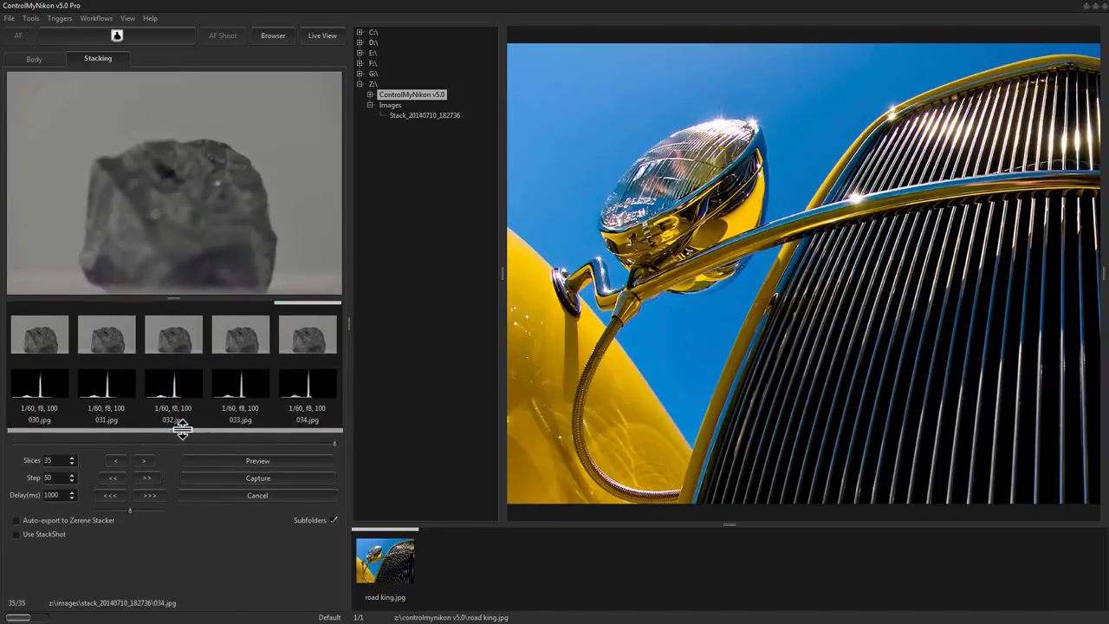
pyautogui.click(323, 35)
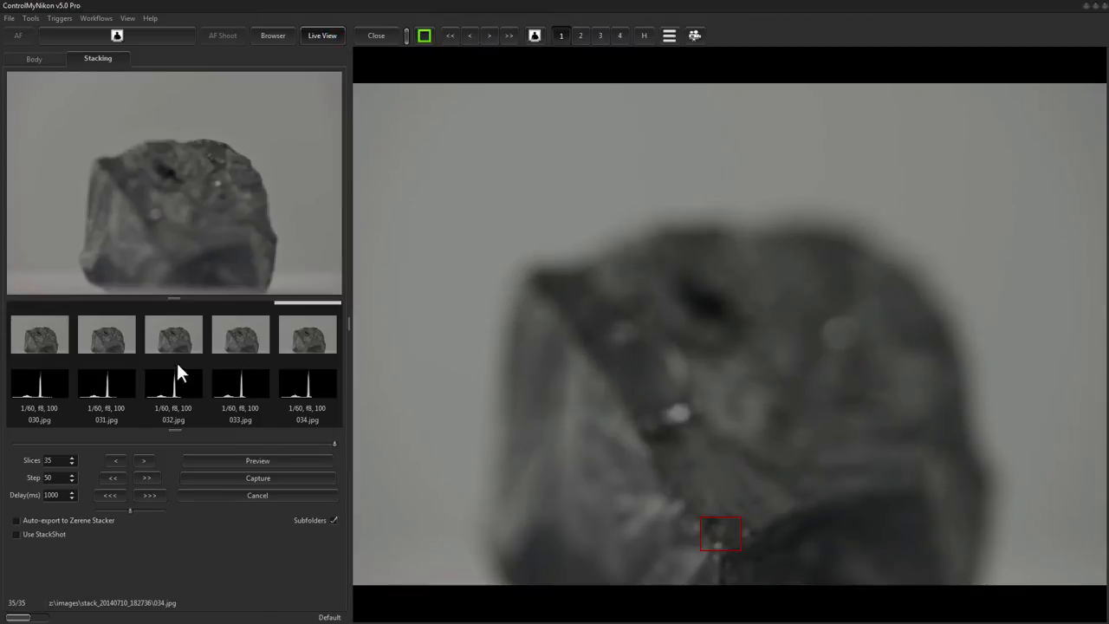
pyautogui.moveTo(555, 425)
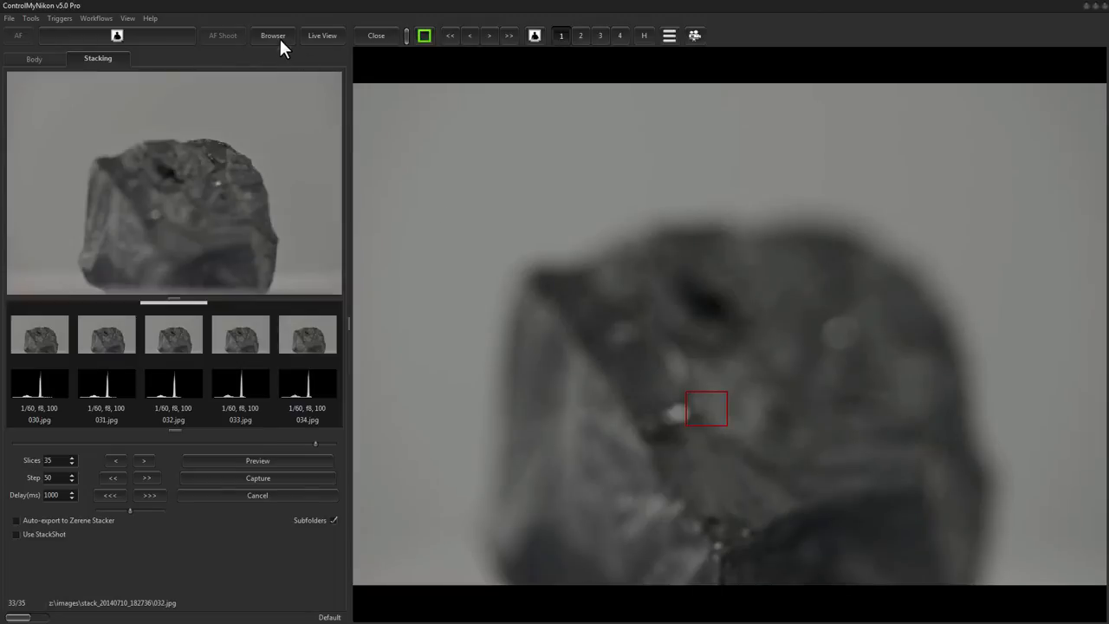
pyautogui.click(274, 35)
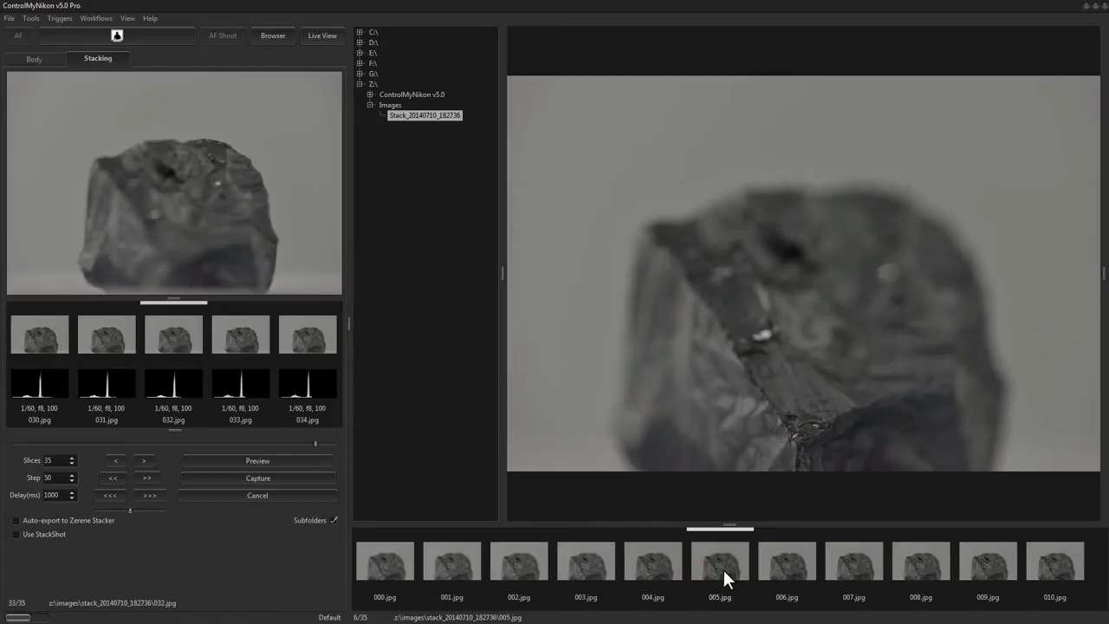
pyautogui.doubleClick(719, 561)
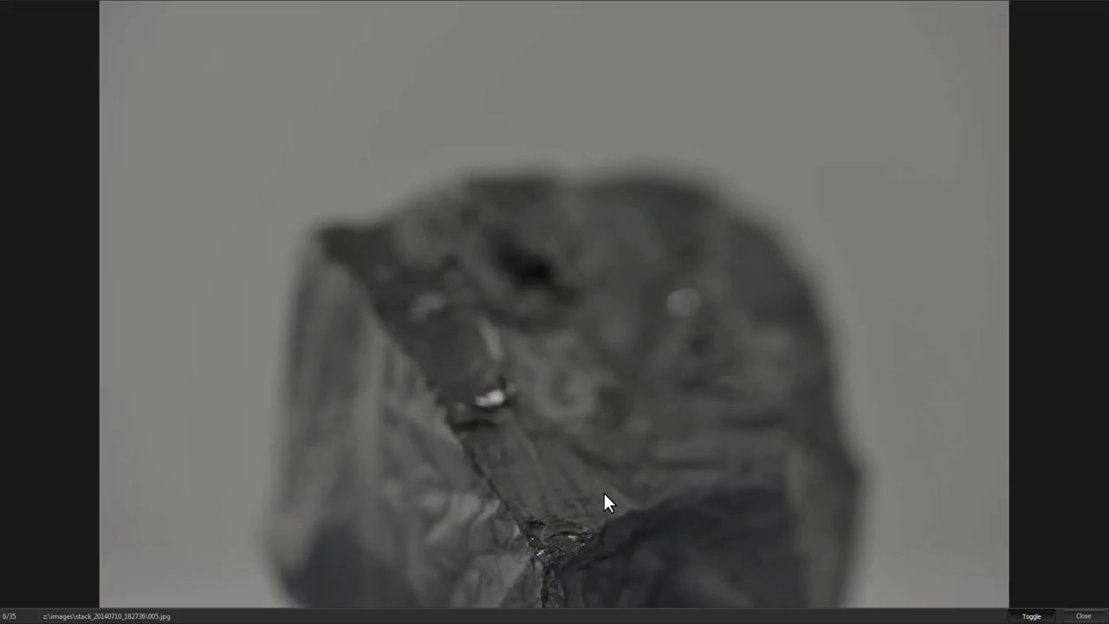
pyautogui.moveTo(620, 517)
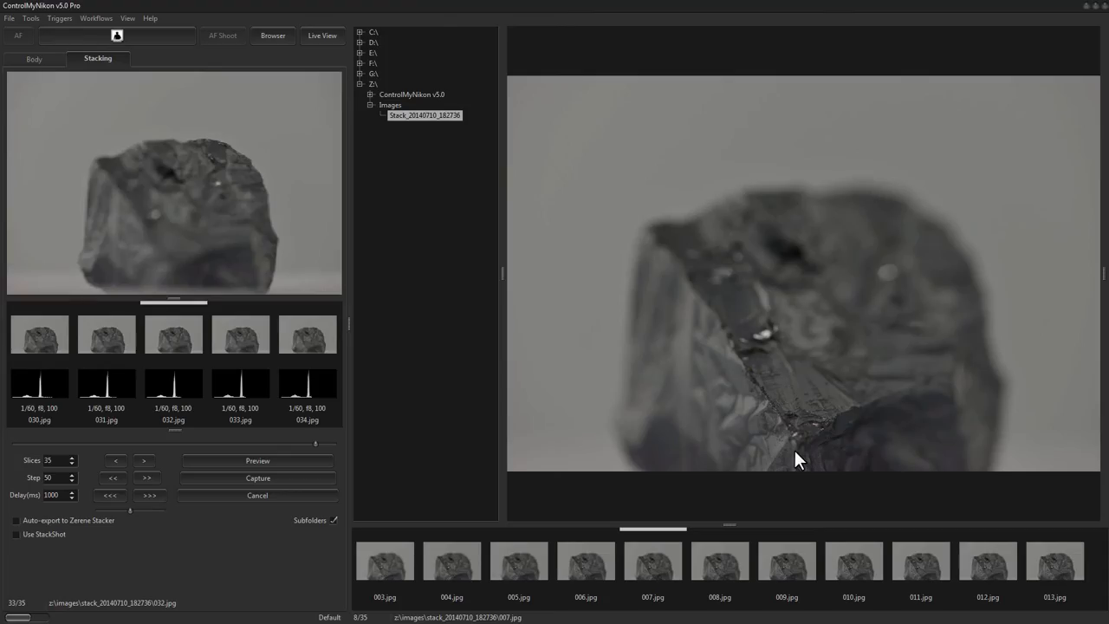
pyautogui.click(272, 35)
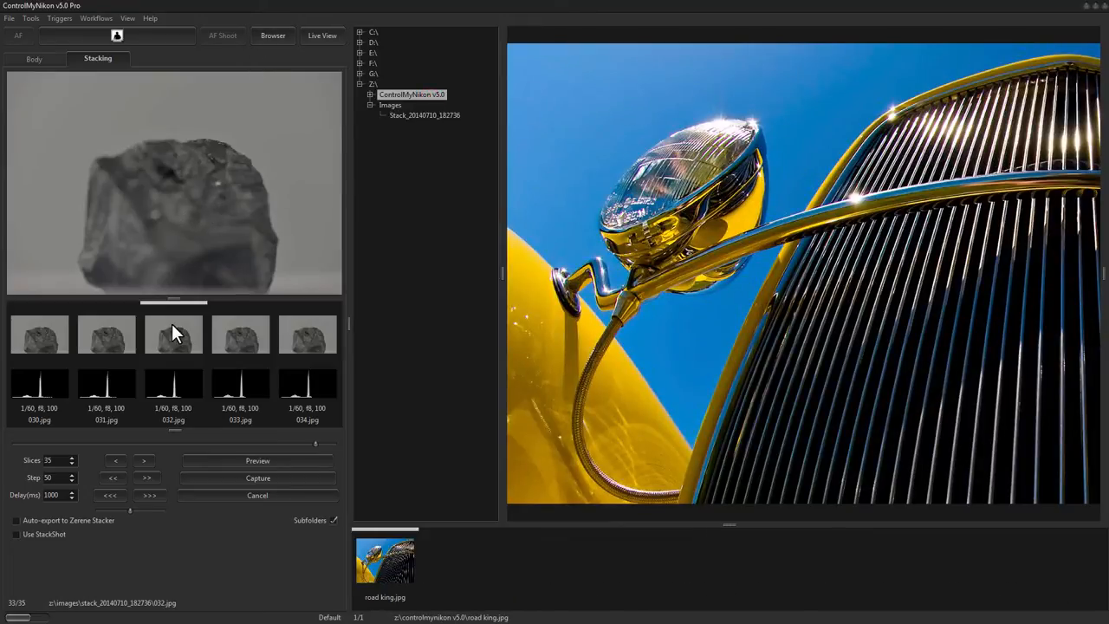
pyautogui.moveTo(189, 343)
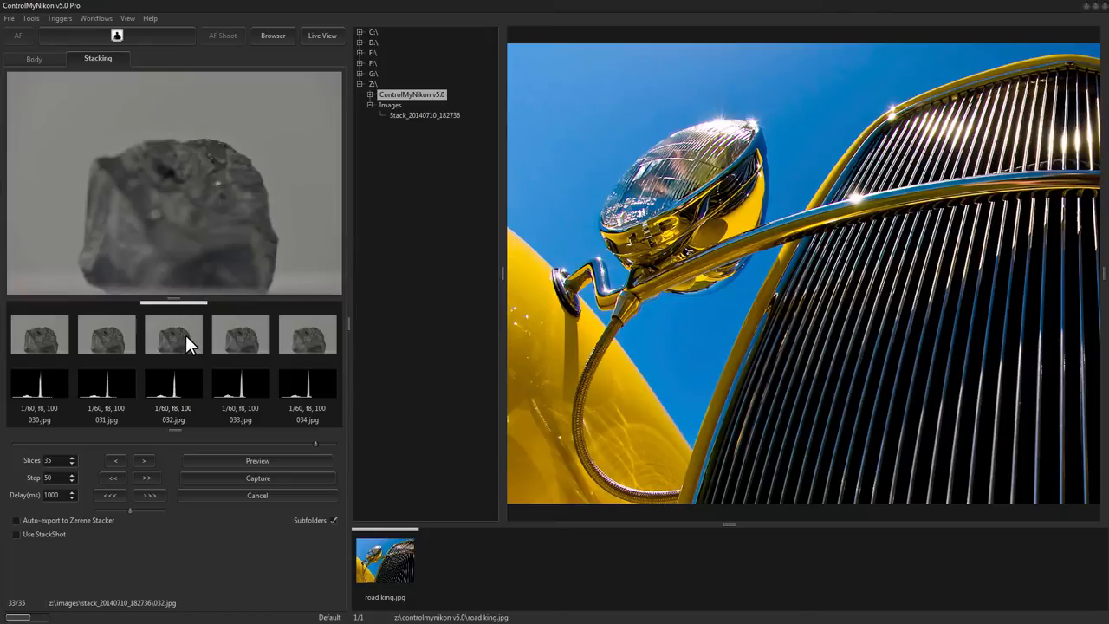
# Load slice 022 of the rock into the stacking preview from the thumbstrip.
pyautogui.doubleClick(173, 336)
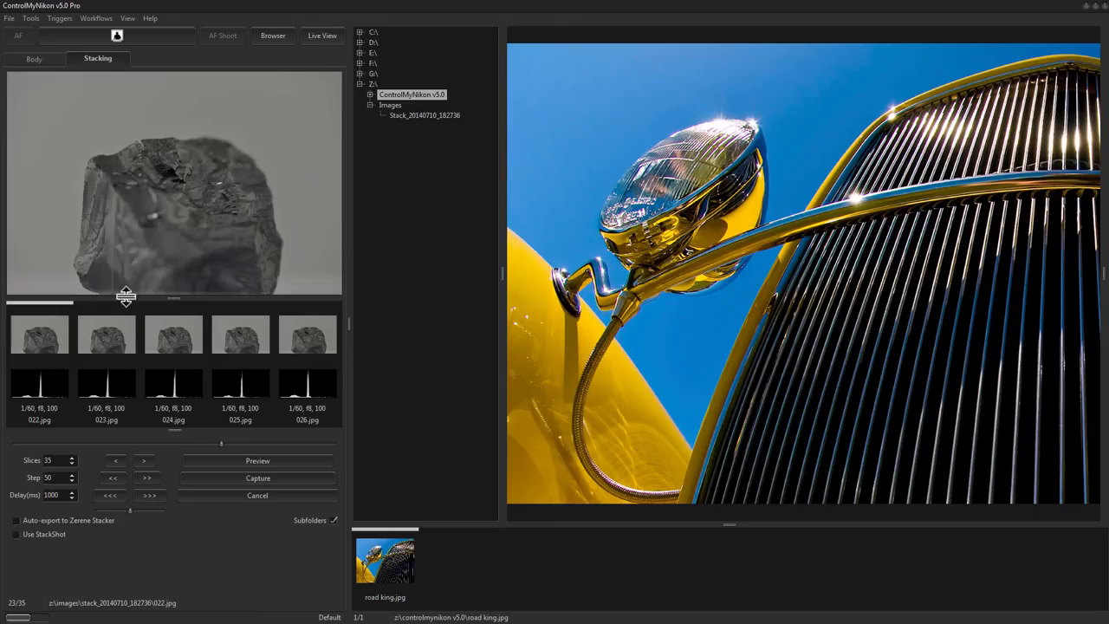
# Show the previewed slice 022 in the image browser via Show in Browser.
pyautogui.rightClick(138, 204)
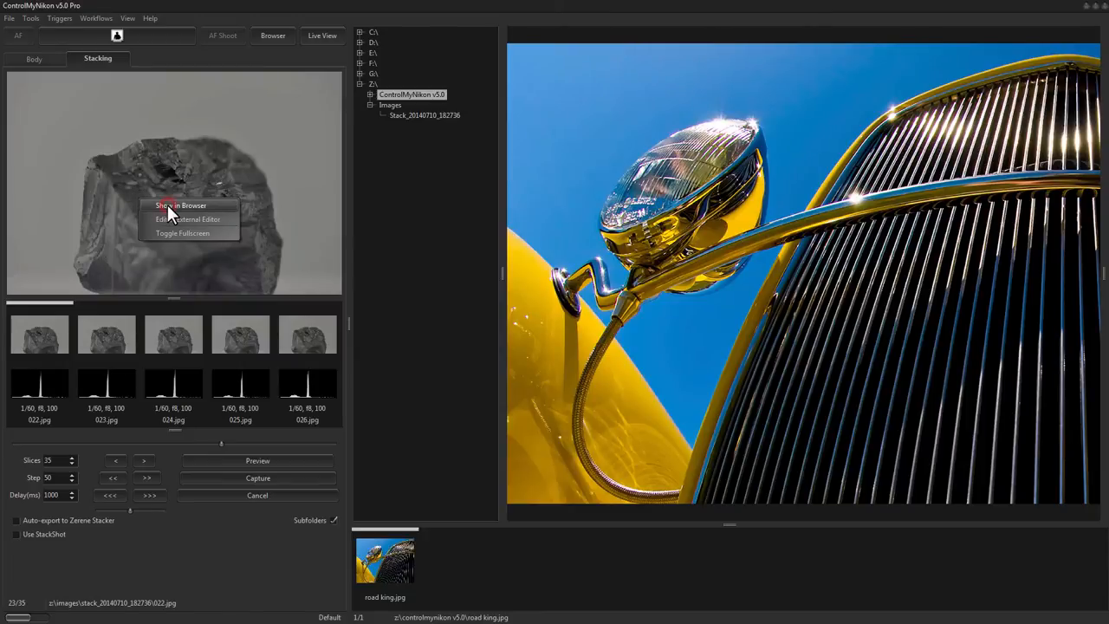
pyautogui.click(181, 205)
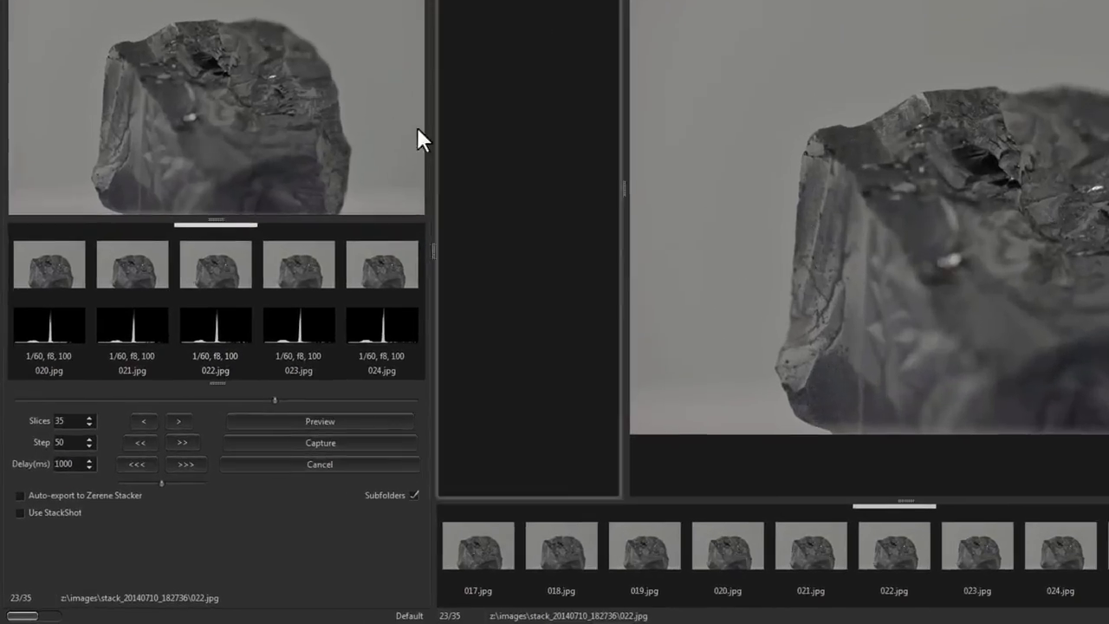
pyautogui.rightClick(216, 104)
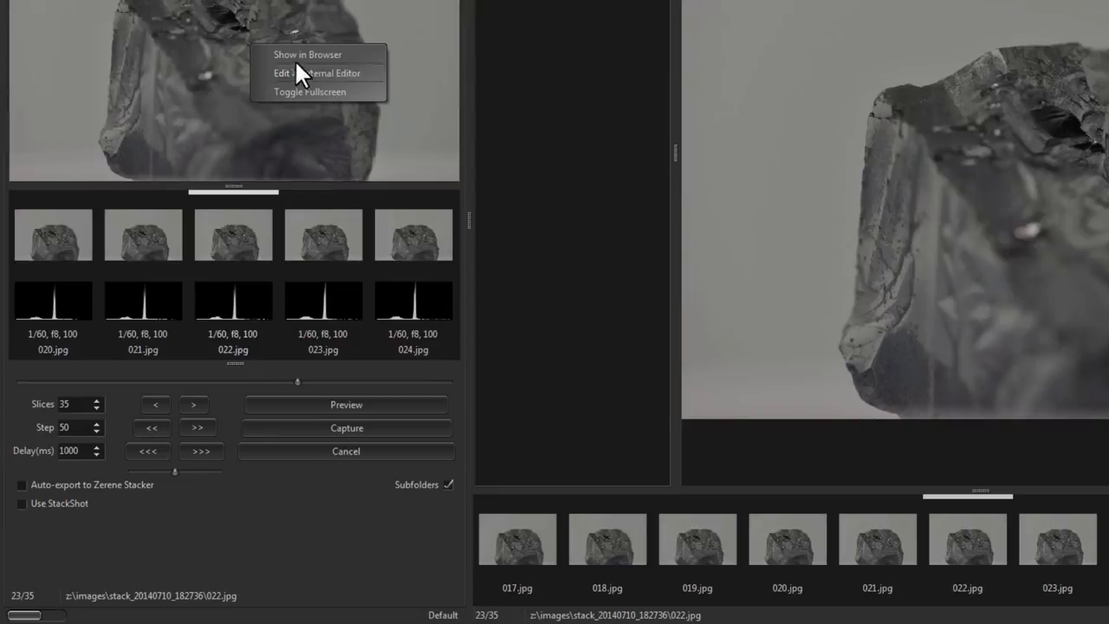
pyautogui.moveTo(60, 373)
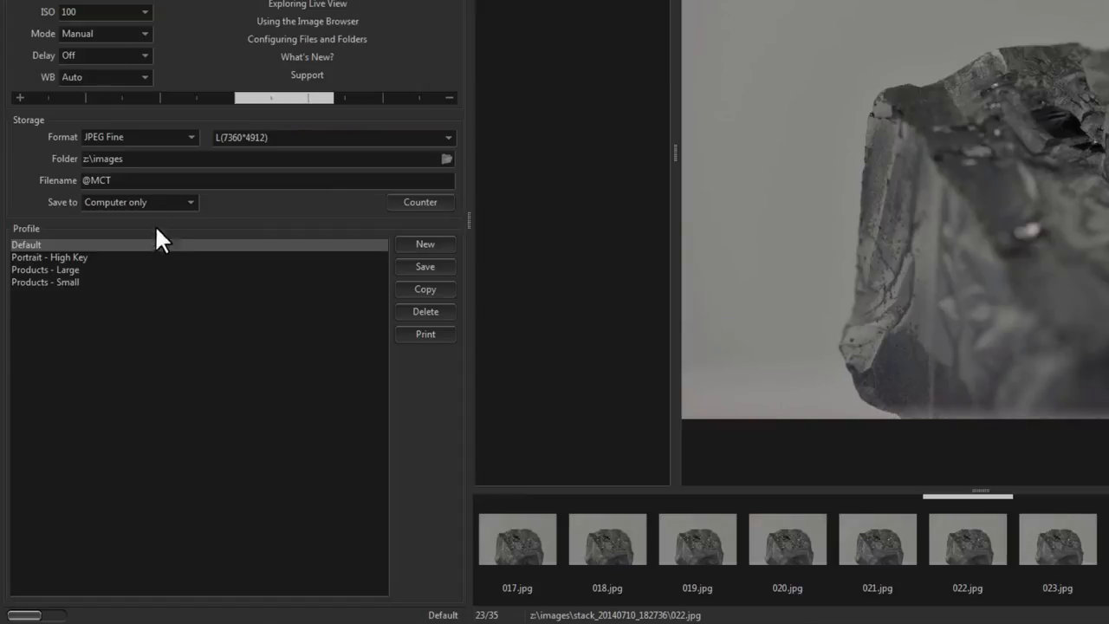
# Keep JPEG Fine as the save format and toggle full-screen viewing of the slice.
pyautogui.click(139, 137)
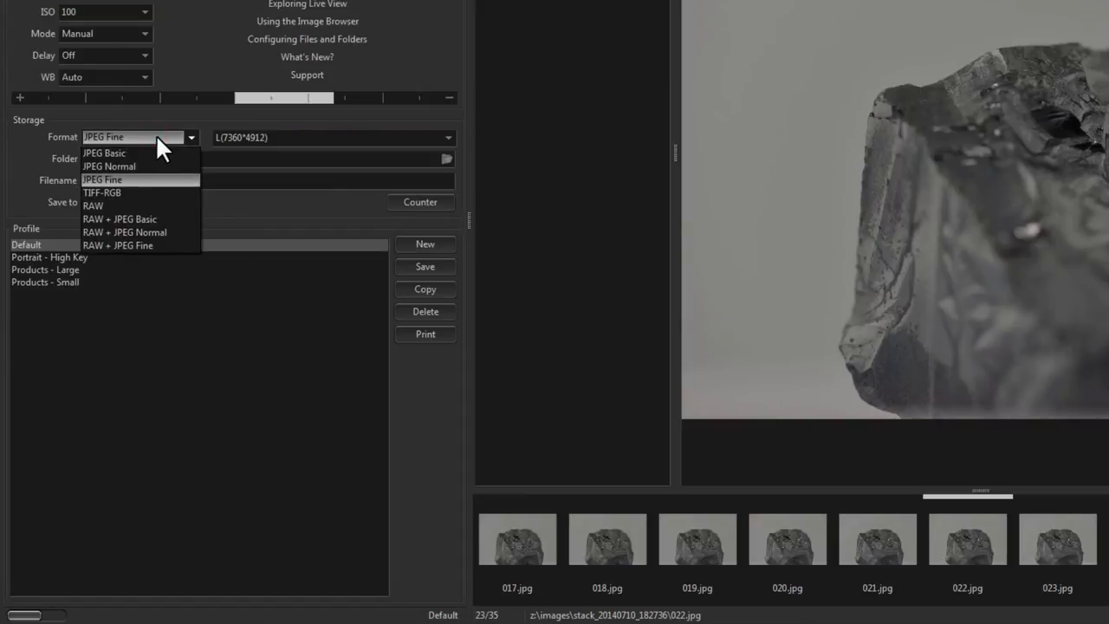
pyautogui.click(102, 178)
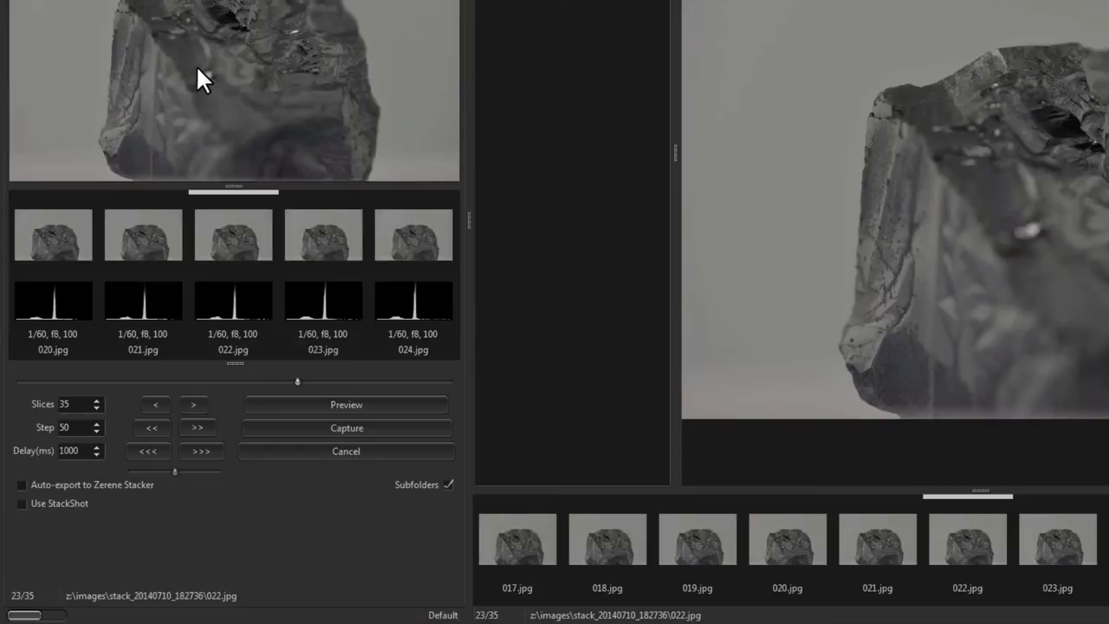
pyautogui.rightClick(199, 78)
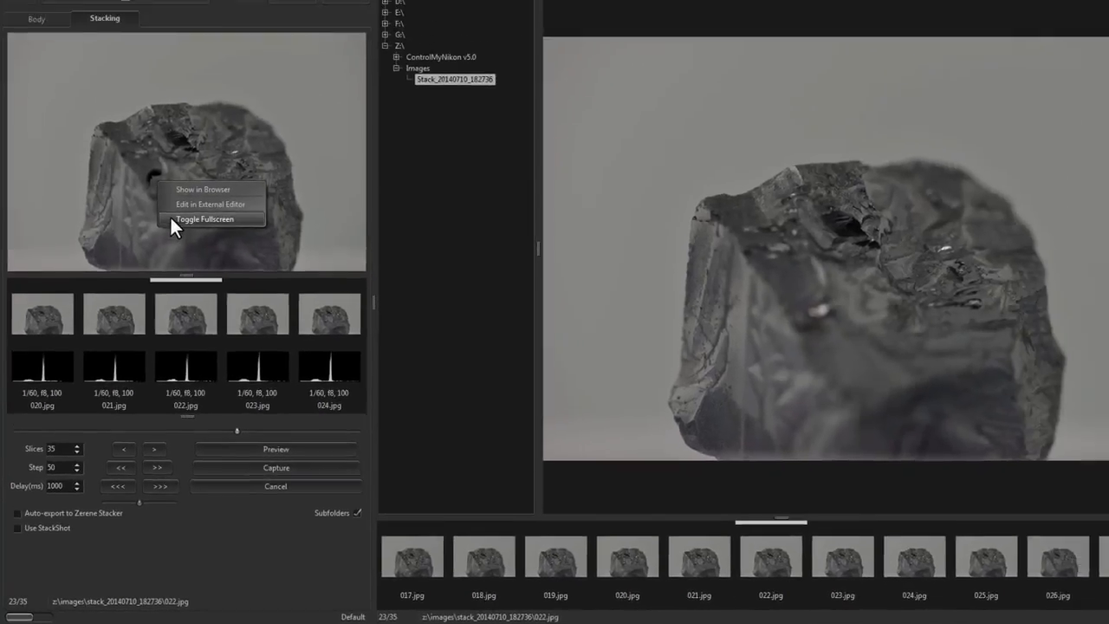
pyautogui.click(204, 218)
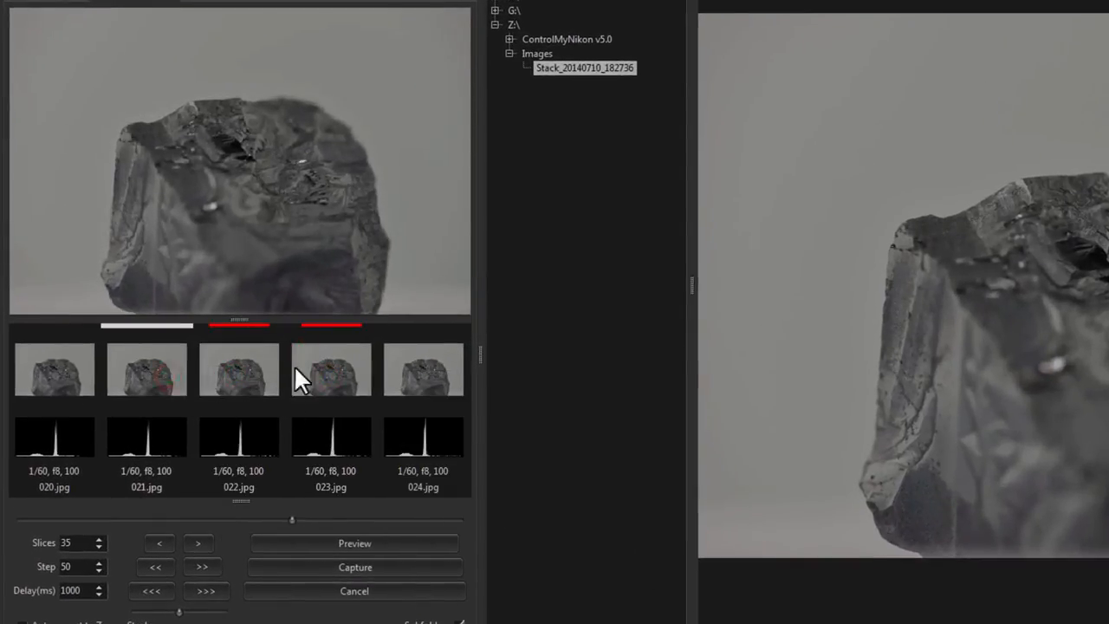
pyautogui.click(331, 369)
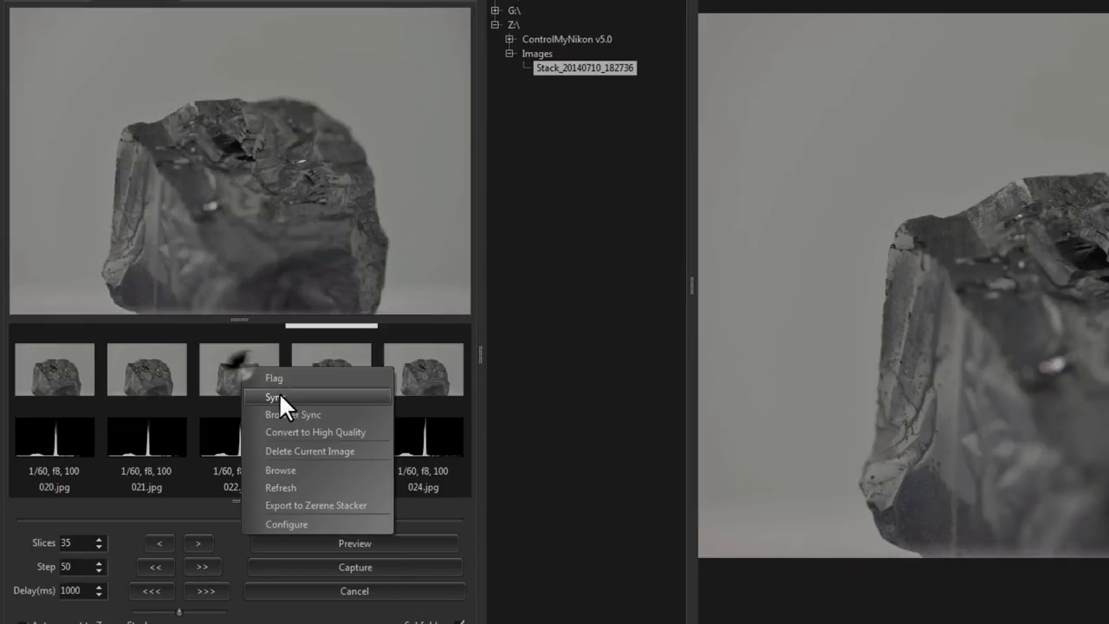
pyautogui.click(277, 397)
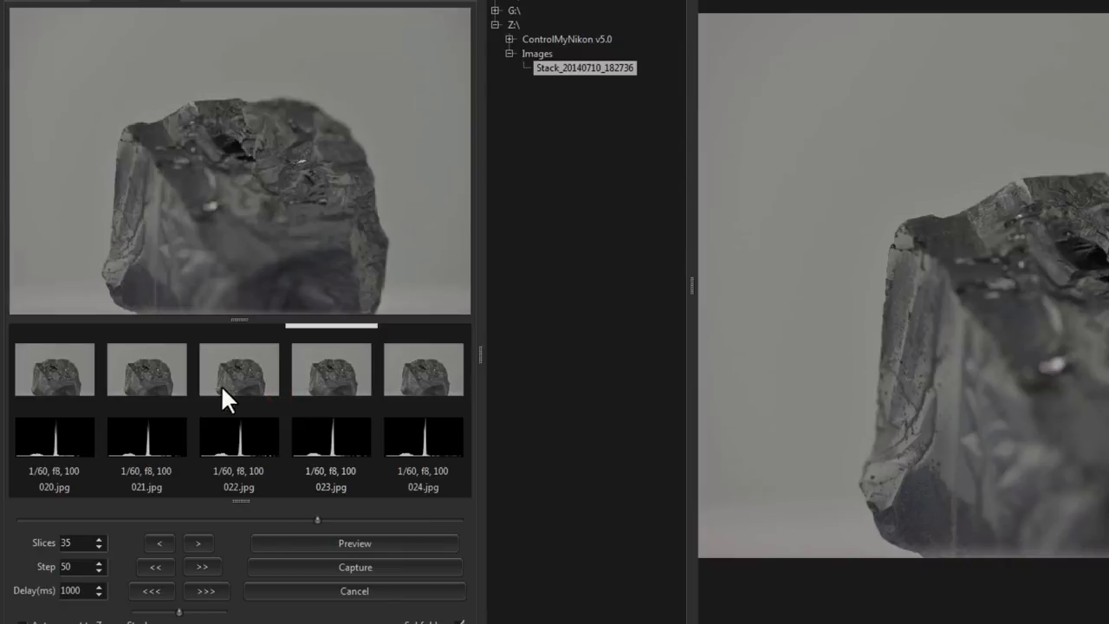
pyautogui.moveTo(277, 373)
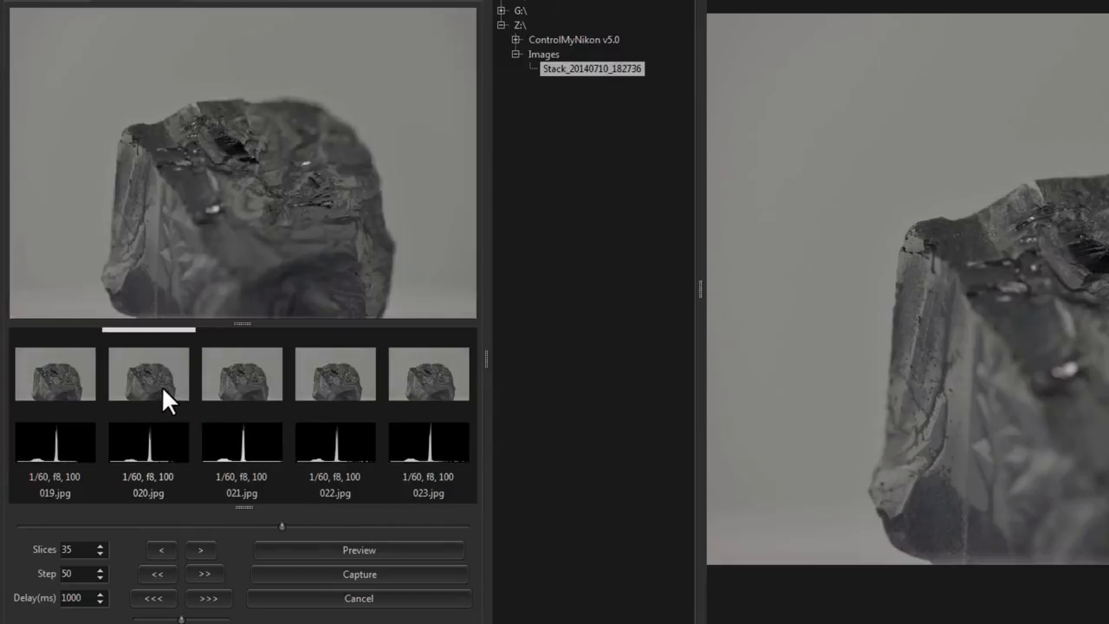
pyautogui.click(159, 549)
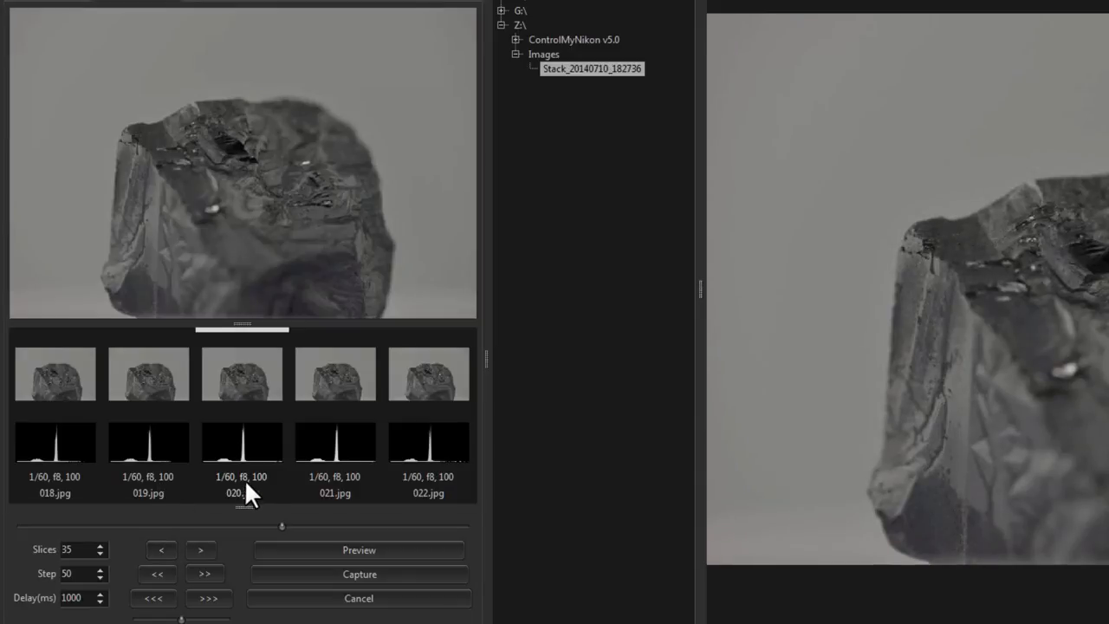
pyautogui.moveTo(274, 402)
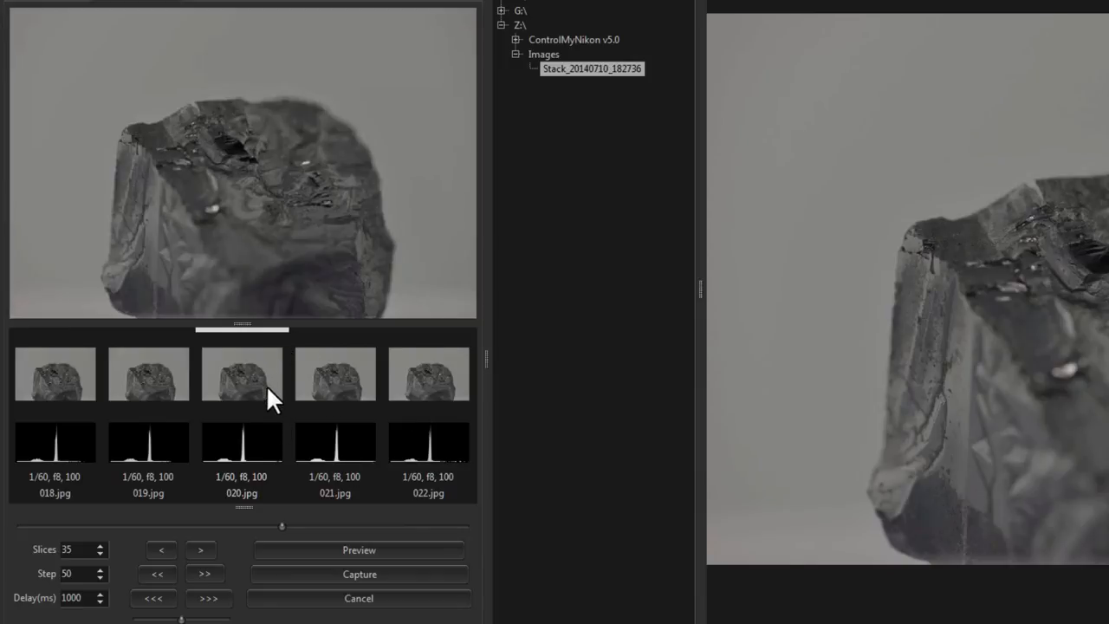
pyautogui.moveTo(275, 407)
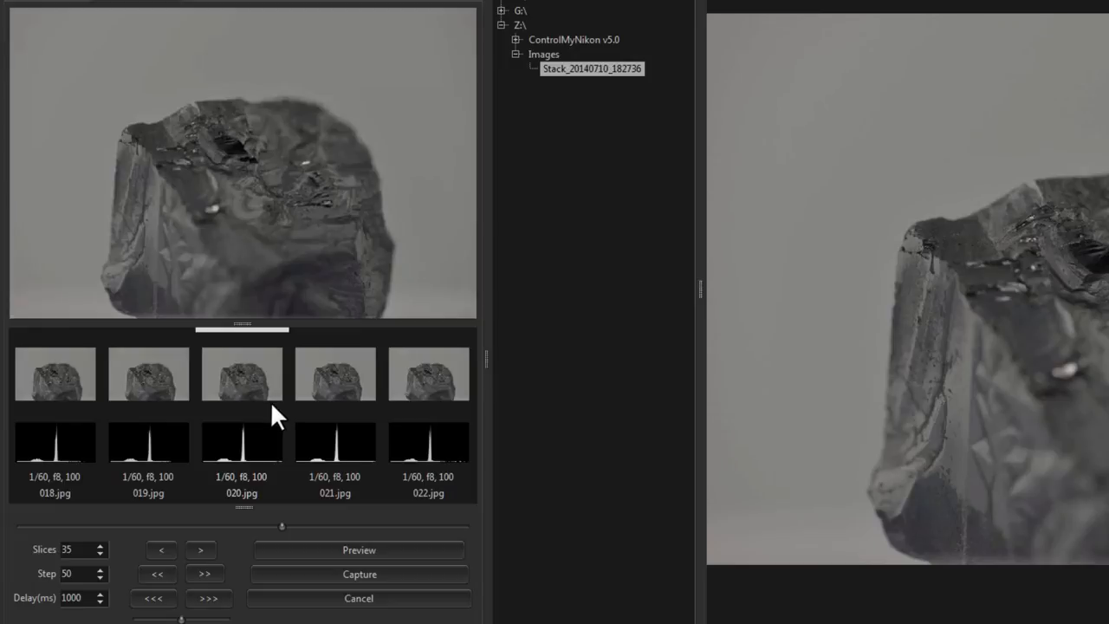
pyautogui.moveTo(253, 424)
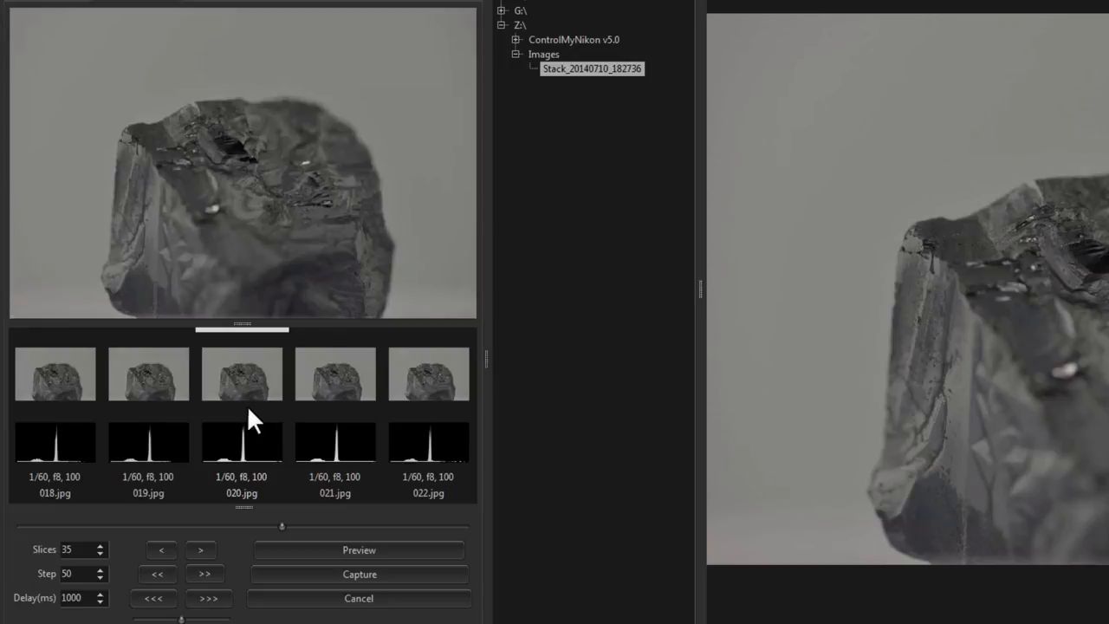
pyautogui.rightClick(243, 375)
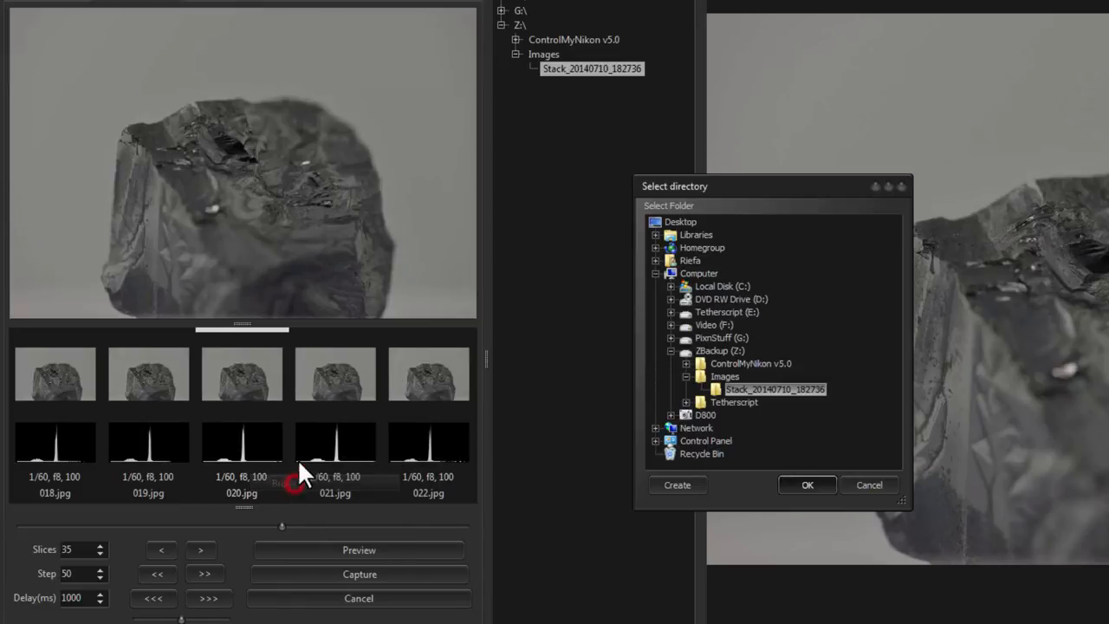
pyautogui.click(724, 376)
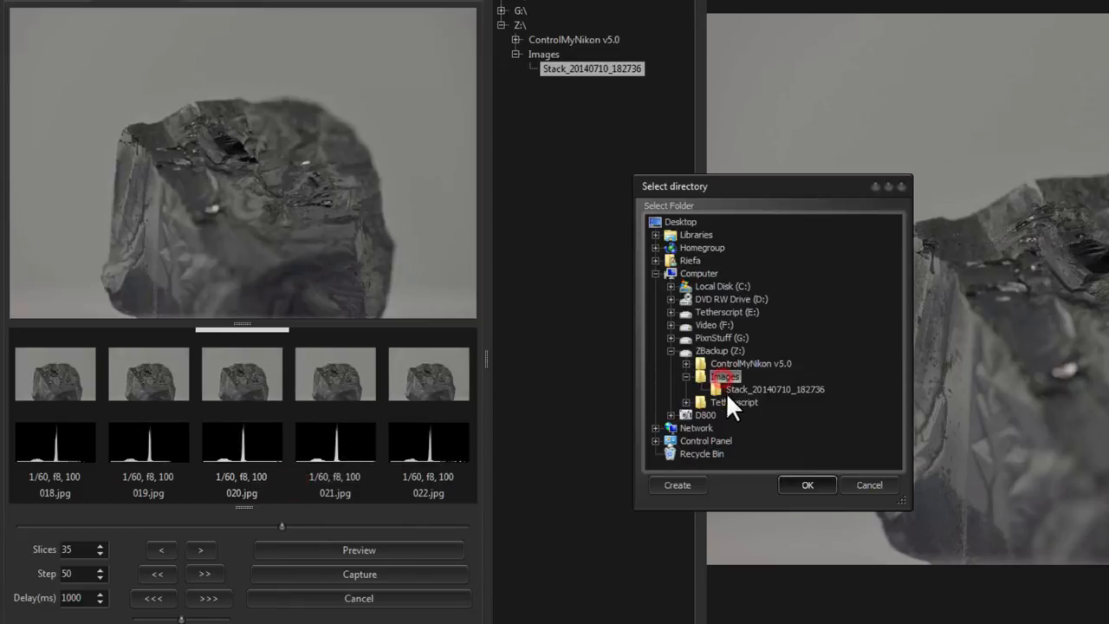
pyautogui.click(868, 485)
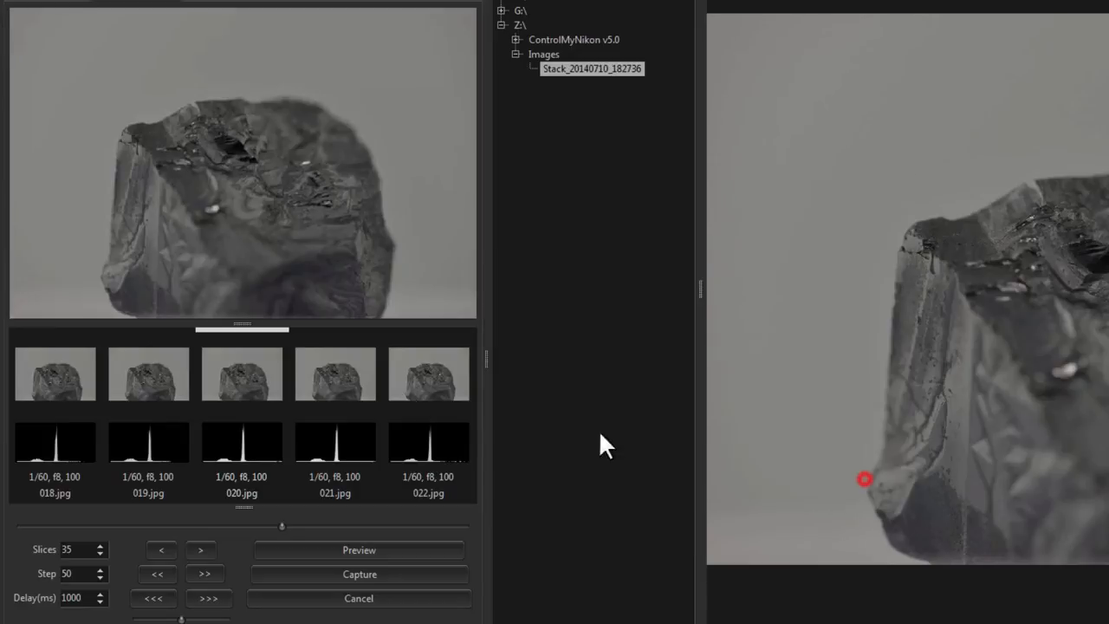
# Refresh the thumbnail strip back to slice 000 and bring up the thumbnail options.
pyautogui.rightClick(243, 374)
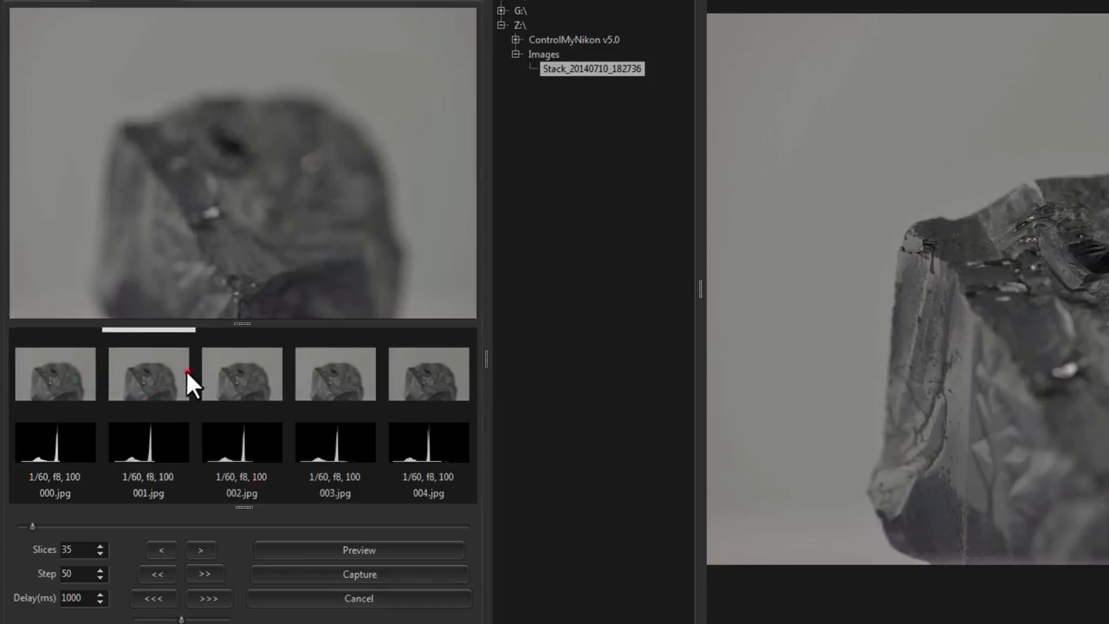
pyautogui.moveTo(165, 395)
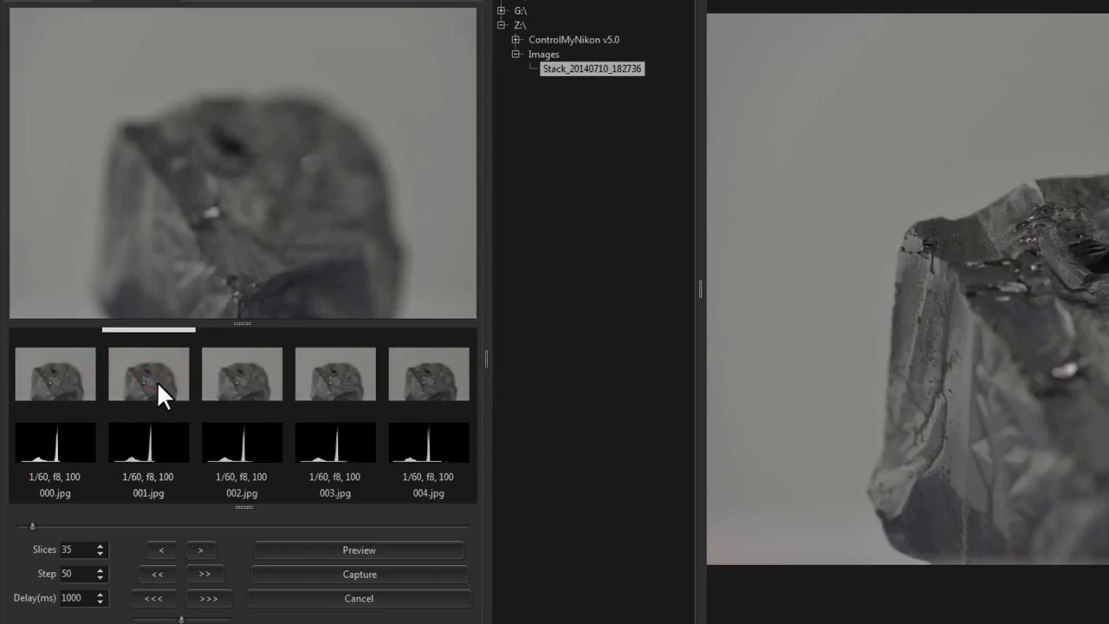
pyautogui.rightClick(149, 374)
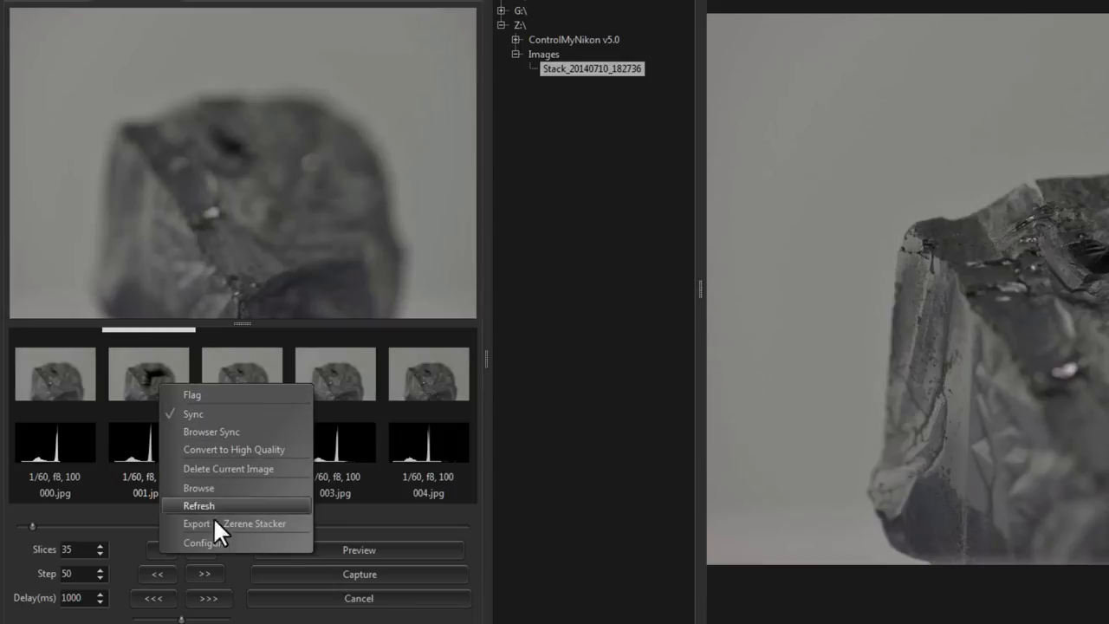
pyautogui.moveTo(234, 524)
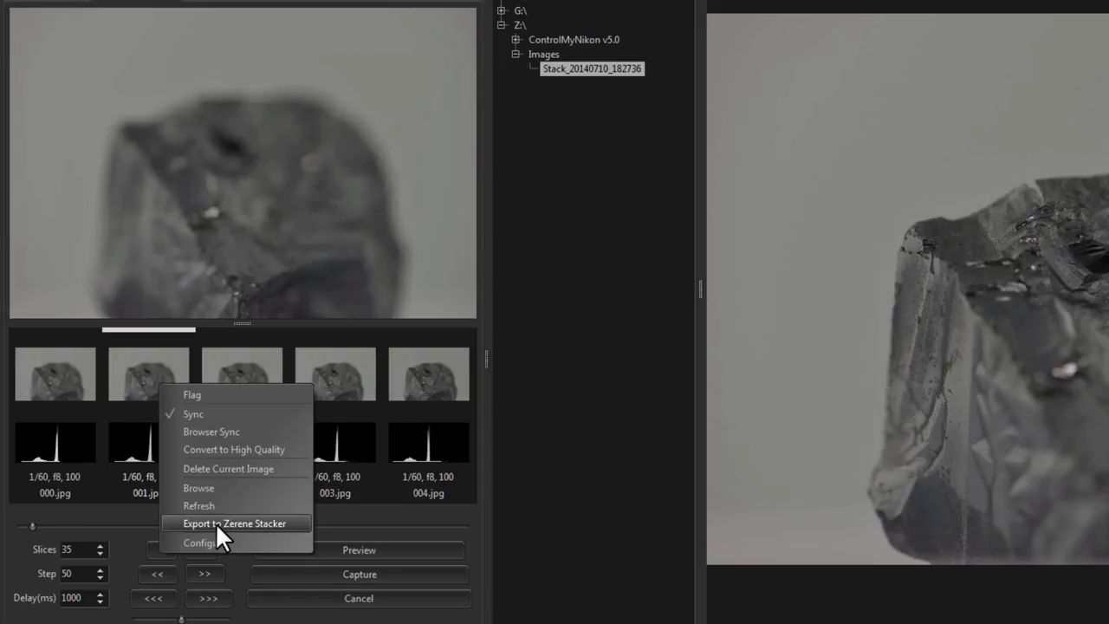
pyautogui.click(201, 542)
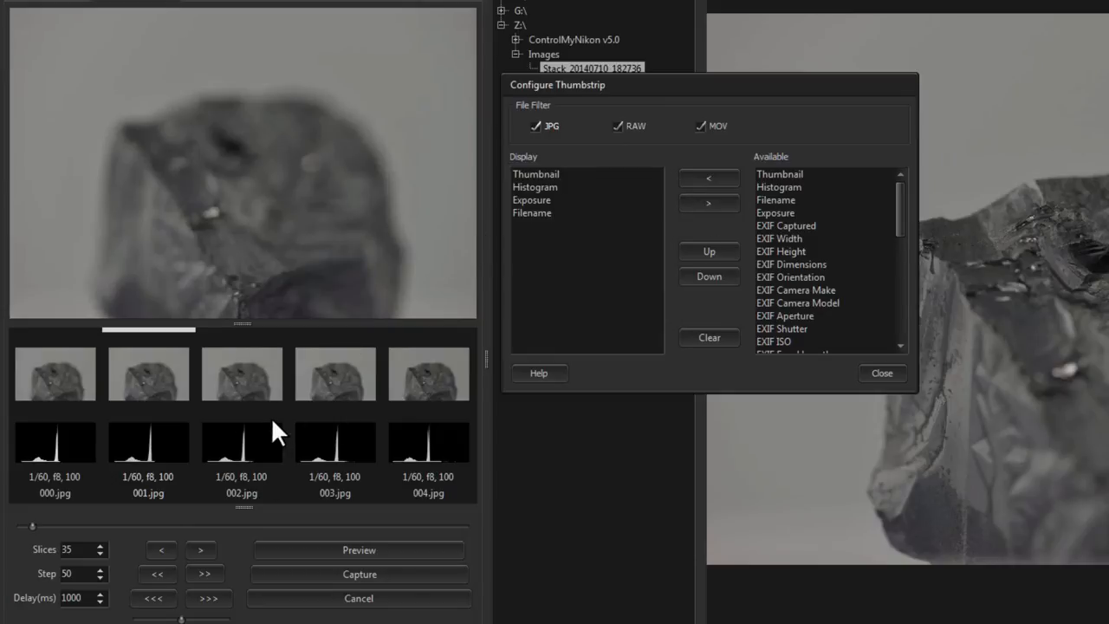
pyautogui.moveTo(286, 431)
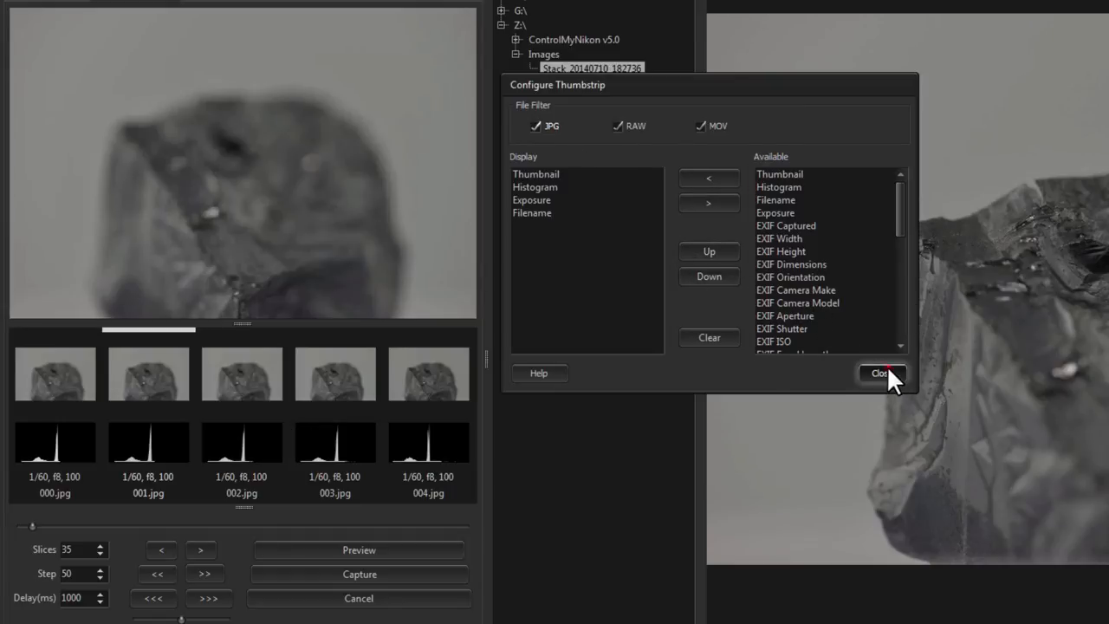
pyautogui.click(880, 373)
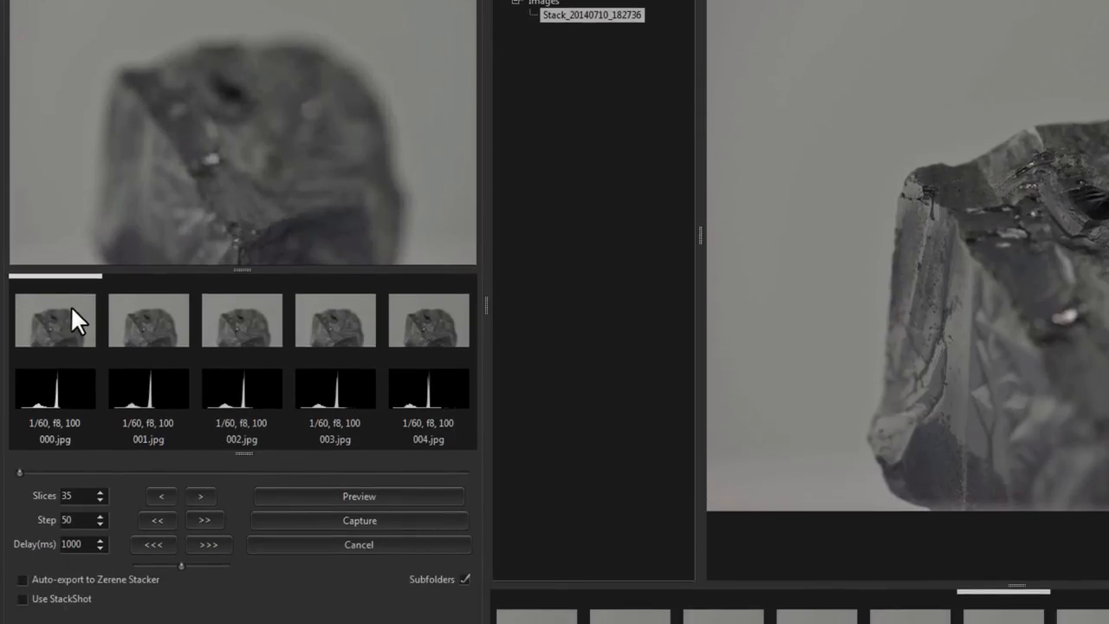
pyautogui.click(21, 579)
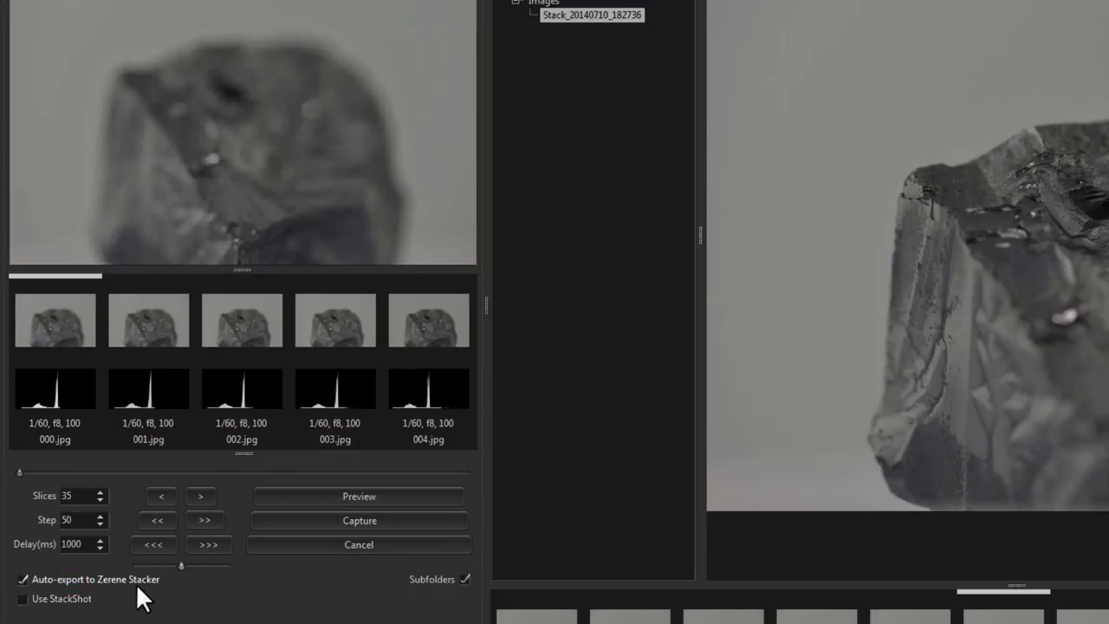
pyautogui.click(24, 579)
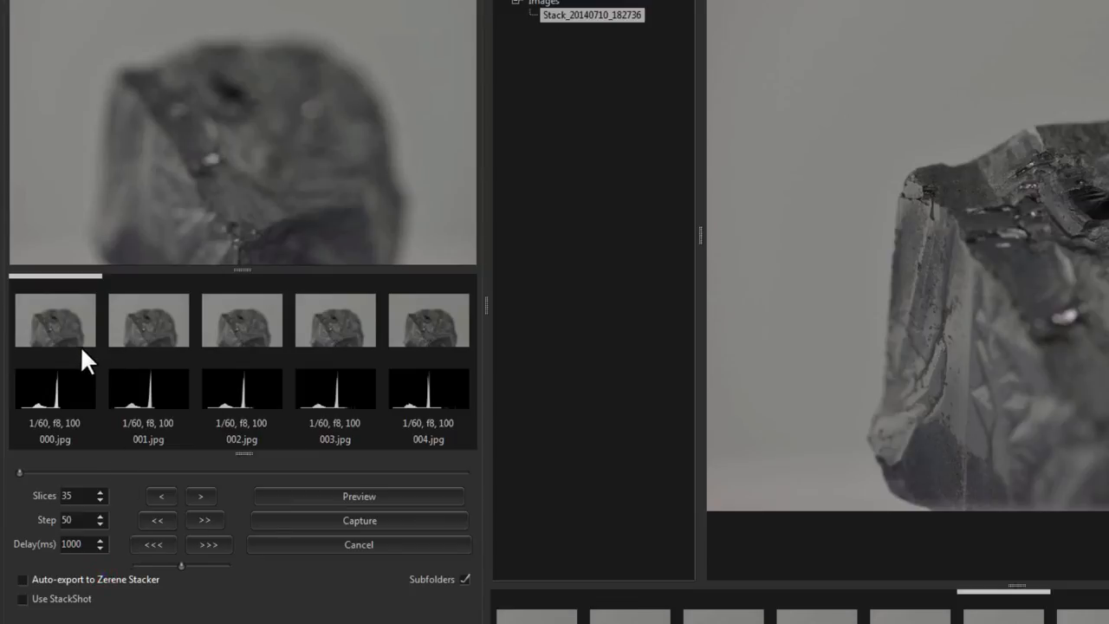
pyautogui.rightClick(55, 318)
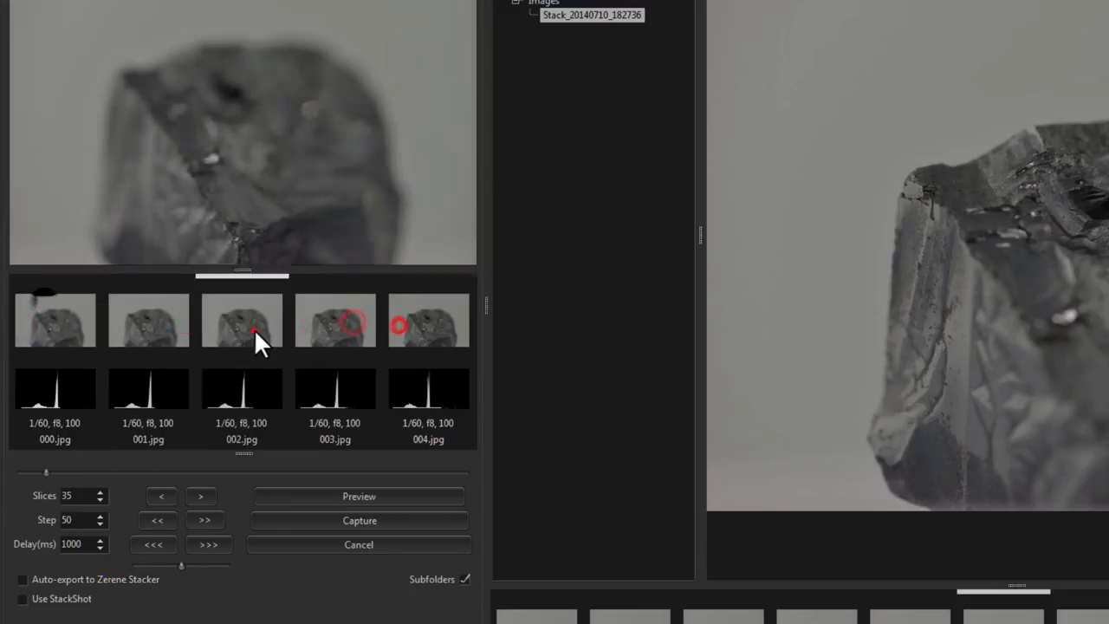
pyautogui.rightClick(56, 320)
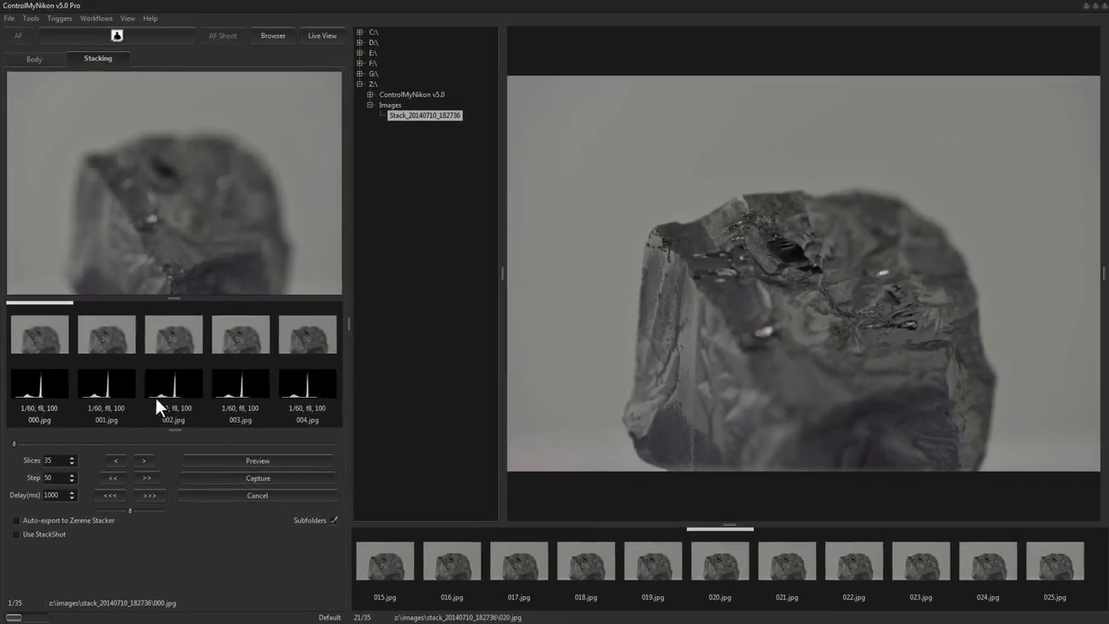
pyautogui.click(11, 17)
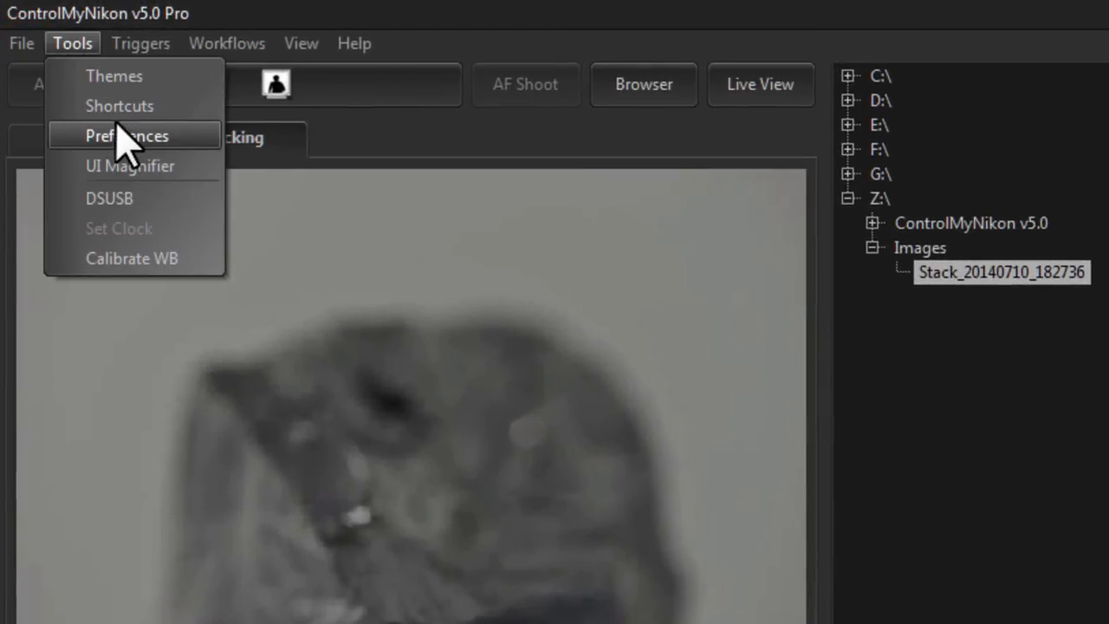
# Browse for the Zerene Stacker path from the Stacking page of Preferences.
pyautogui.click(127, 135)
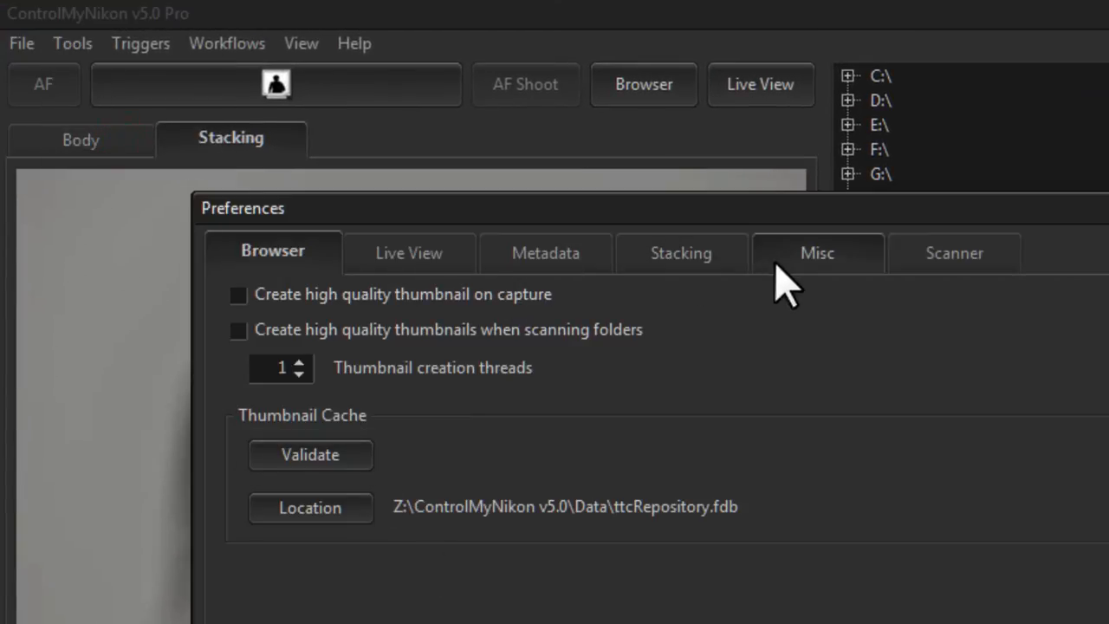
pyautogui.click(681, 253)
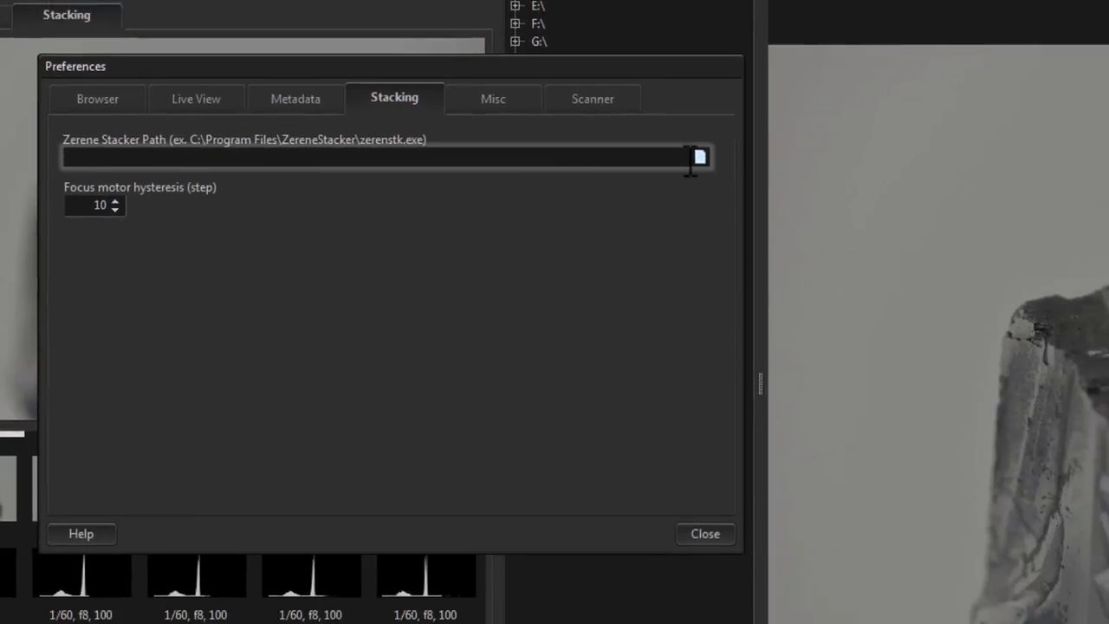
pyautogui.click(700, 156)
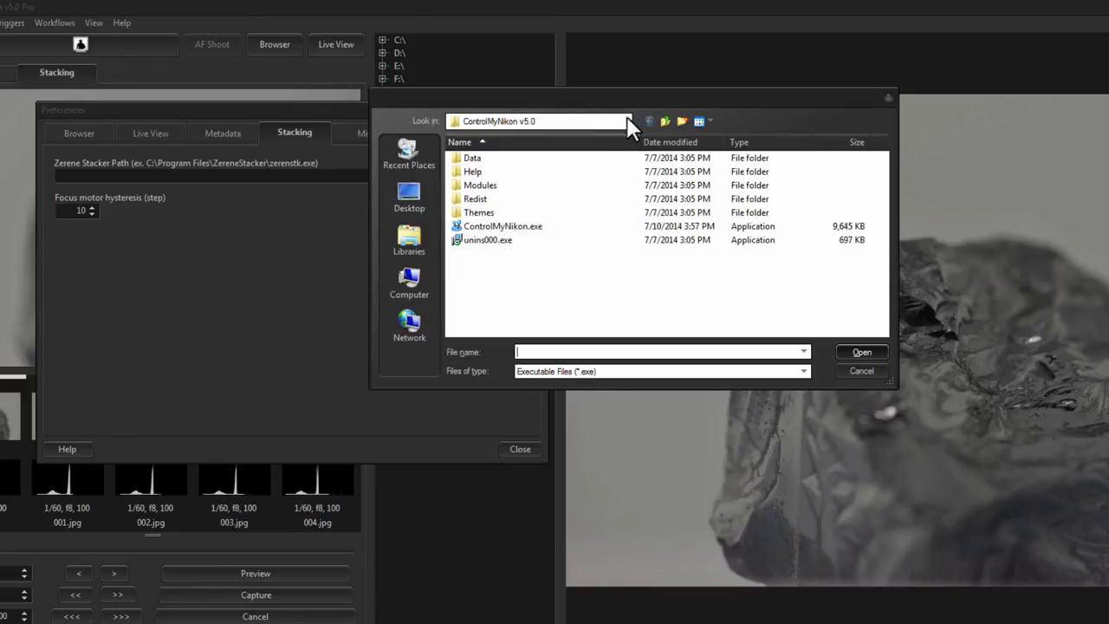
# Navigate to C:\Program Files\ZereneStacker to locate the executable.
pyautogui.click(665, 121)
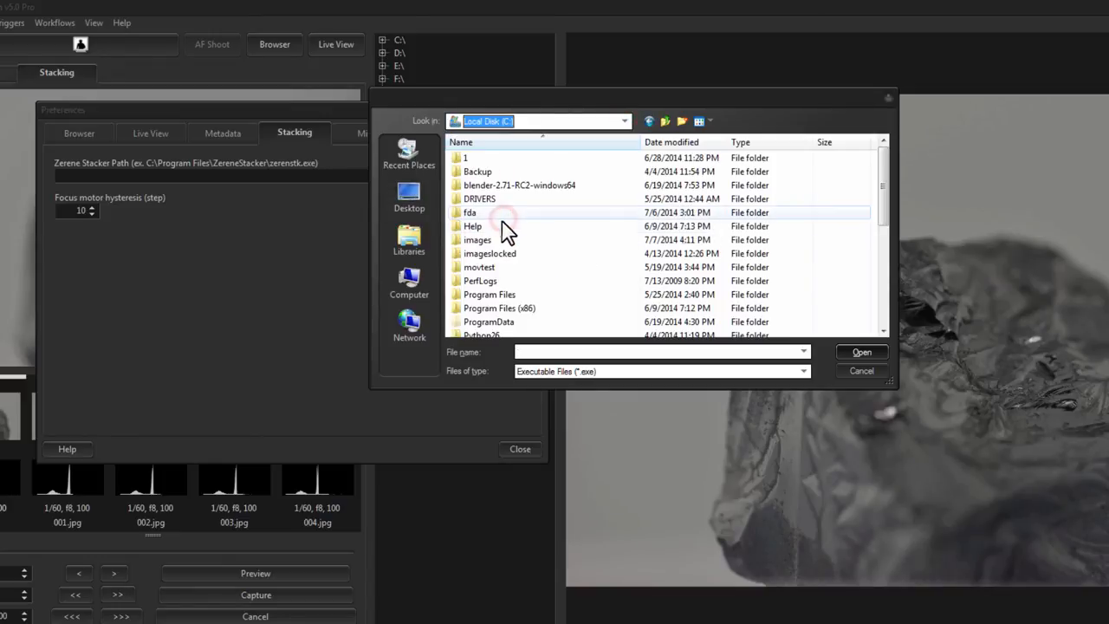
pyautogui.click(489, 294)
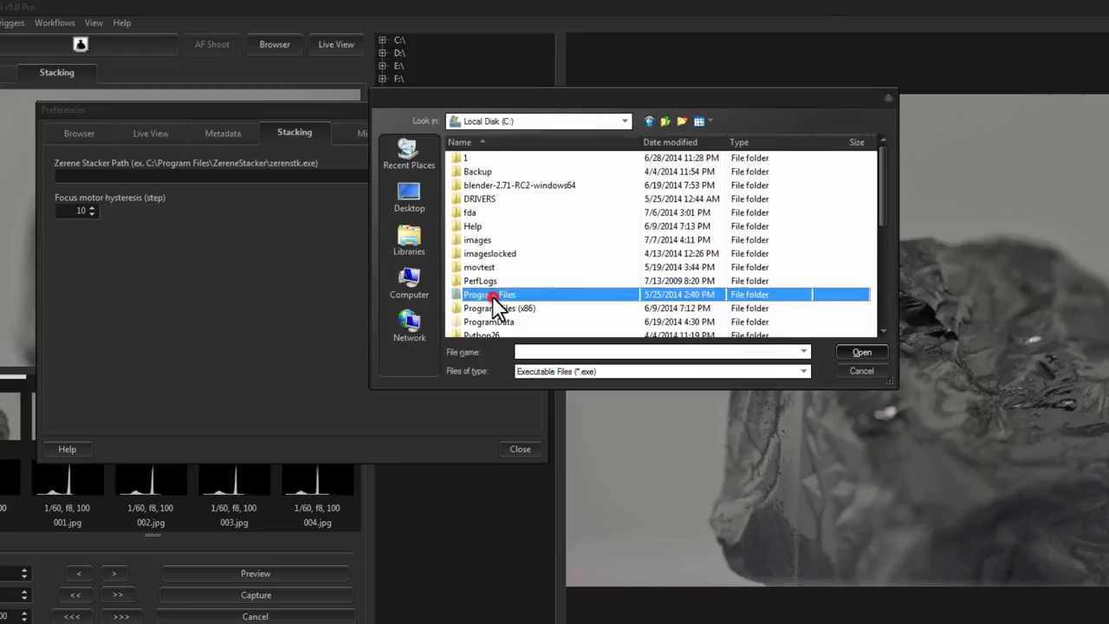
pyautogui.doubleClick(492, 294)
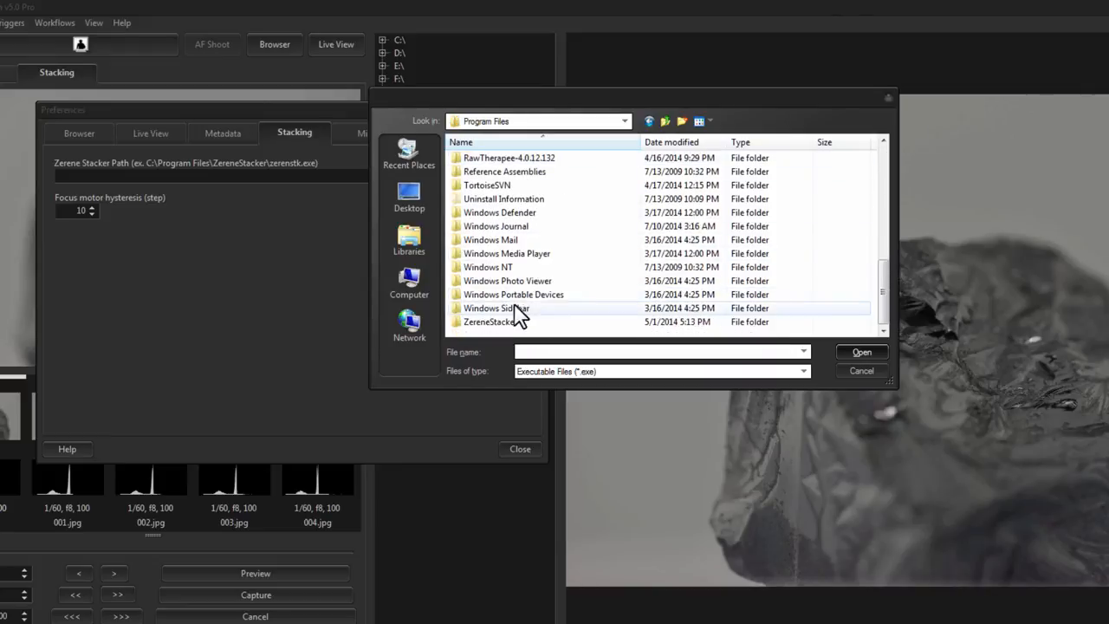
pyautogui.doubleClick(491, 320)
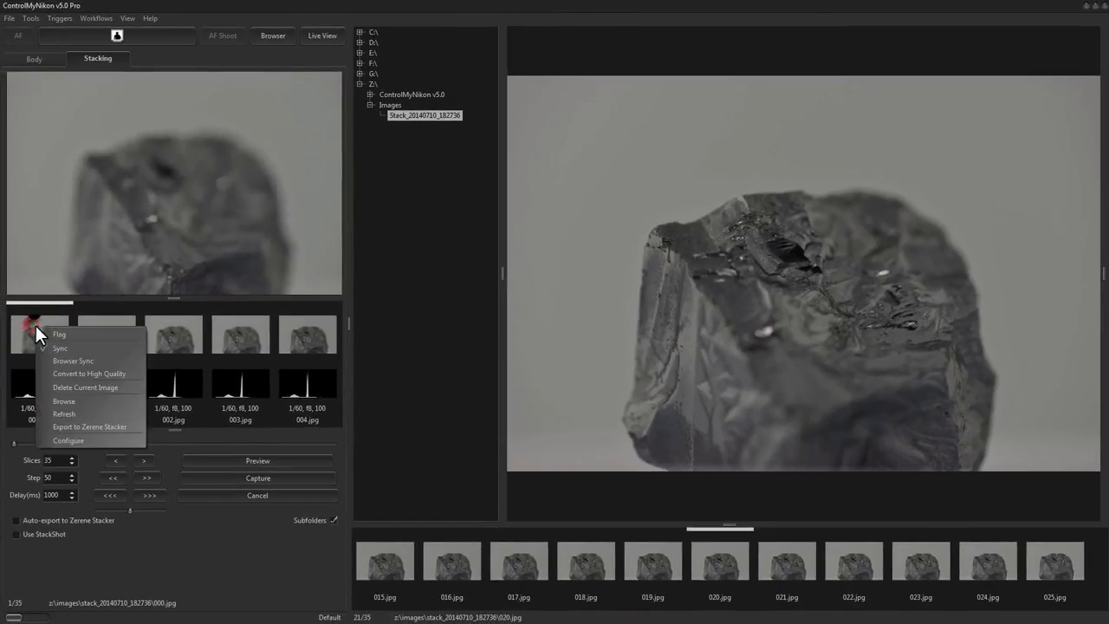
# Send the 35 stack slices to Zerene Stacker and view the first input slice.
pyautogui.click(90, 426)
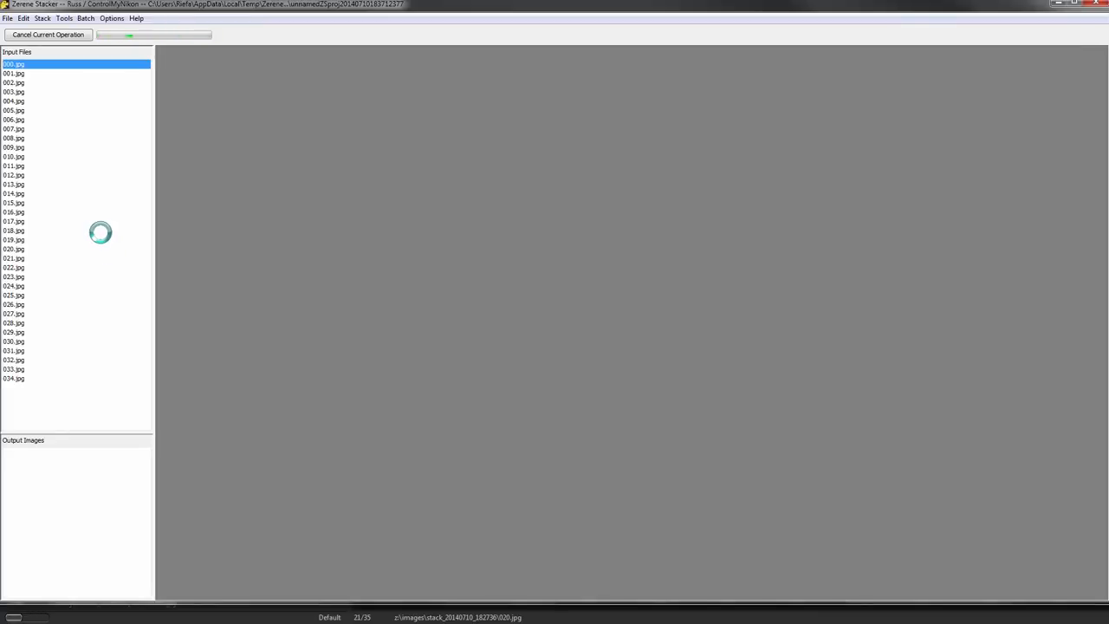
pyautogui.doubleClick(13, 63)
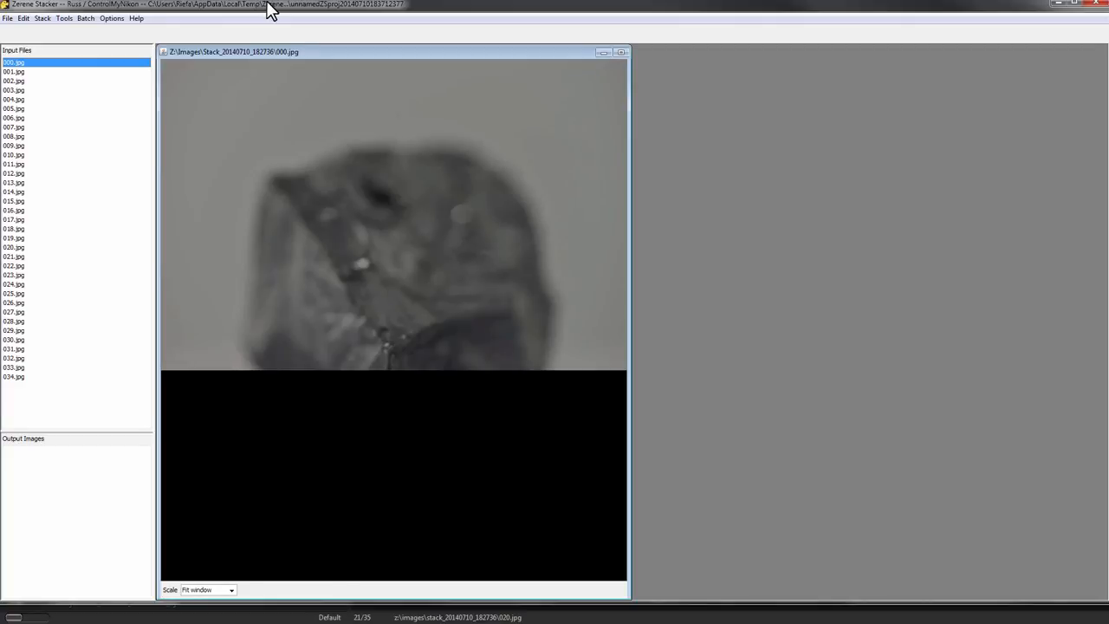
pyautogui.moveTo(20, 76)
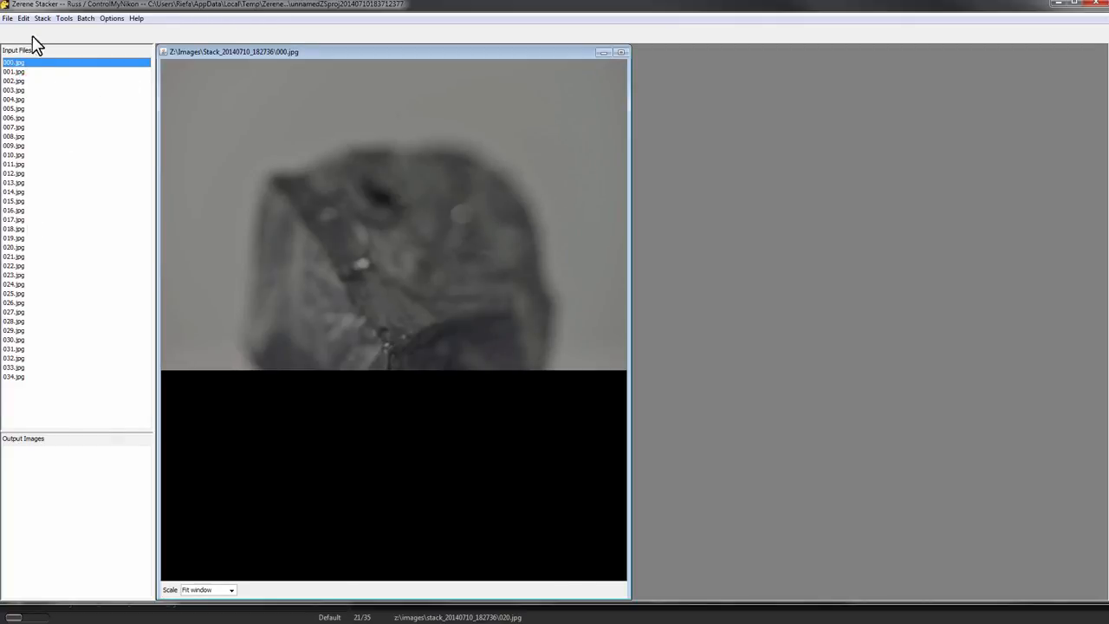
# Run Align & Stack All (PMax) on the 35 slices to produce the composite output image.
pyautogui.click(42, 18)
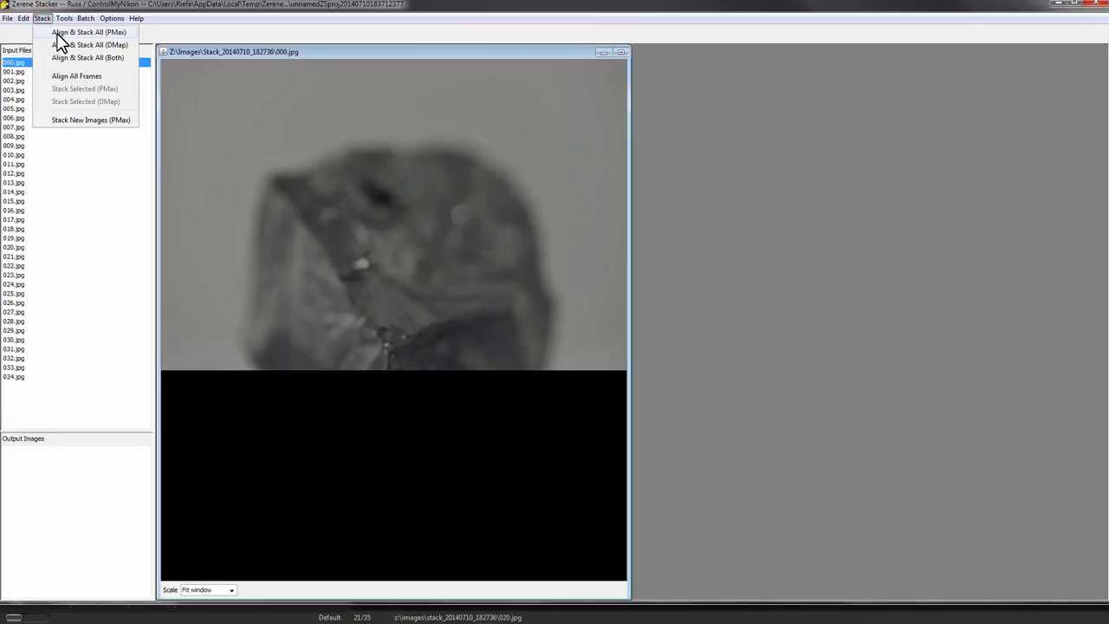
pyautogui.click(88, 32)
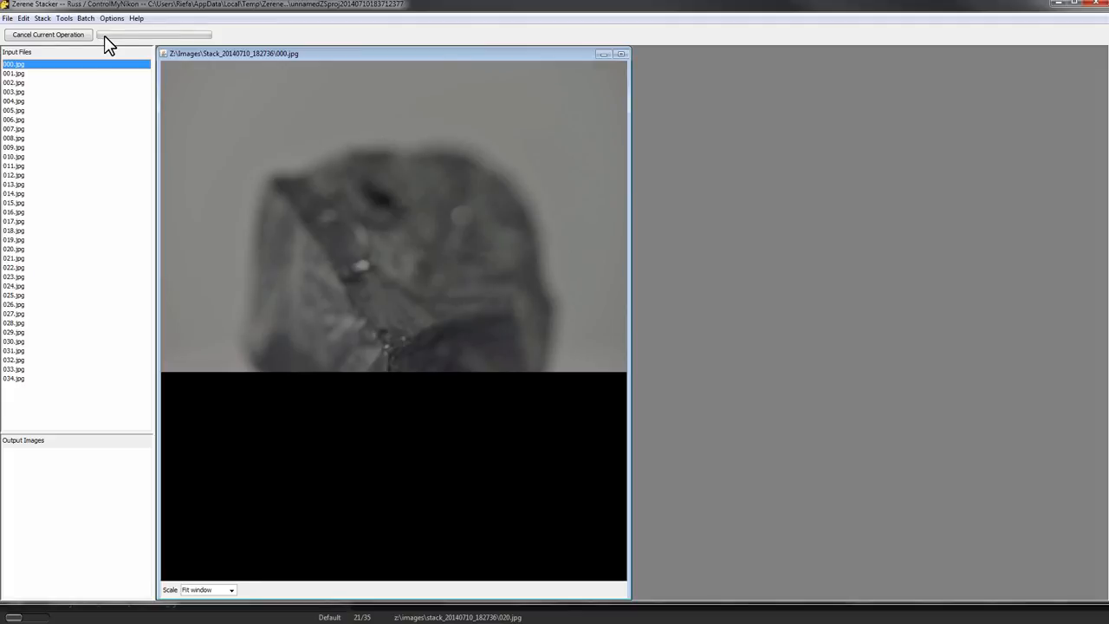
pyautogui.moveTo(51, 194)
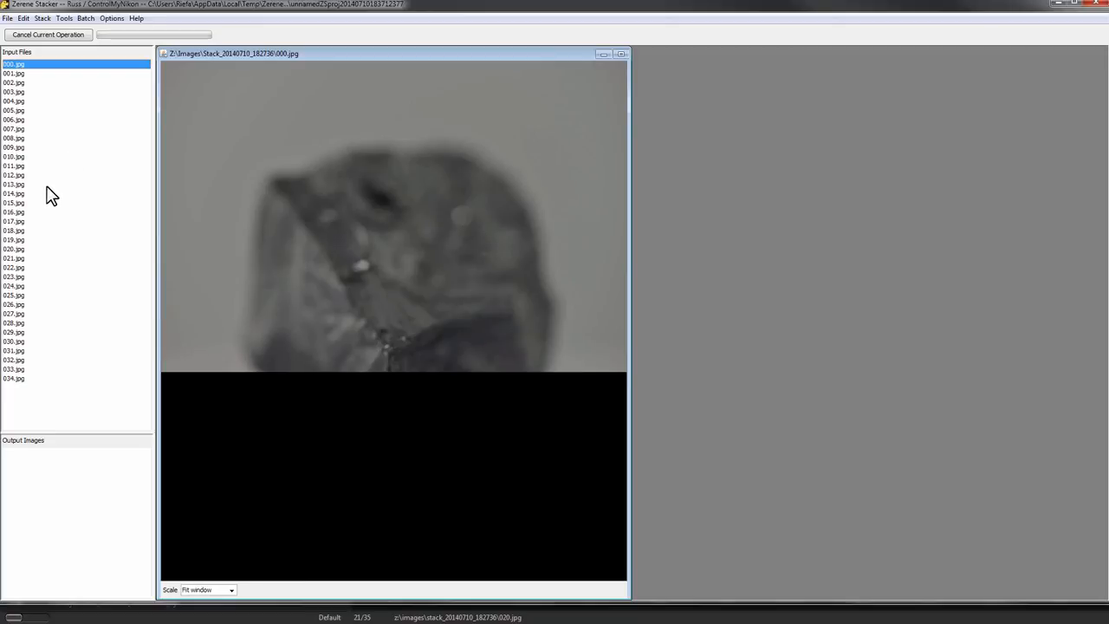
pyautogui.moveTo(49, 184)
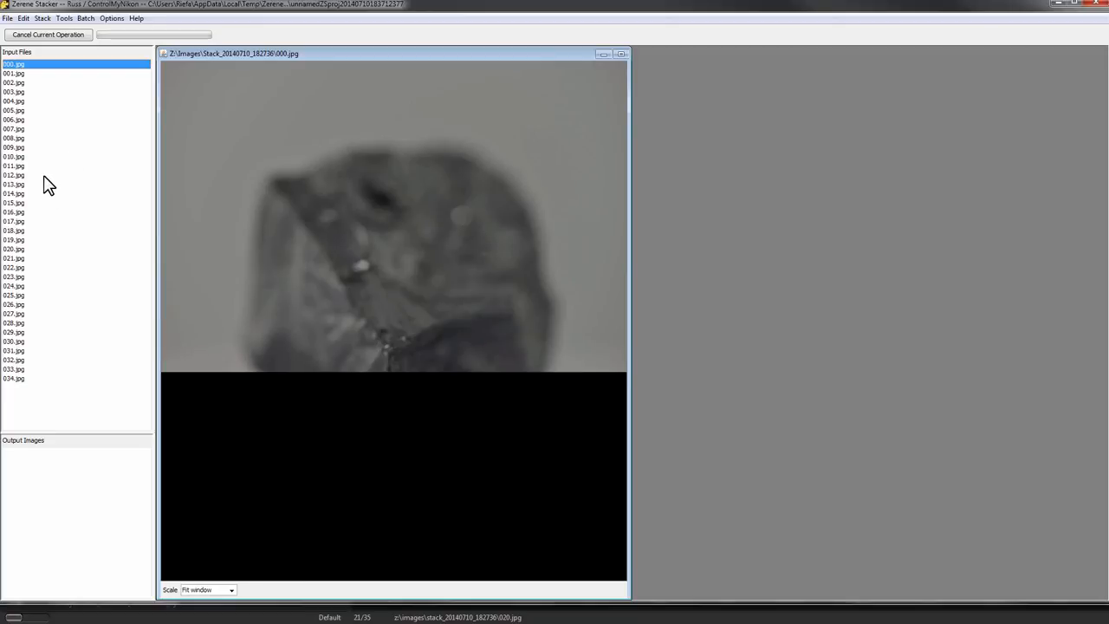
pyautogui.moveTo(217, 54)
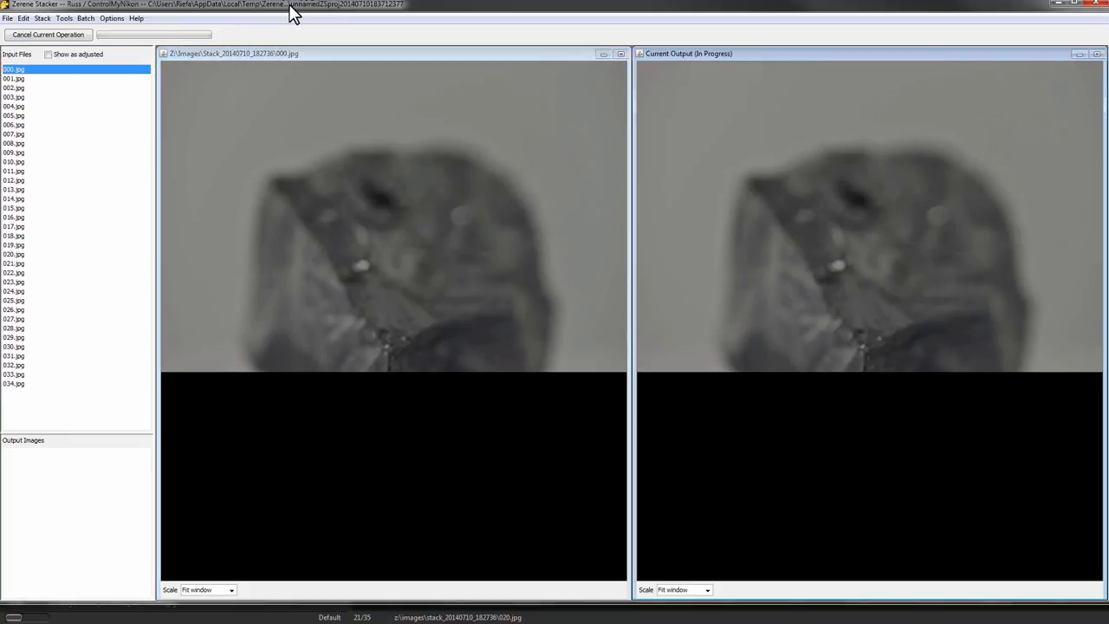
pyautogui.moveTo(839, 380)
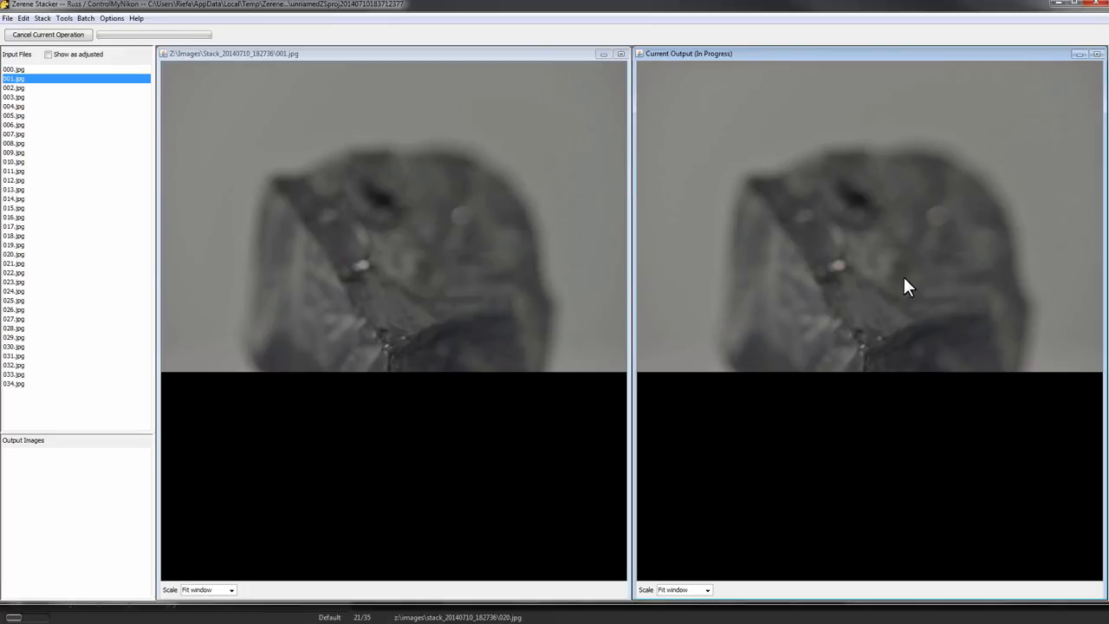
pyautogui.moveTo(908, 313)
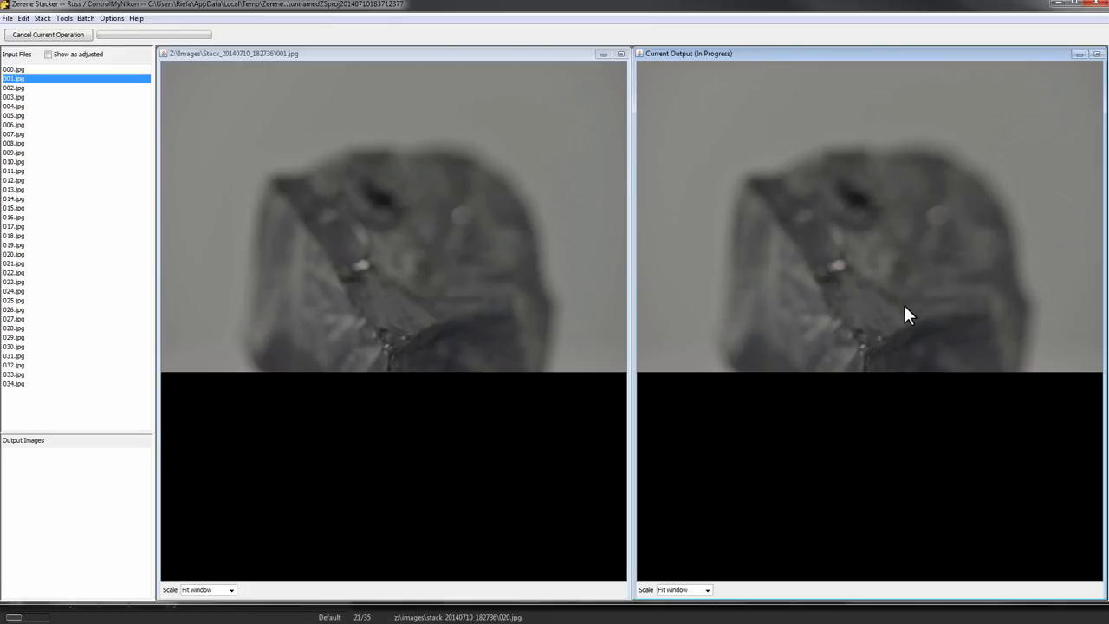
pyautogui.click(14, 134)
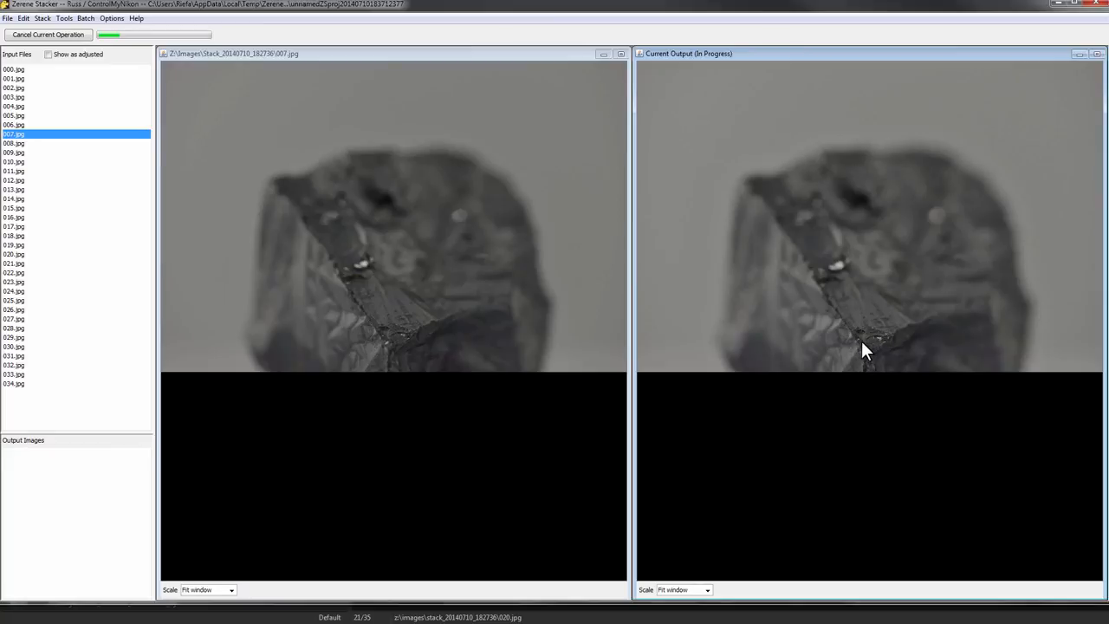
pyautogui.moveTo(897, 416)
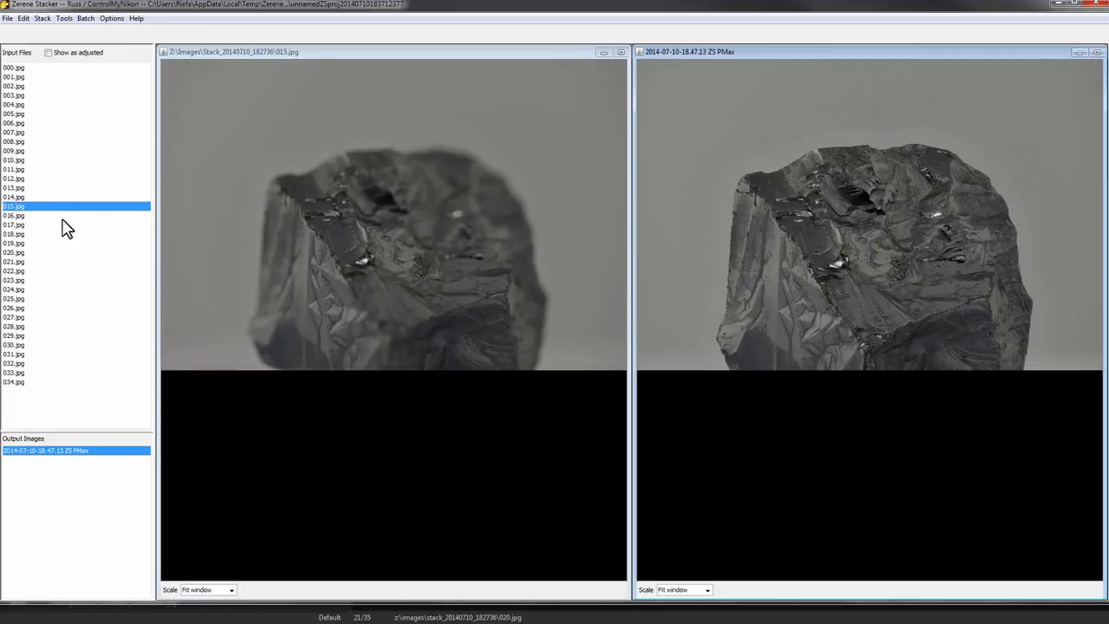
pyautogui.moveTo(298, 234)
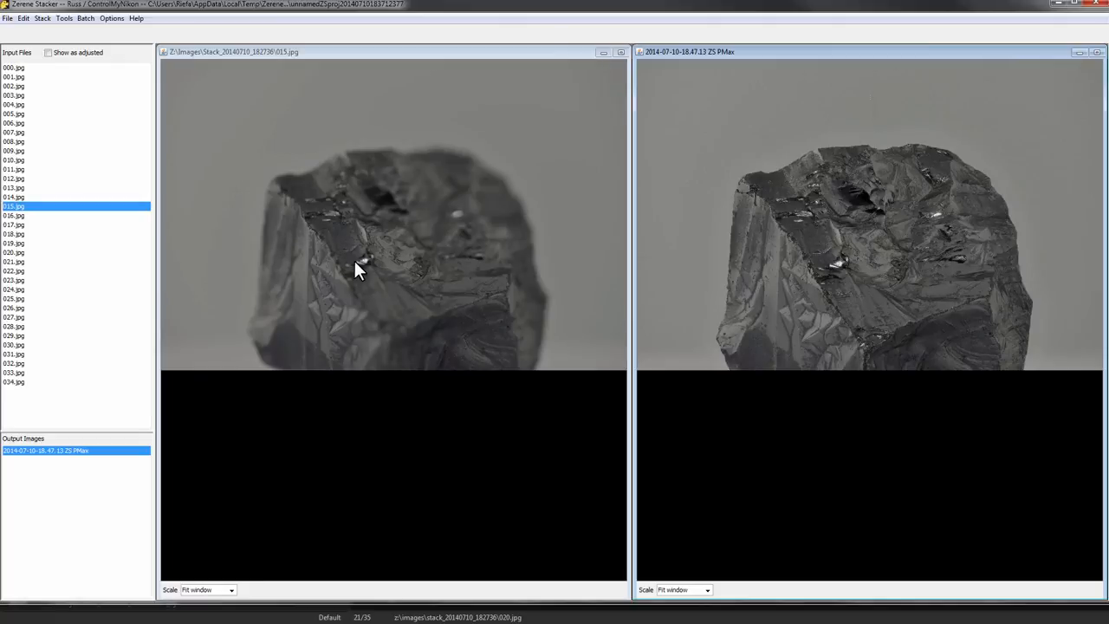
pyautogui.moveTo(882, 267)
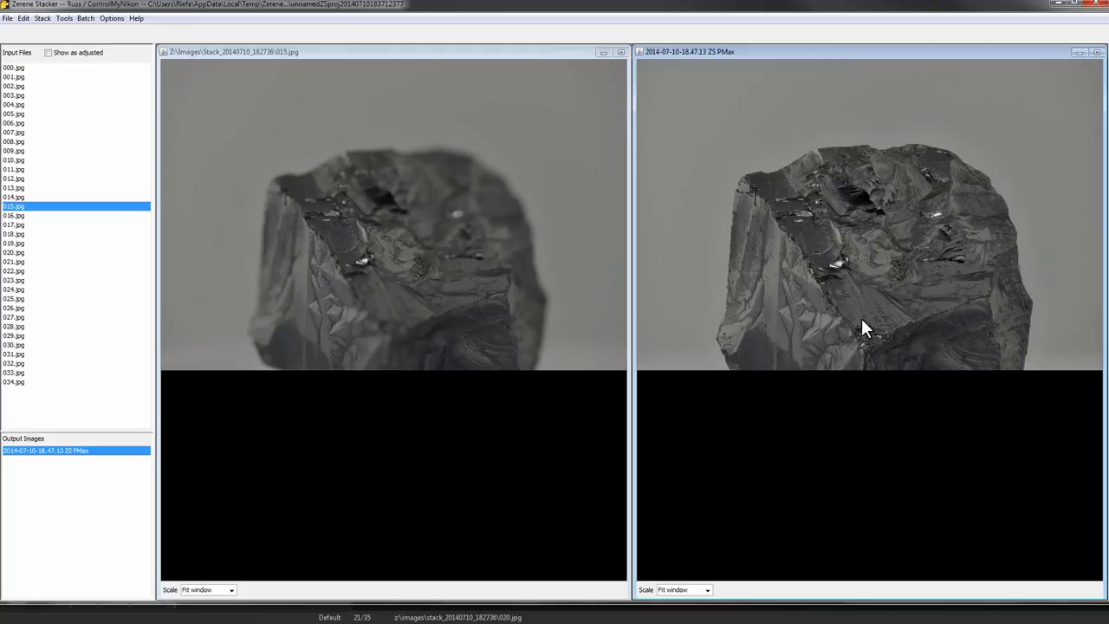
pyautogui.moveTo(863, 246)
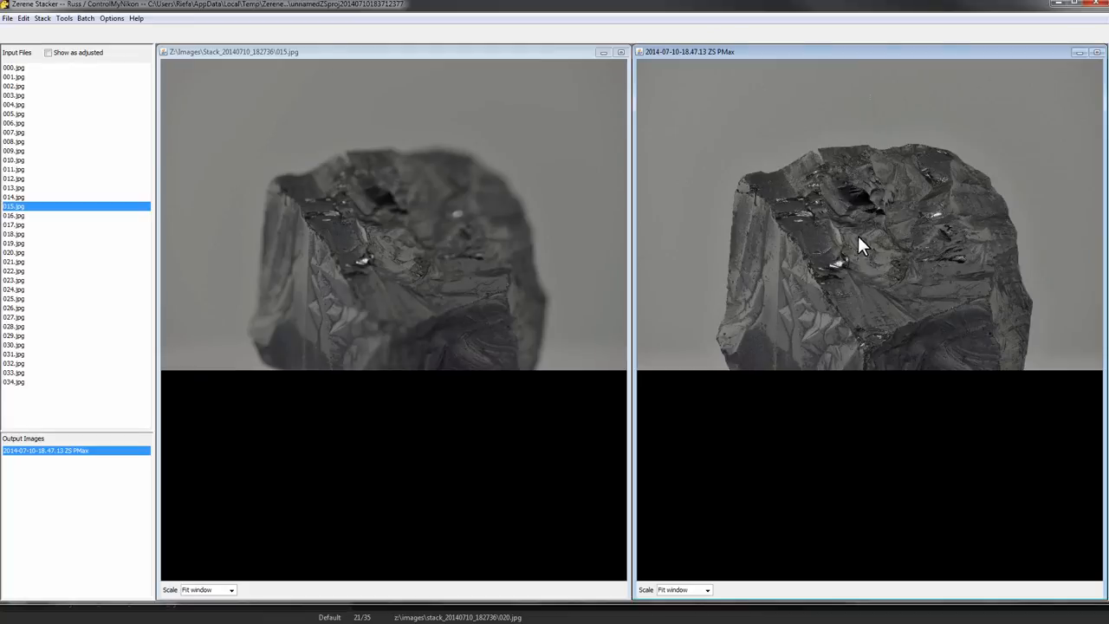
pyautogui.click(7, 17)
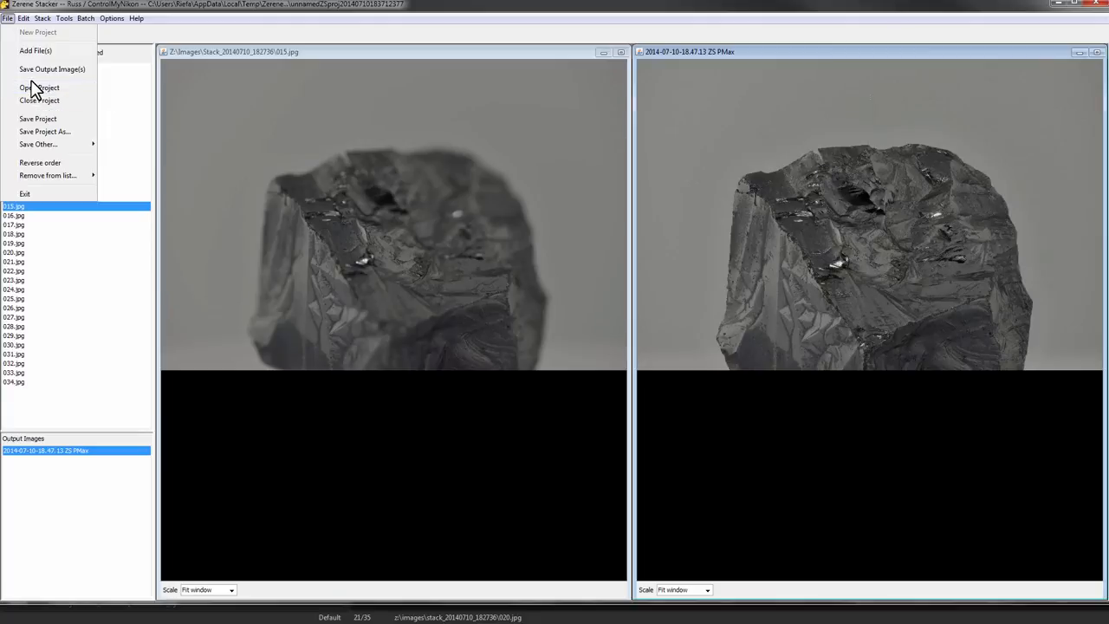
# Save the PMax composite as a JPEG in the Images folder and dismiss the file-written notice.
pyautogui.click(52, 70)
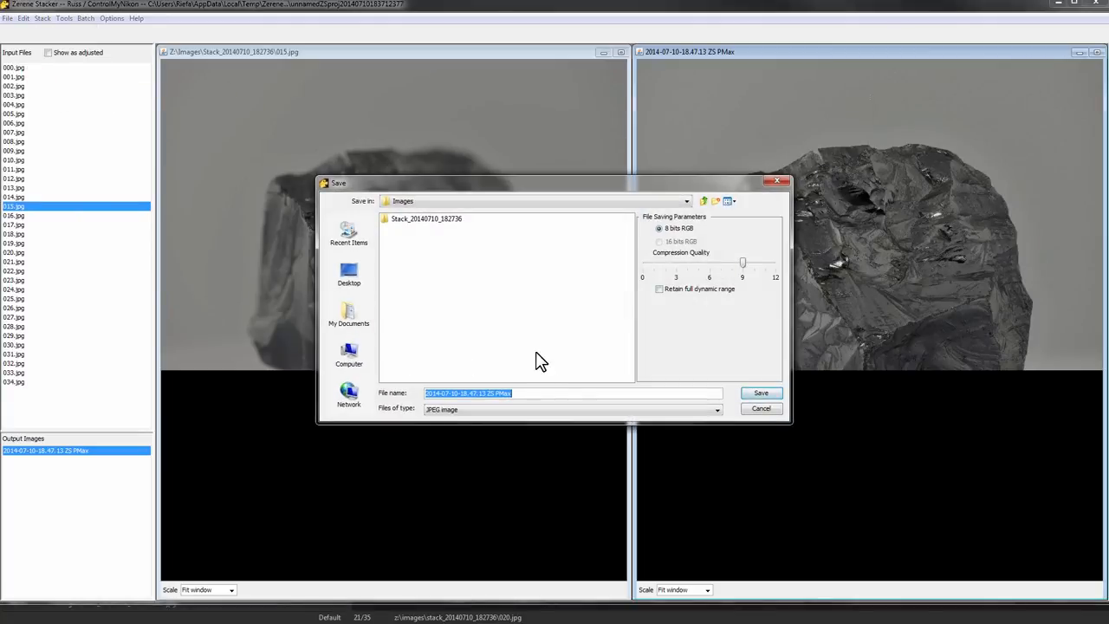
pyautogui.moveTo(589, 316)
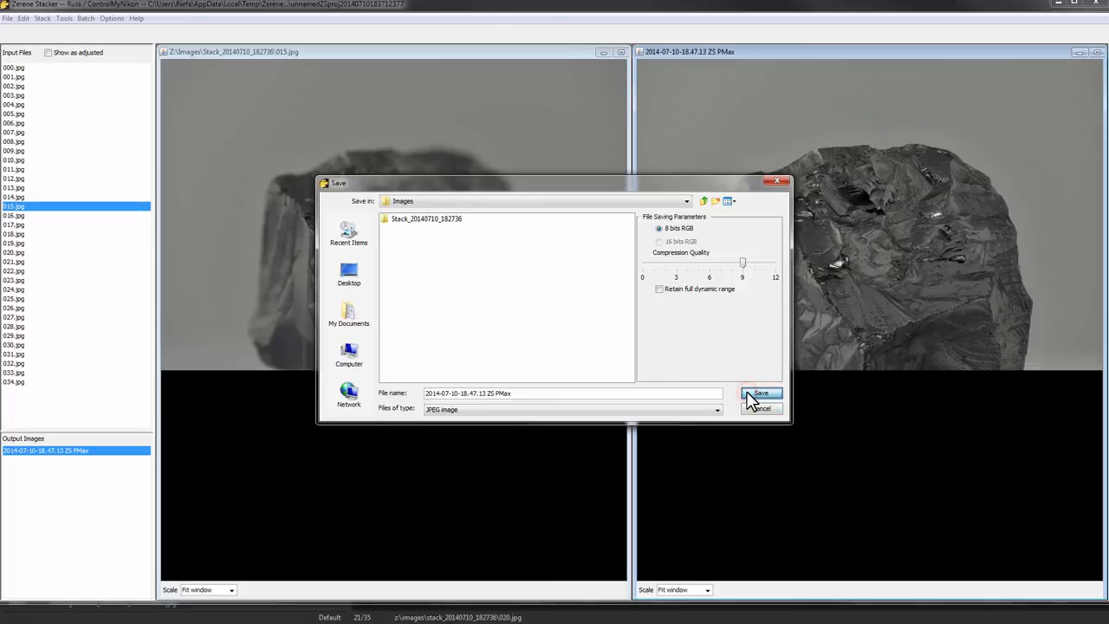
pyautogui.click(760, 393)
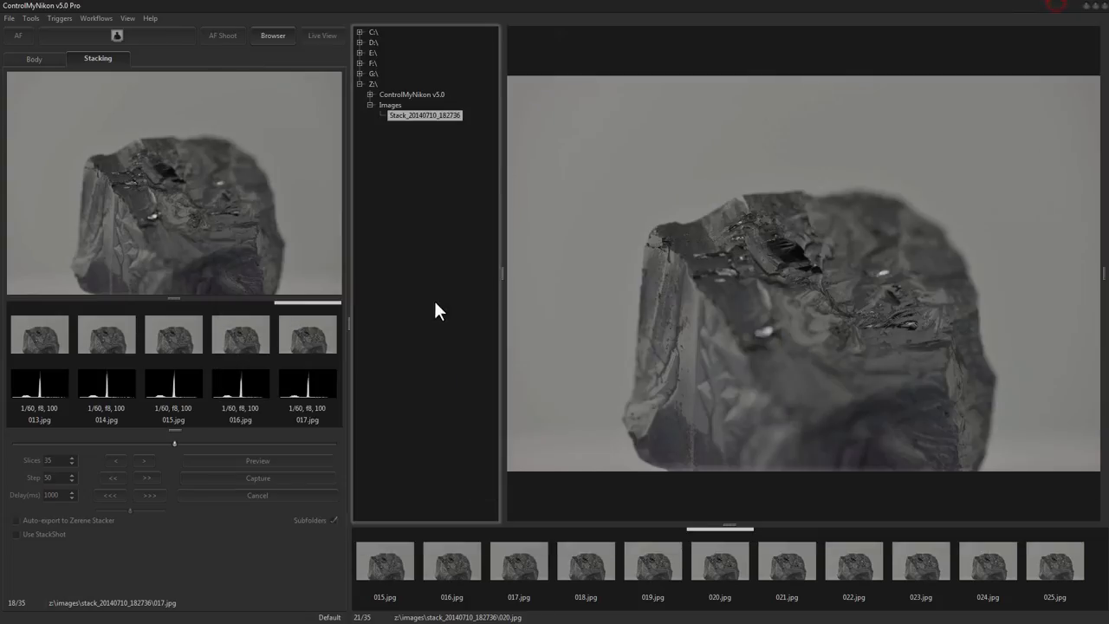
pyautogui.moveTo(780, 218)
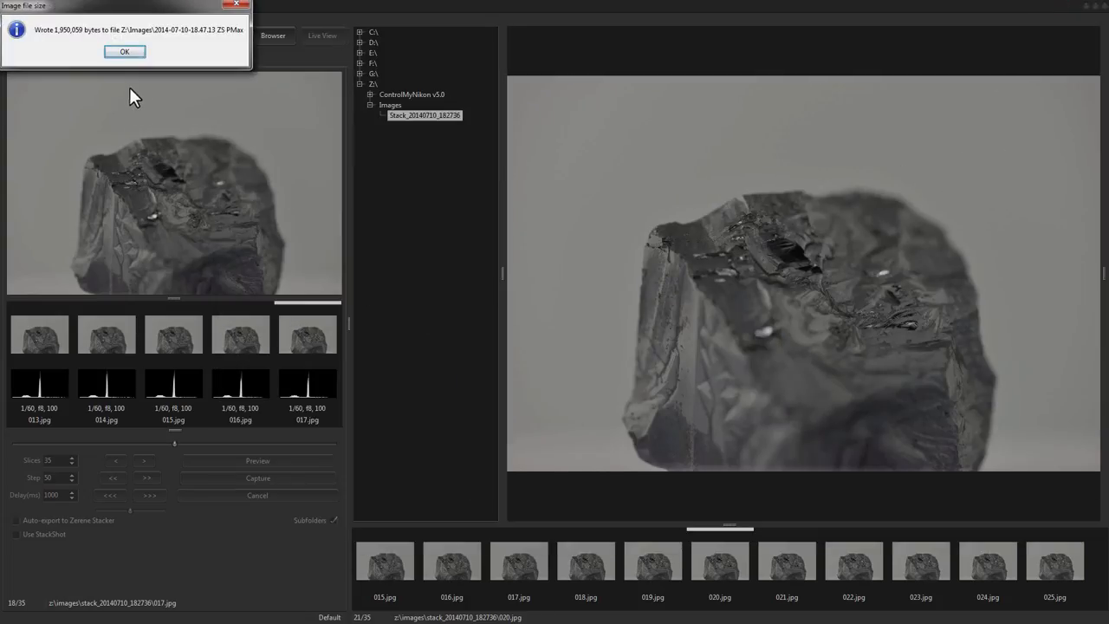
pyautogui.click(125, 52)
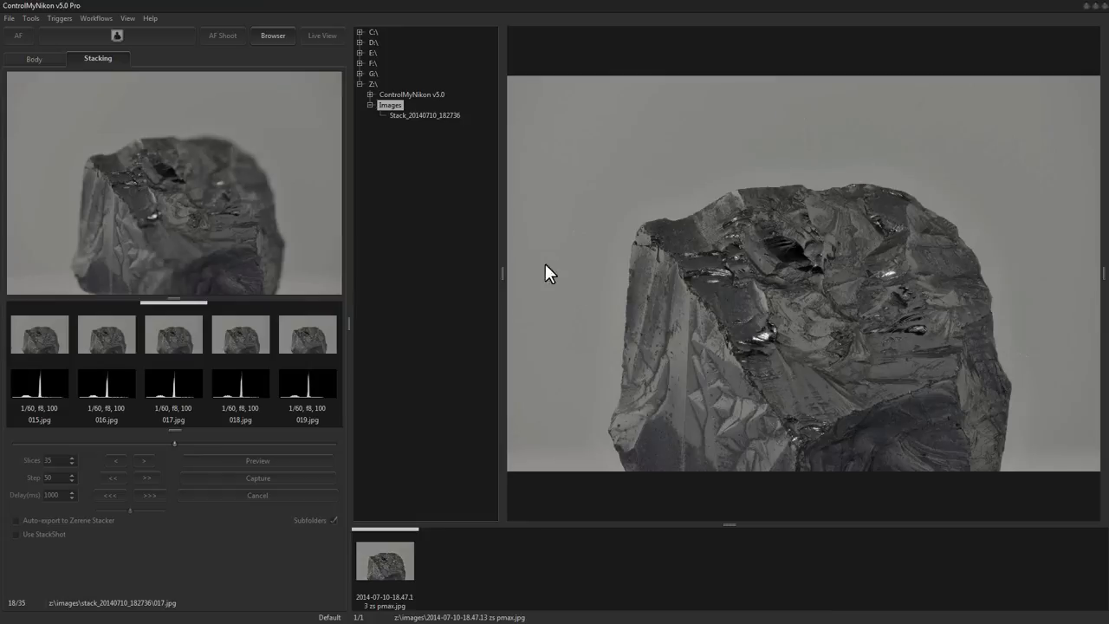
pyautogui.moveTo(641, 326)
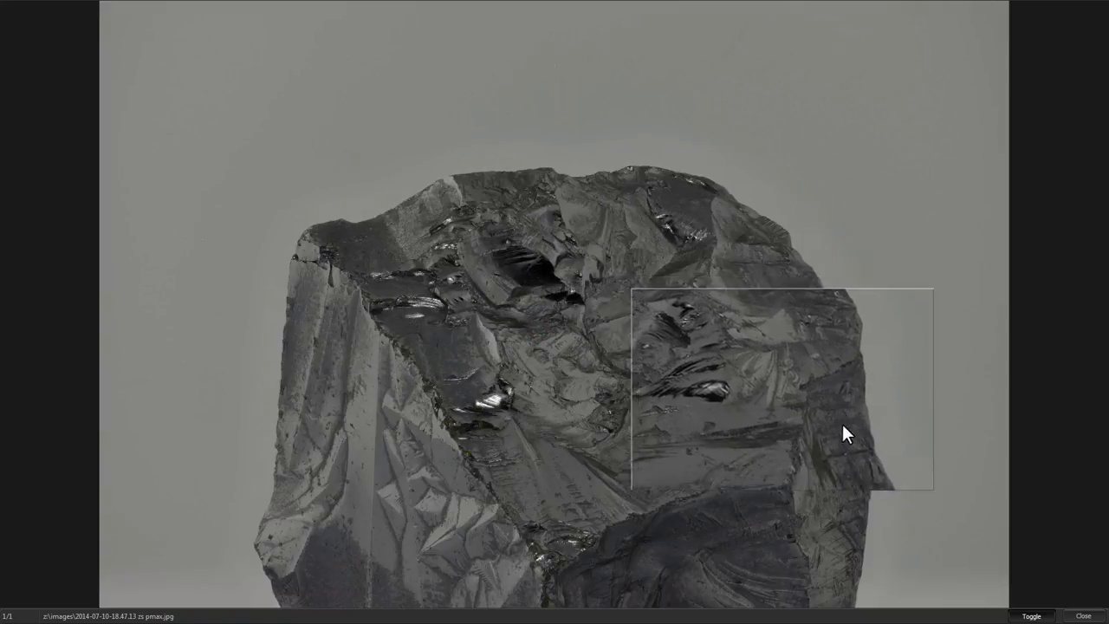
# Magnify the composite's detail on the rock's right side, left edge and top.
pyautogui.moveTo(849, 433); pyautogui.dragTo(398, 319)
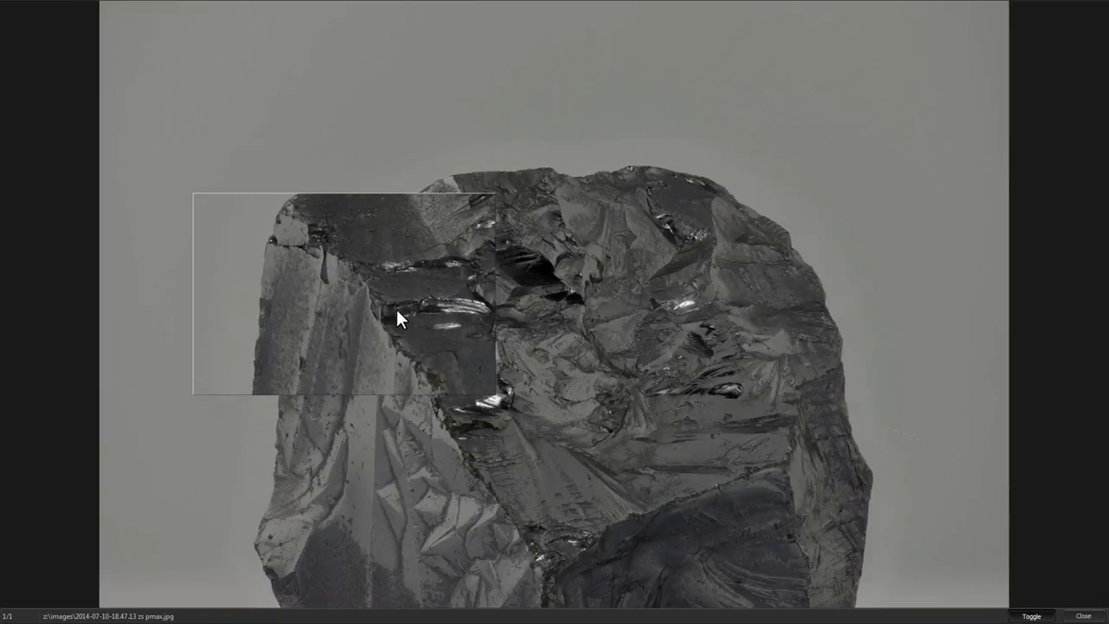
pyautogui.moveTo(400, 319); pyautogui.dragTo(764, 239)
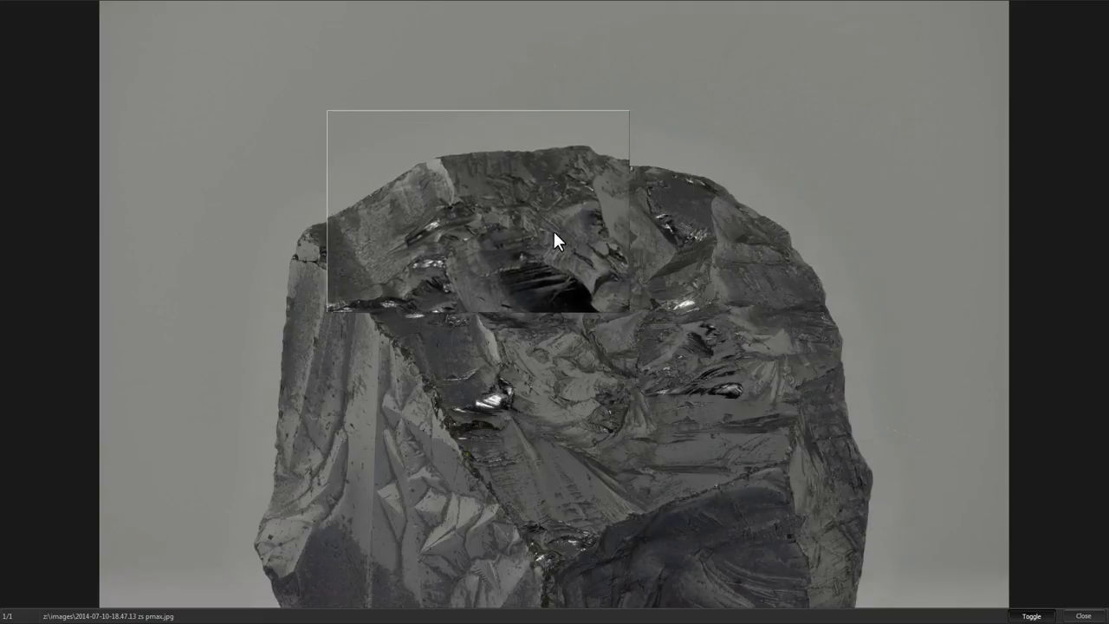
pyautogui.moveTo(558, 241); pyautogui.dragTo(506, 531)
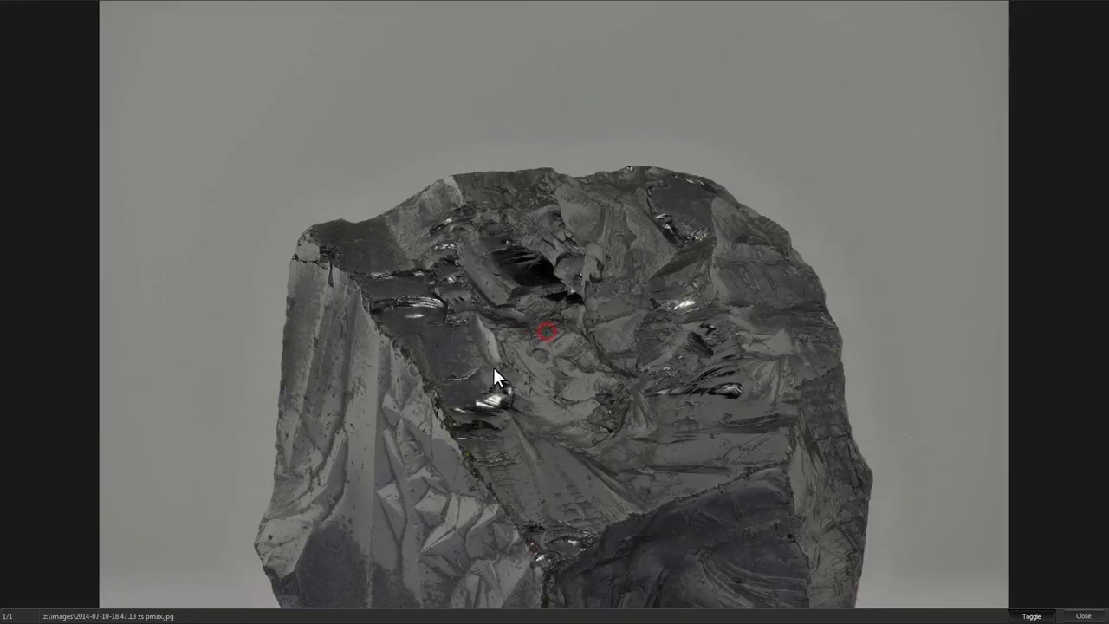
pyautogui.moveTo(354, 523)
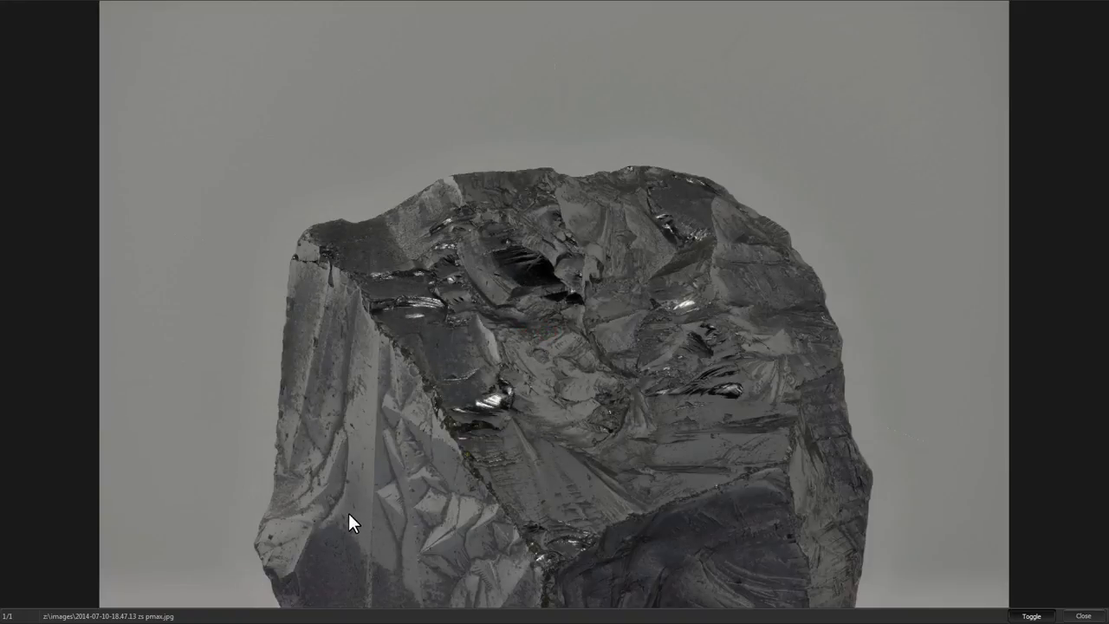
pyautogui.moveTo(395, 513)
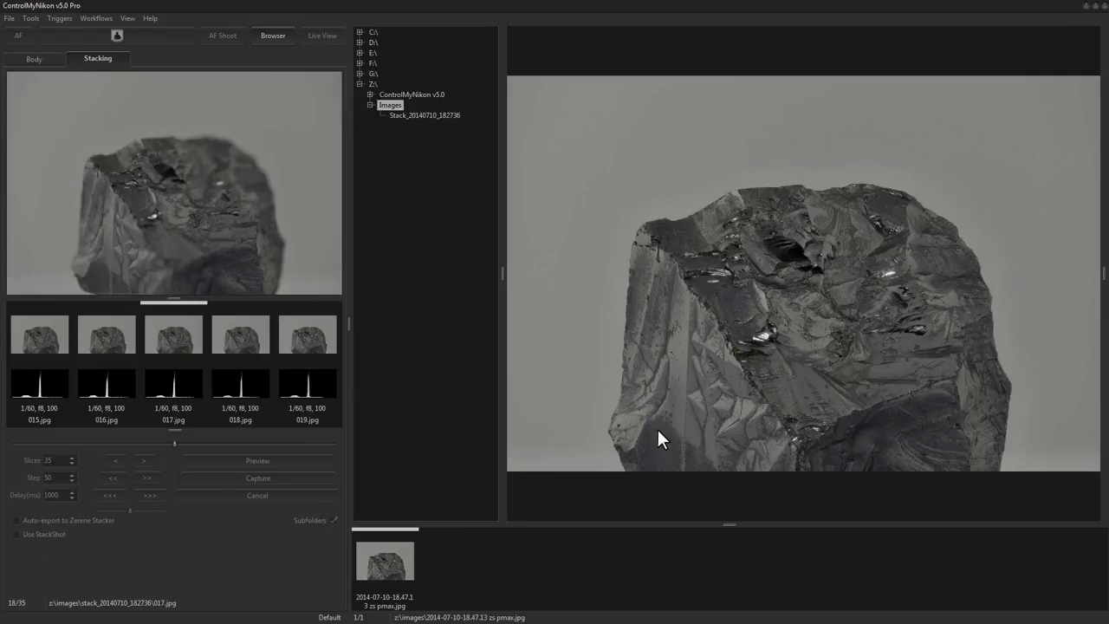
pyautogui.moveTo(675, 371)
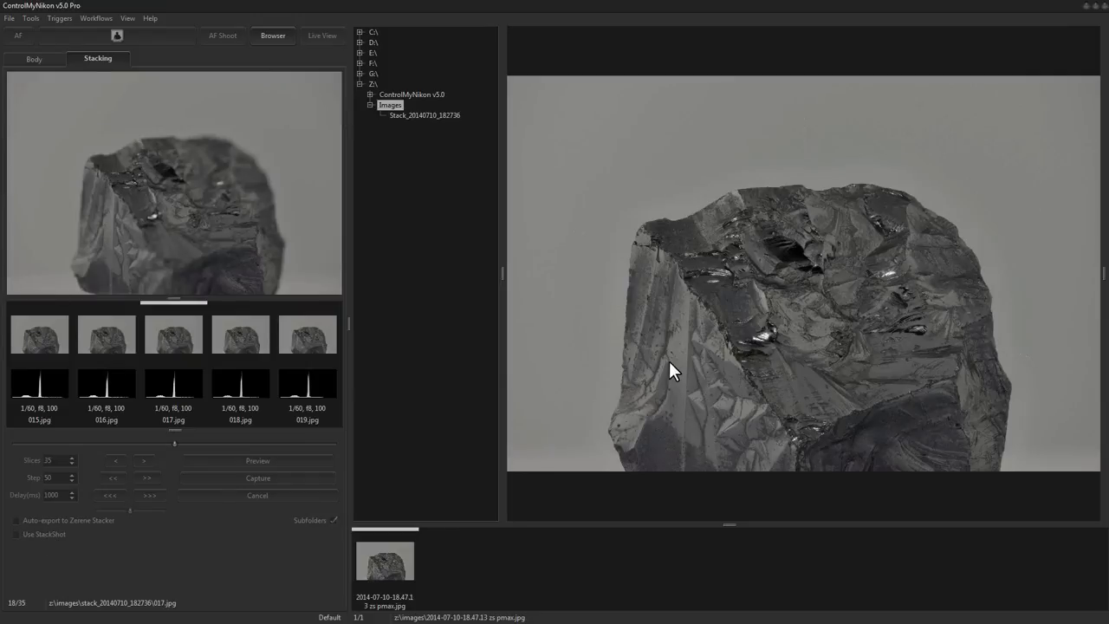